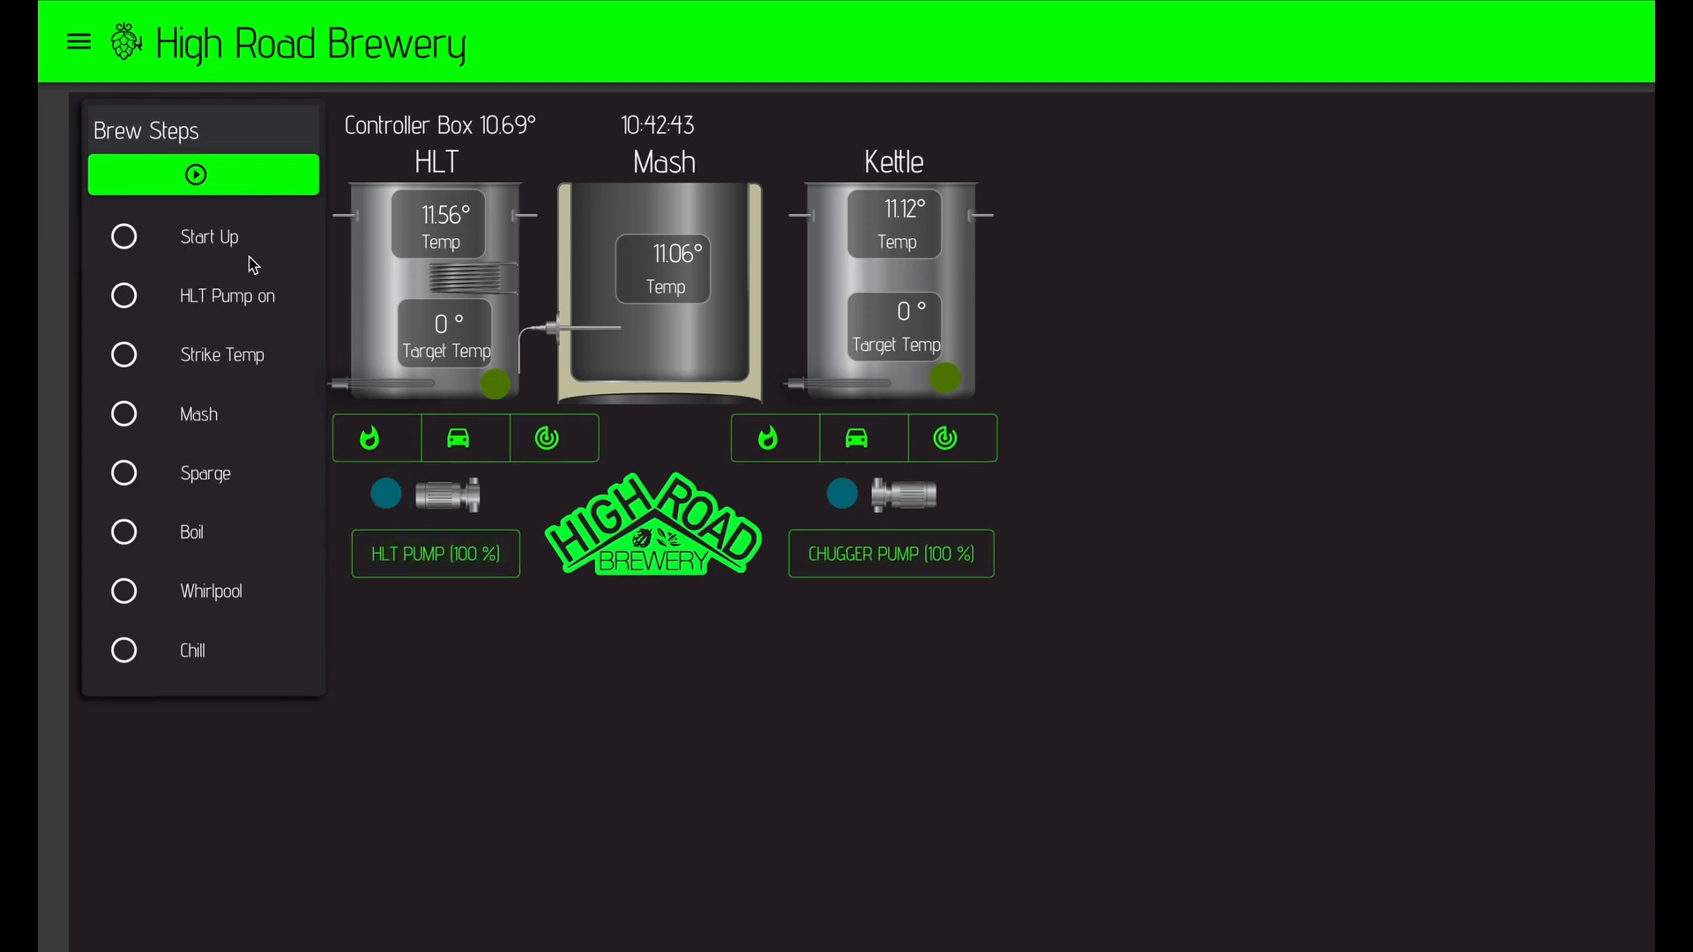
Start the brew steps, advance to Strike Temp, then stop and reset them to idle.
{"action": "left_click", "coordinate": [195, 175]}
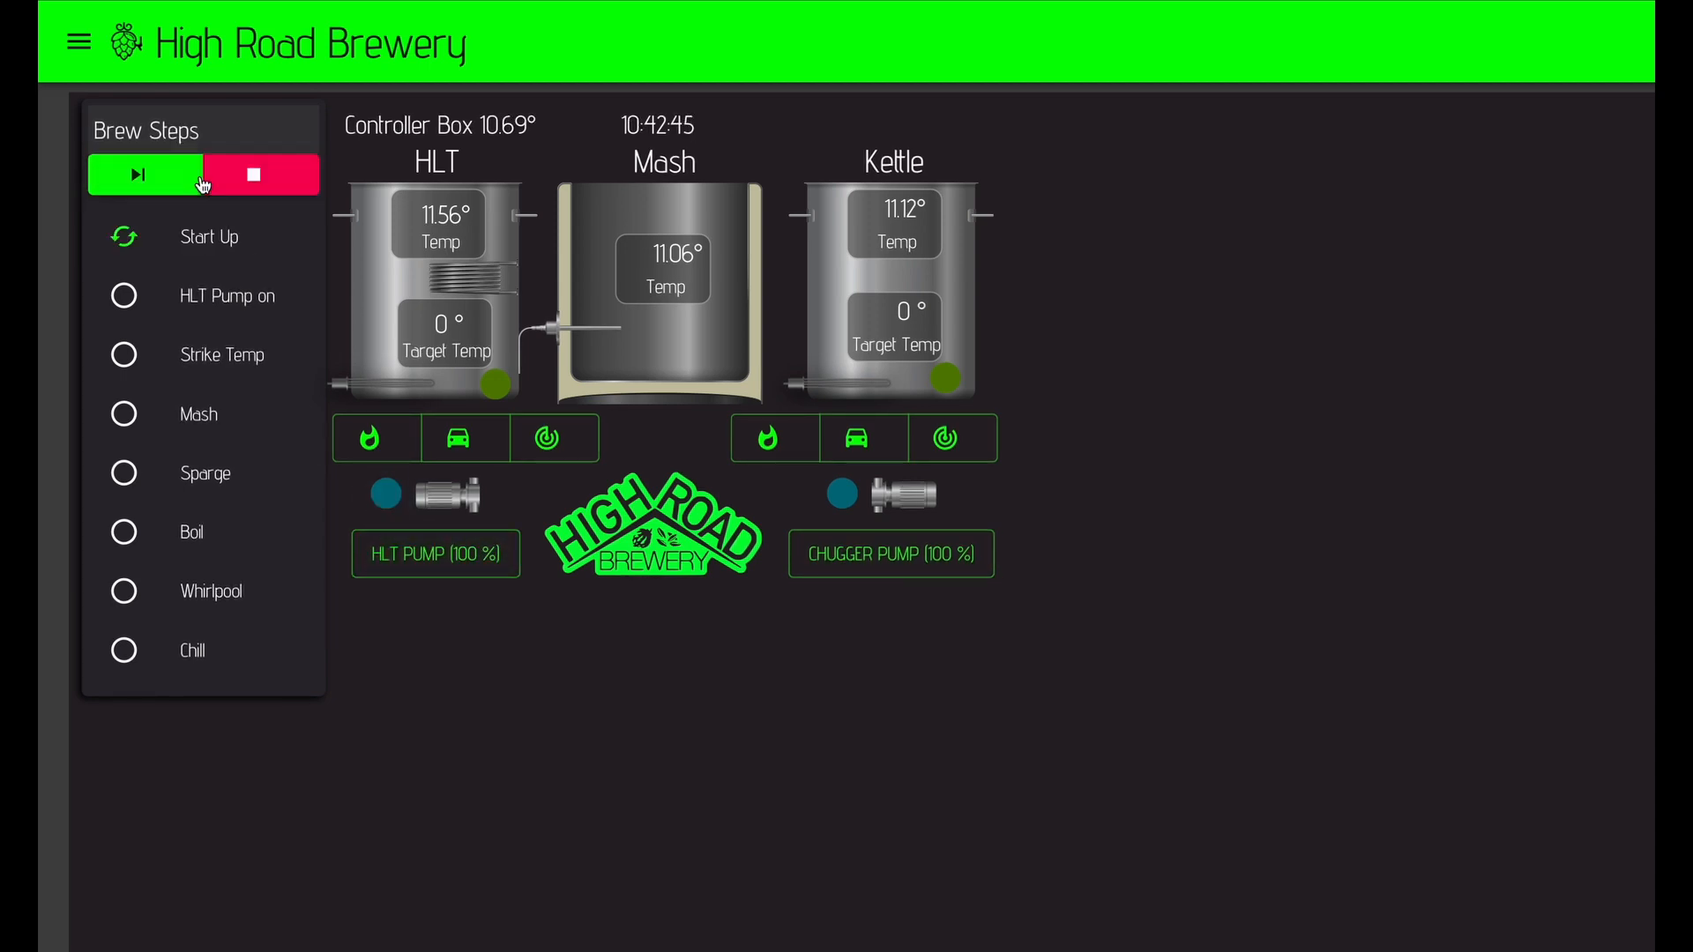
{"action": "left_click", "coordinate": [137, 174]}
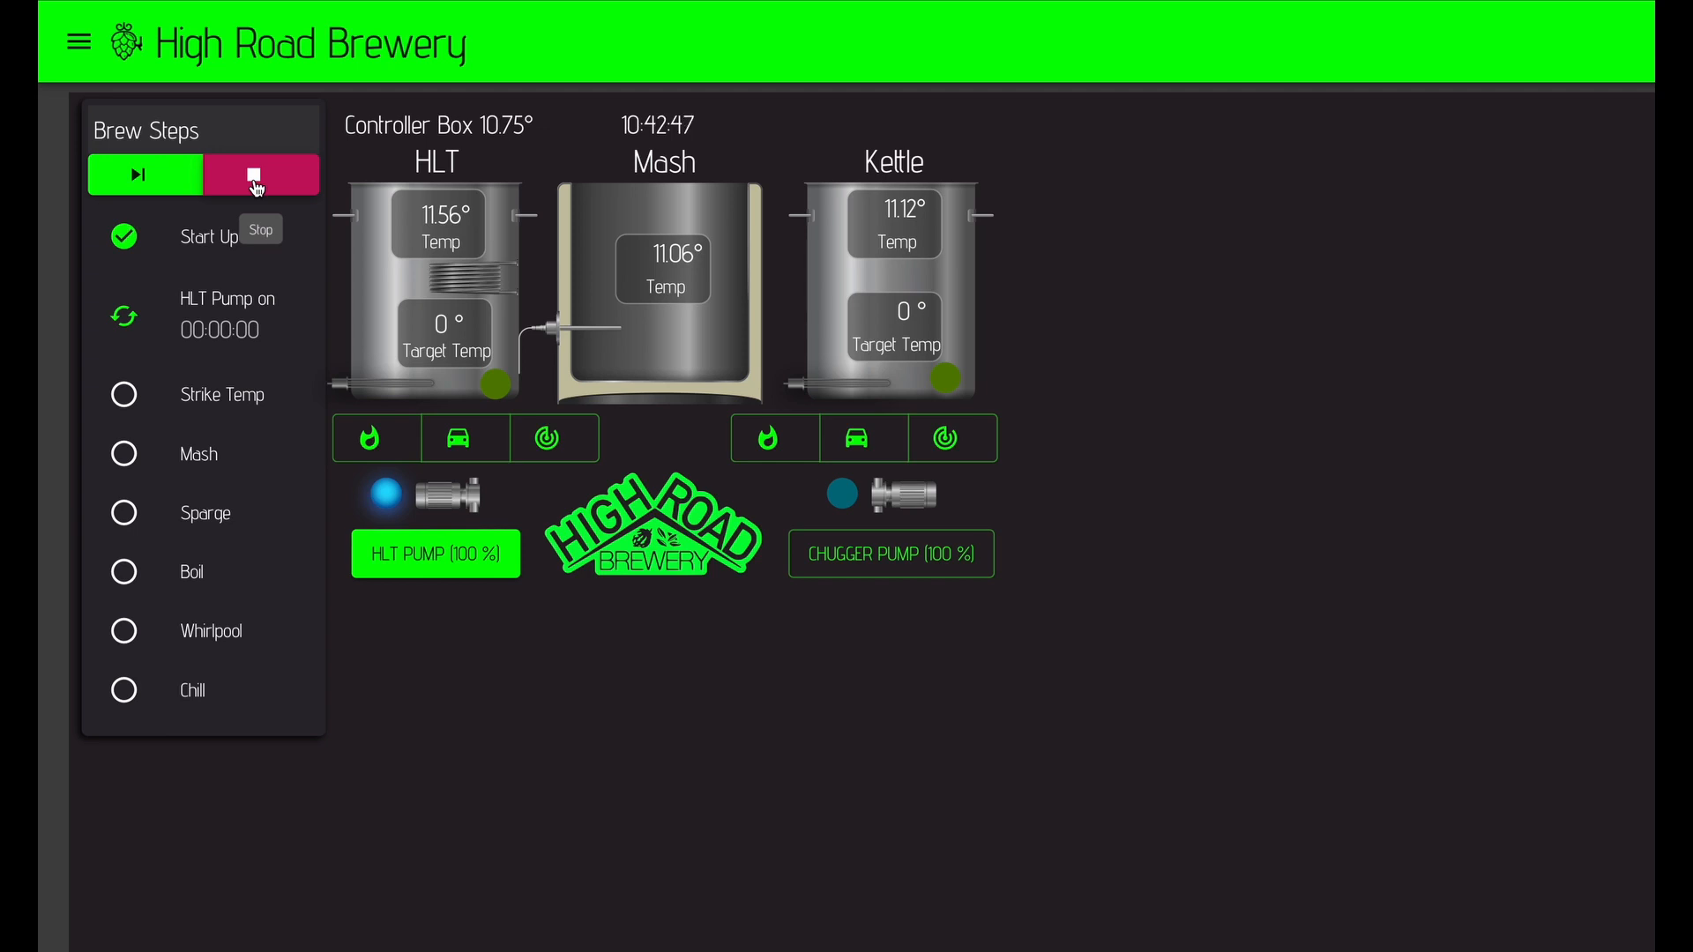
{"action": "left_click", "coordinate": [260, 174]}
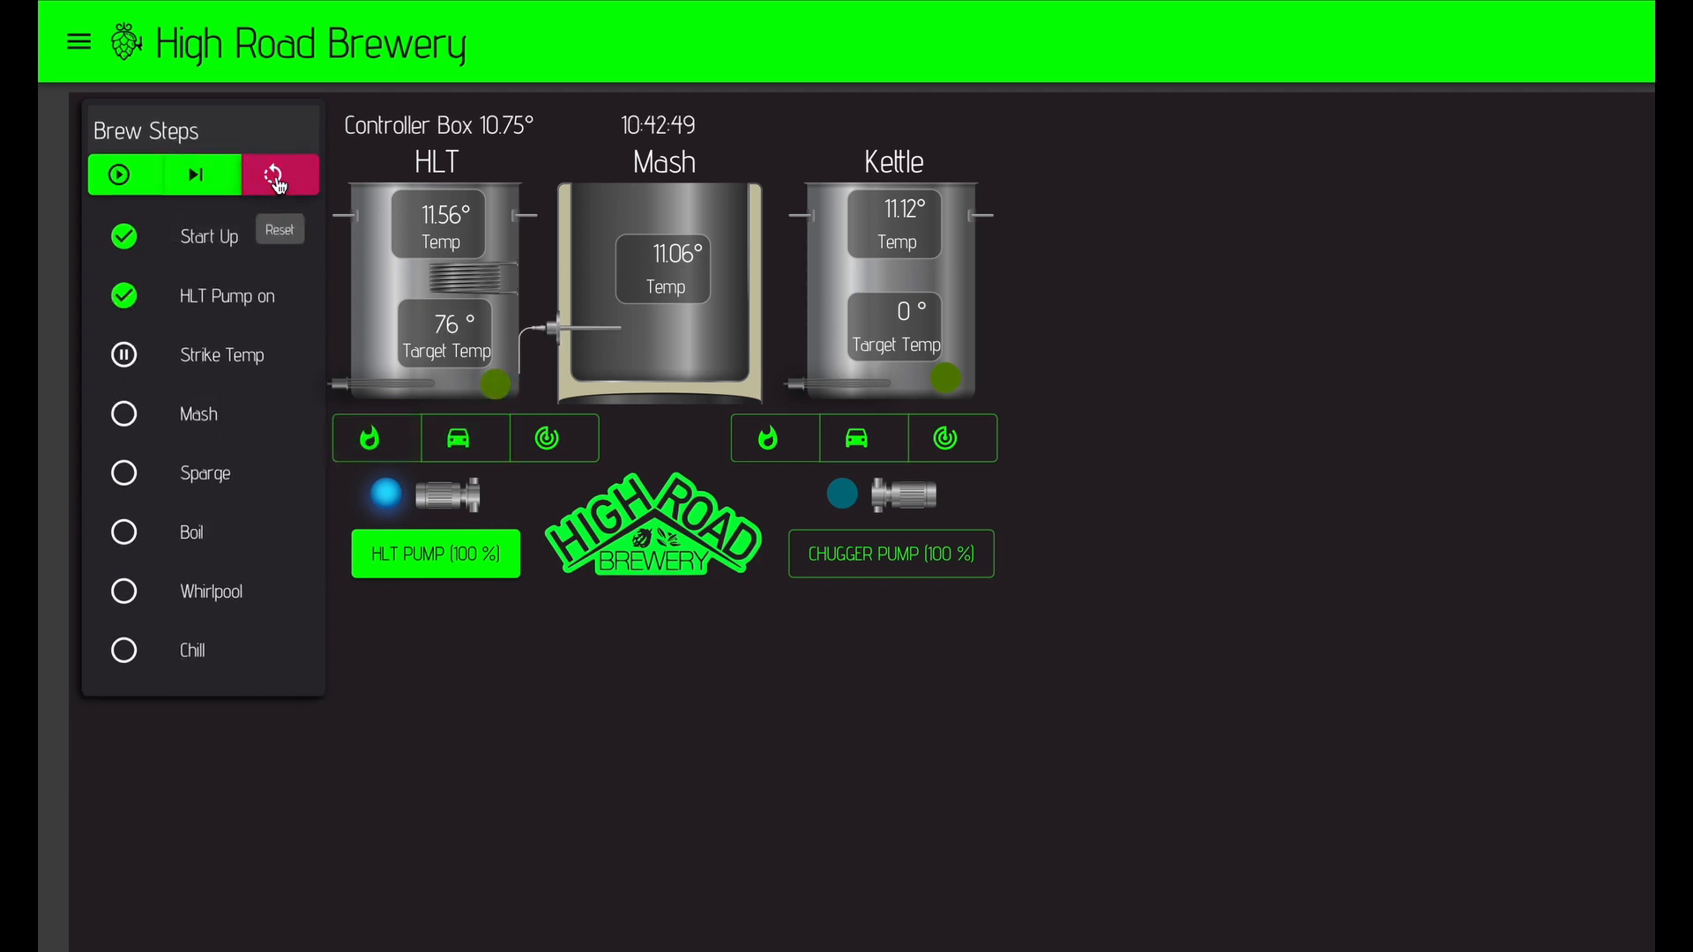
{"action": "left_click", "coordinate": [279, 174]}
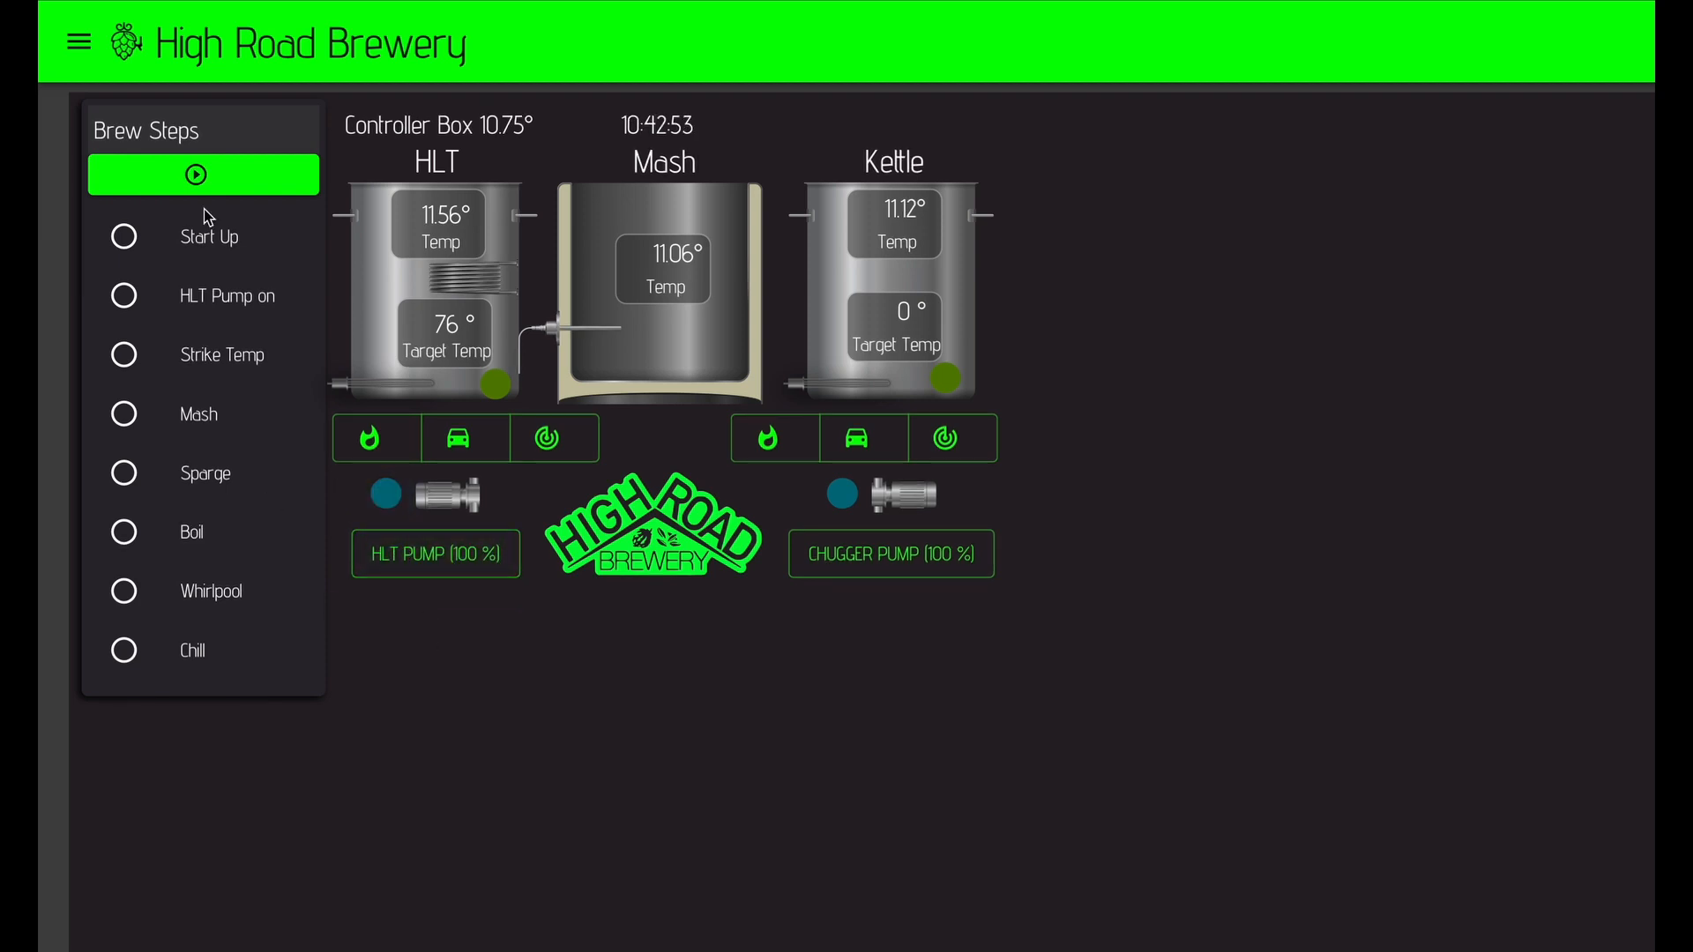
On Mash Profile, view and save the Start Up step, then view and cancel Mash.
{"action": "left_click", "coordinate": [78, 42]}
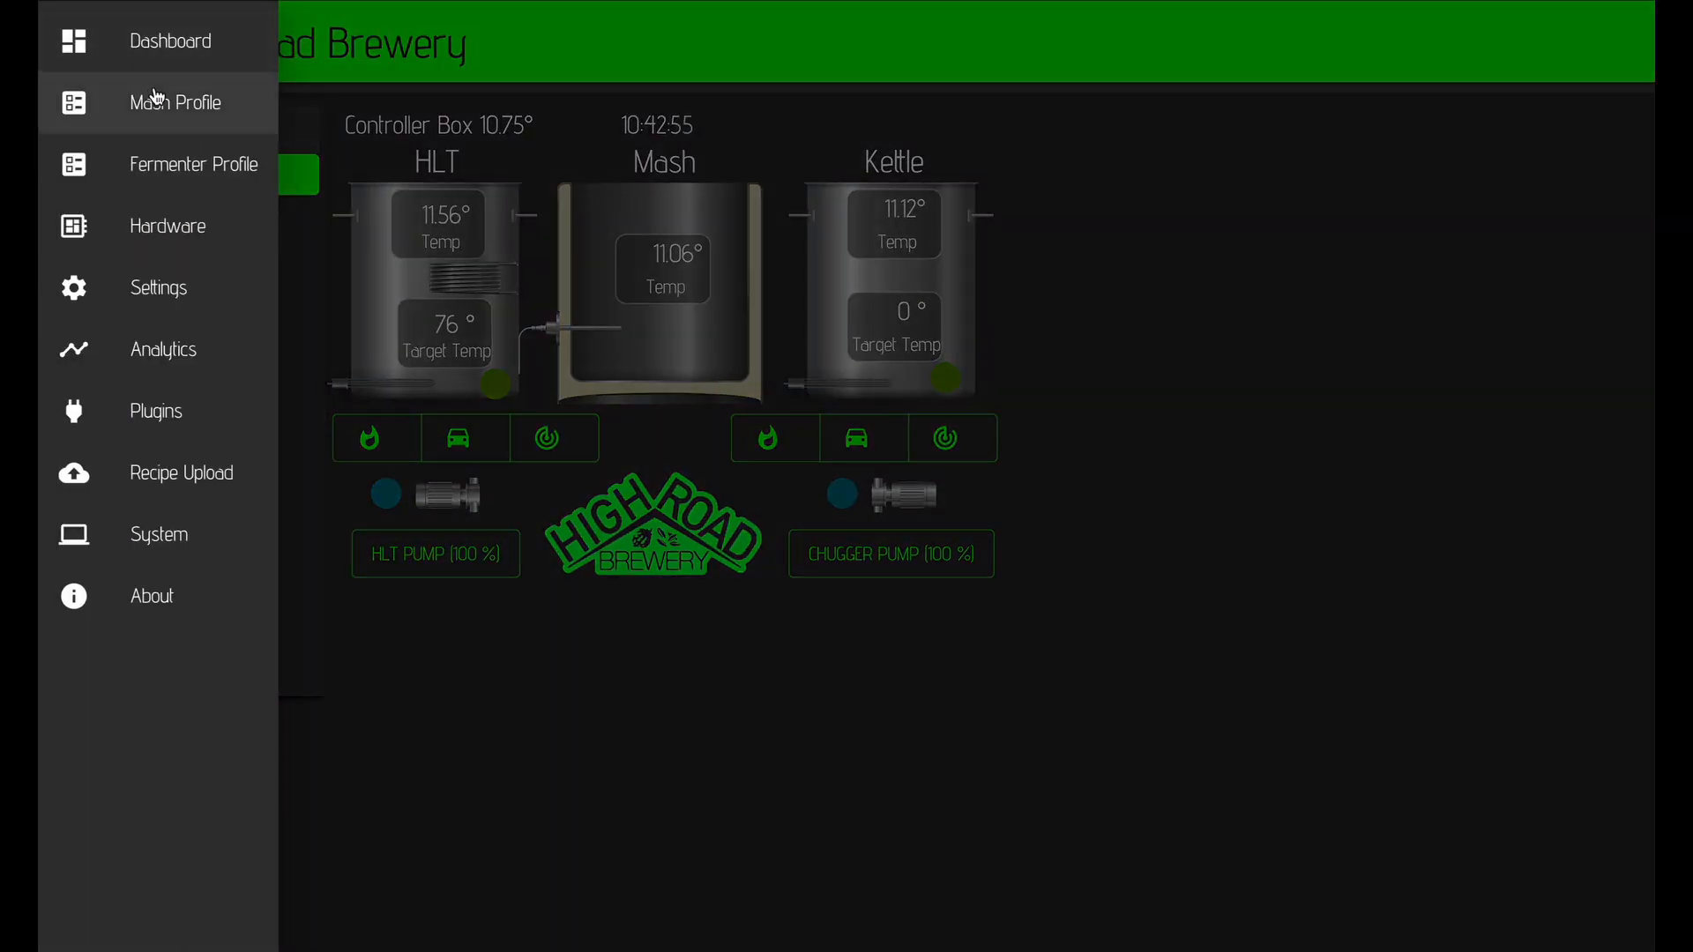
{"action": "left_click", "coordinate": [174, 103]}
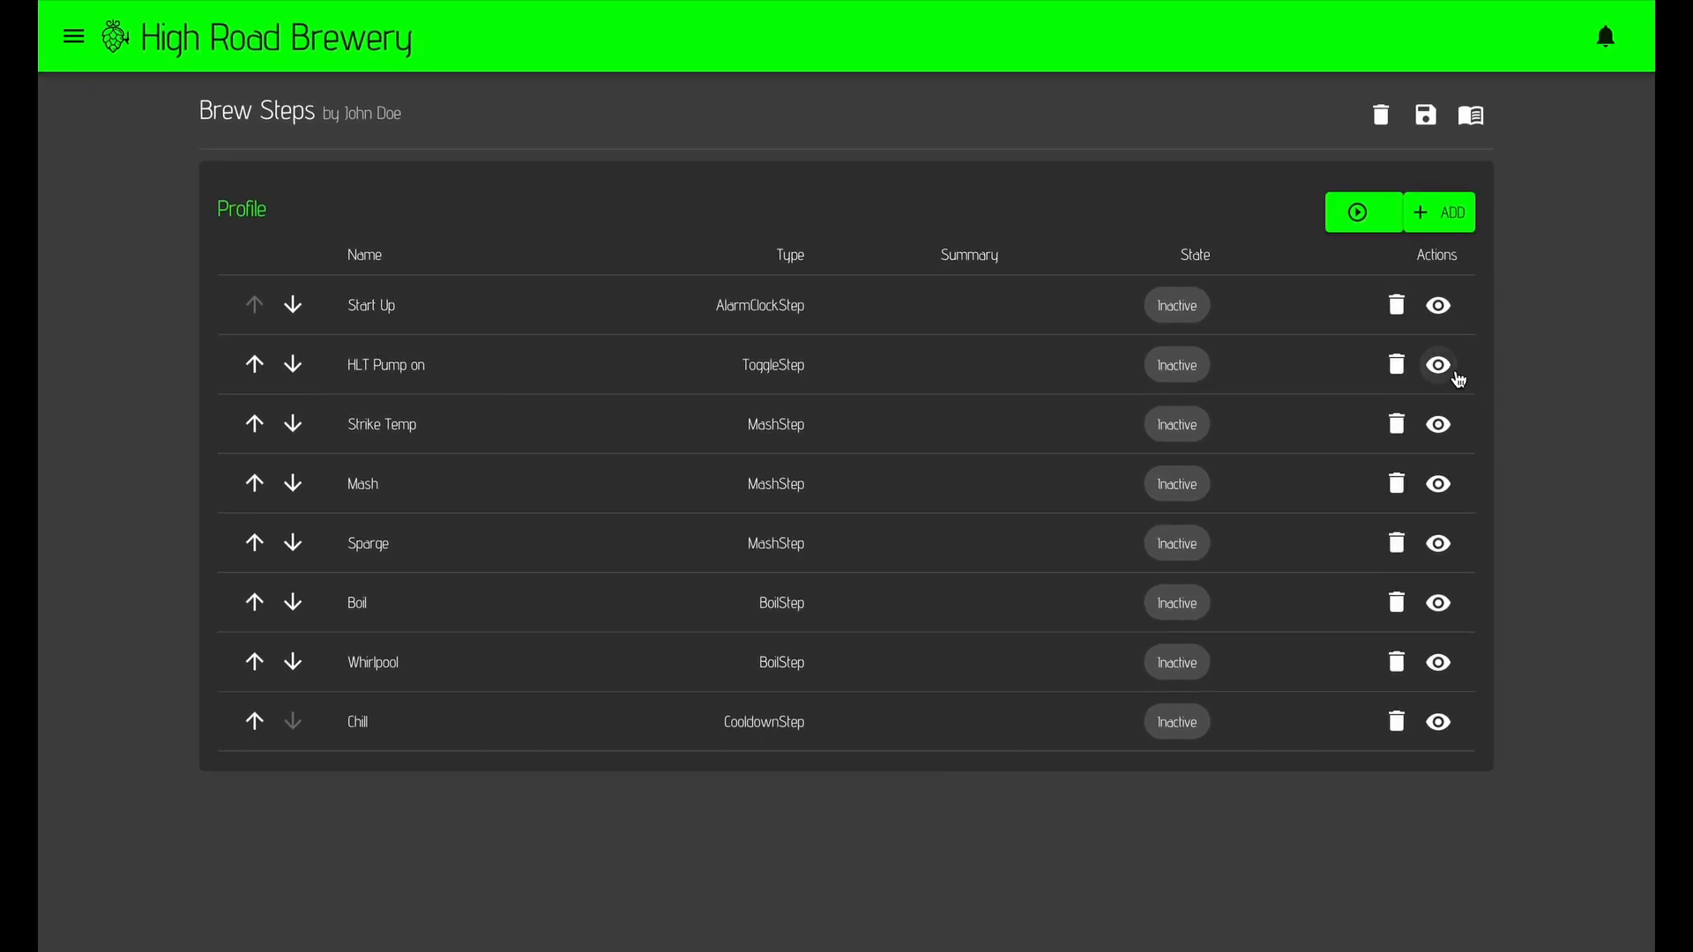
{"action": "left_click", "coordinate": [1437, 365]}
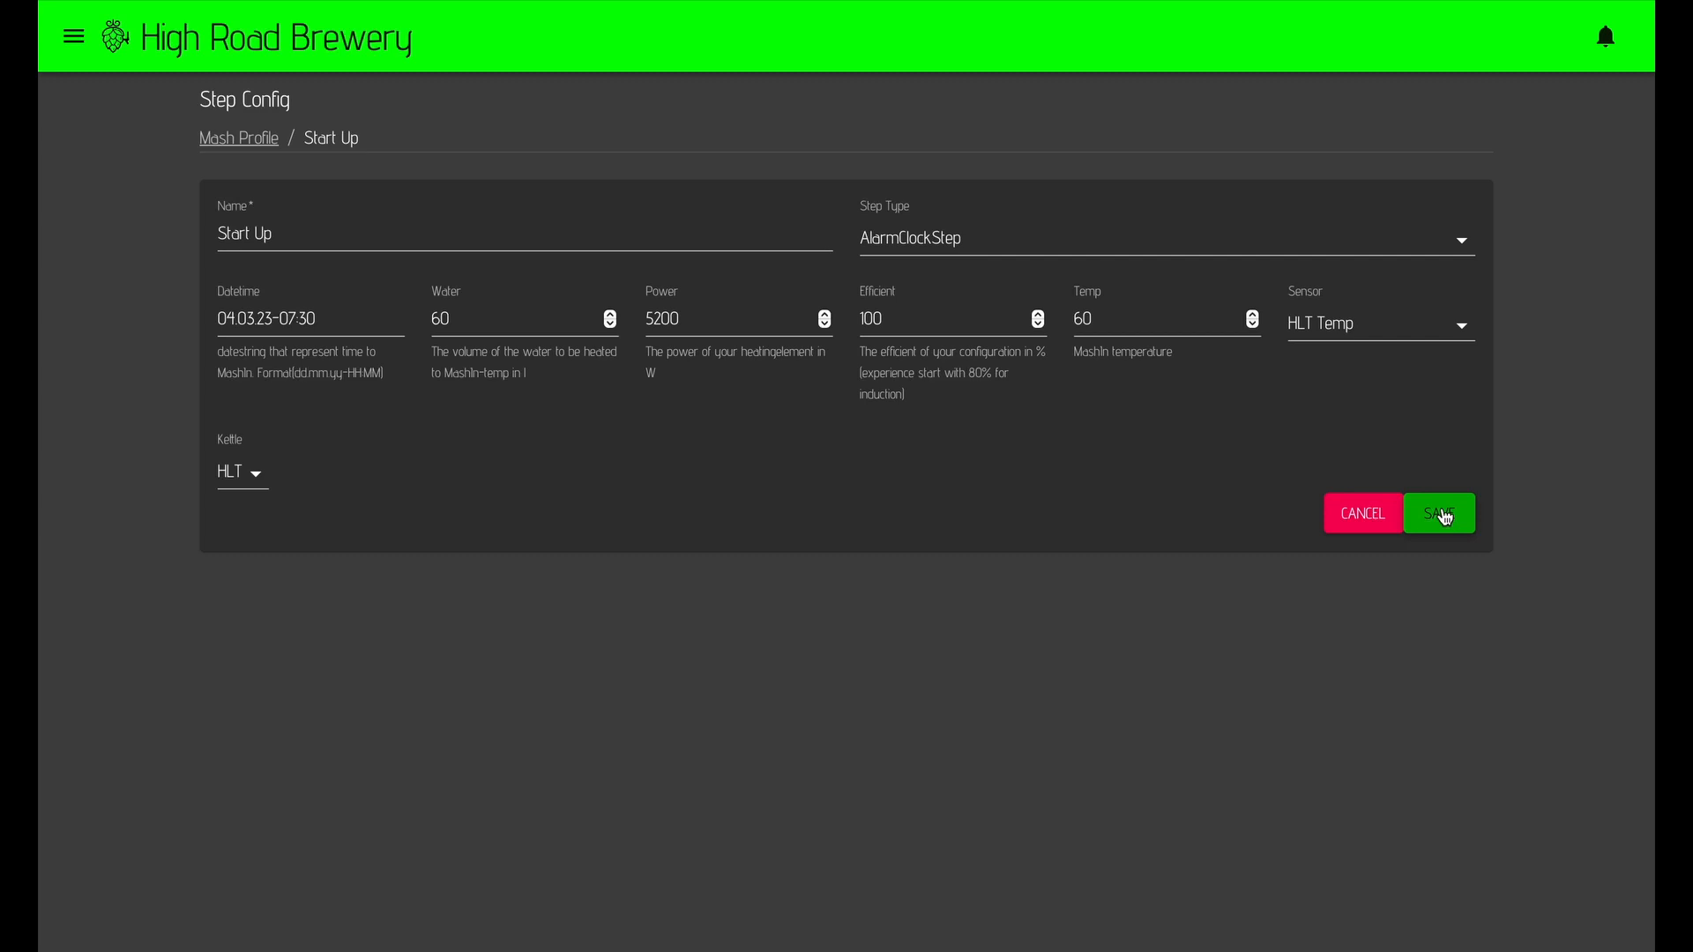
{"action": "left_click", "coordinate": [1437, 513]}
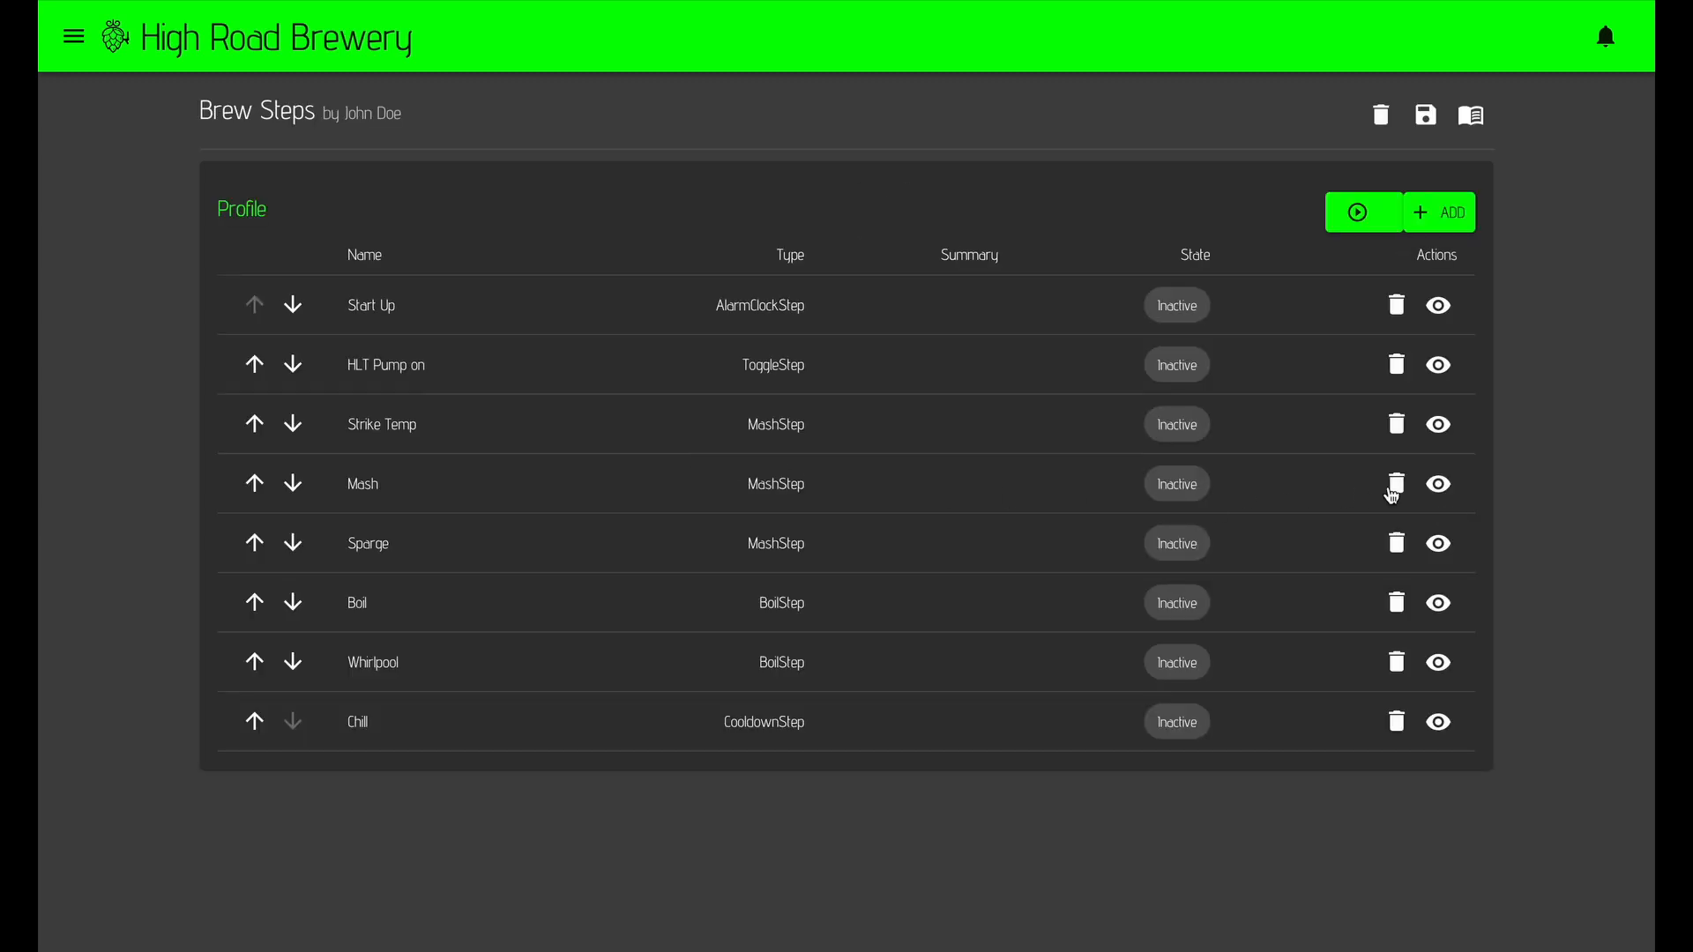
{"action": "left_click", "coordinate": [1437, 484]}
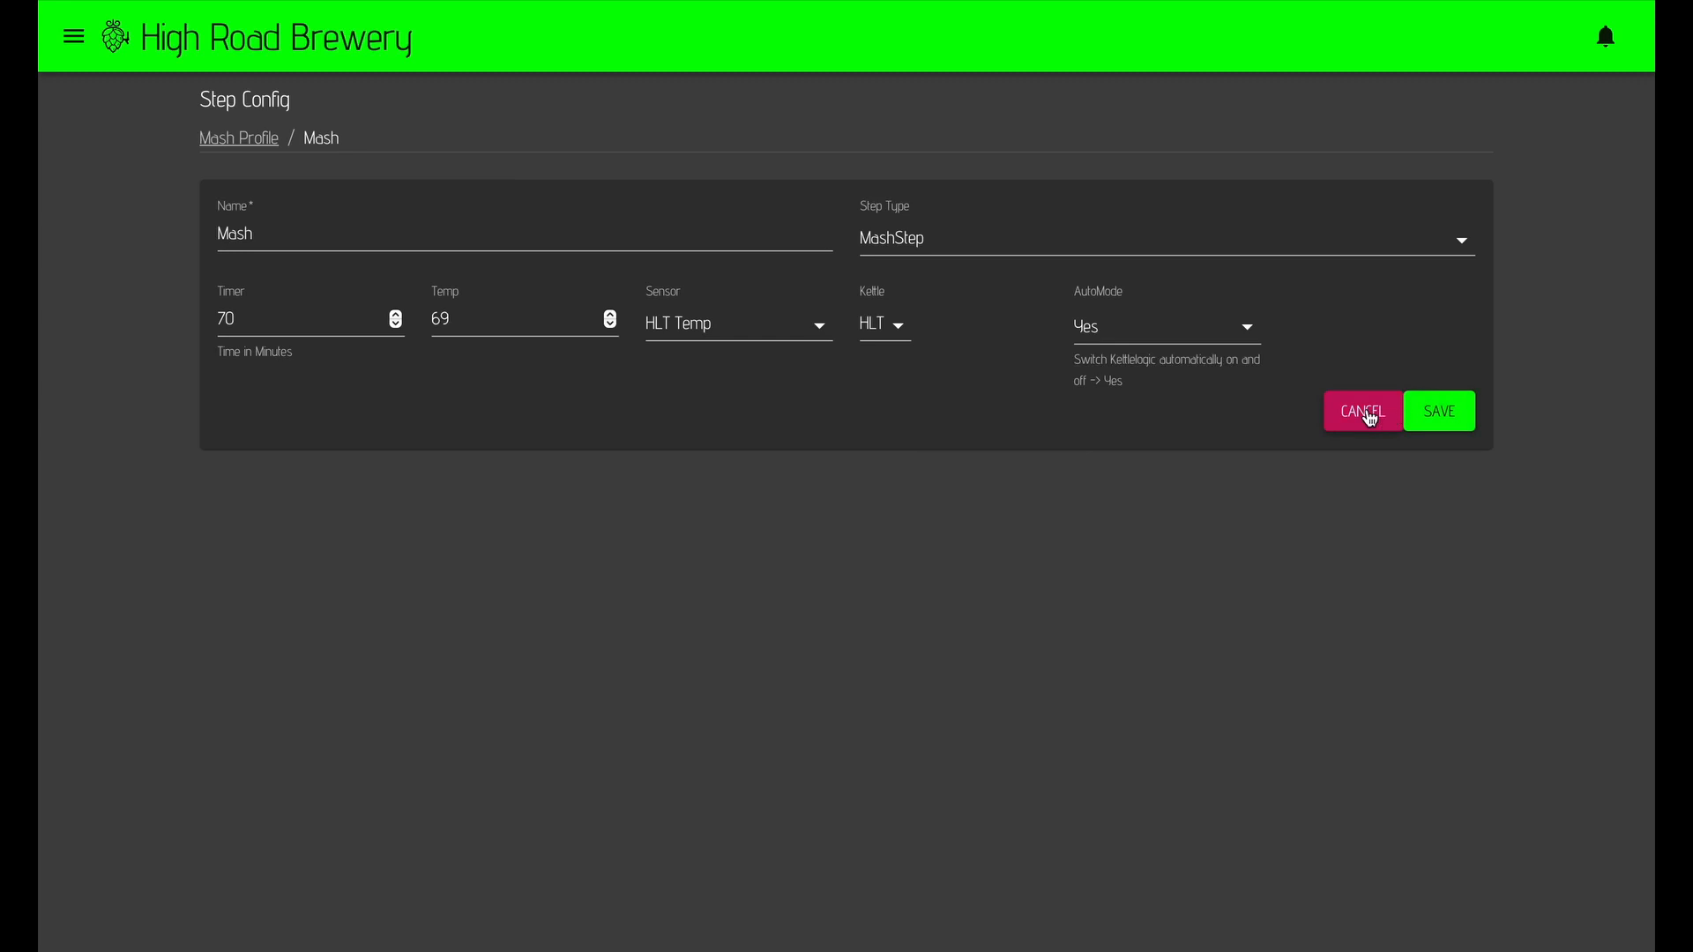
{"action": "left_click", "coordinate": [1360, 412]}
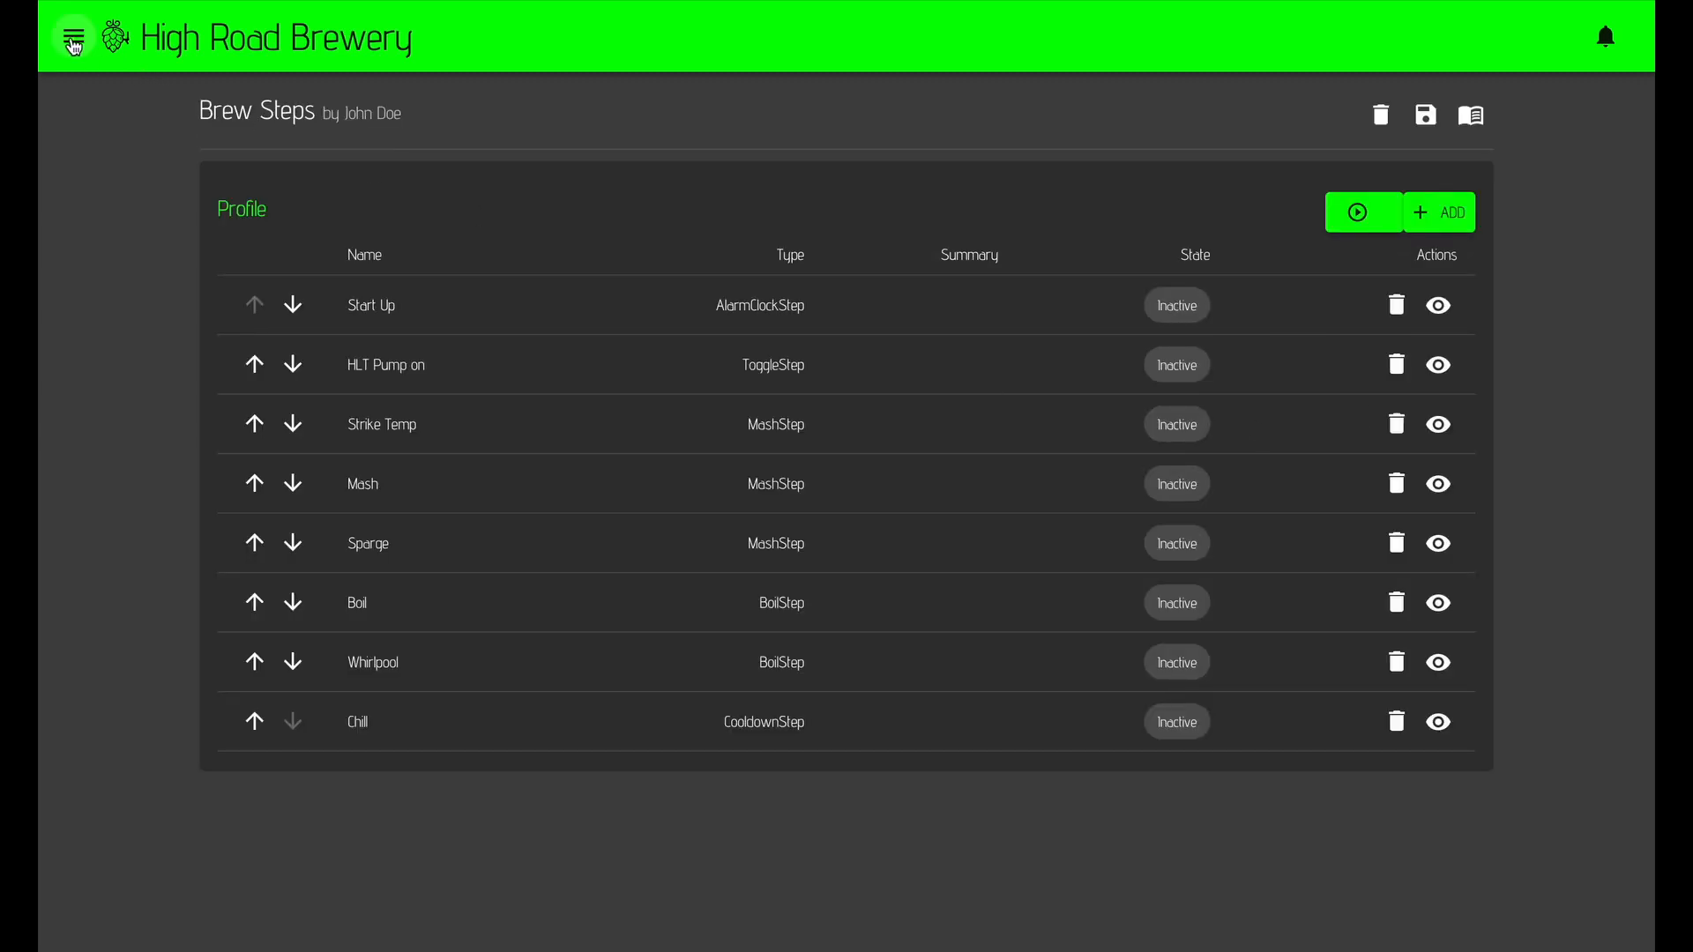
Browse the Hardware page's Kettle, Fermenter, Sensor and Actor tables.
{"action": "left_click", "coordinate": [72, 36]}
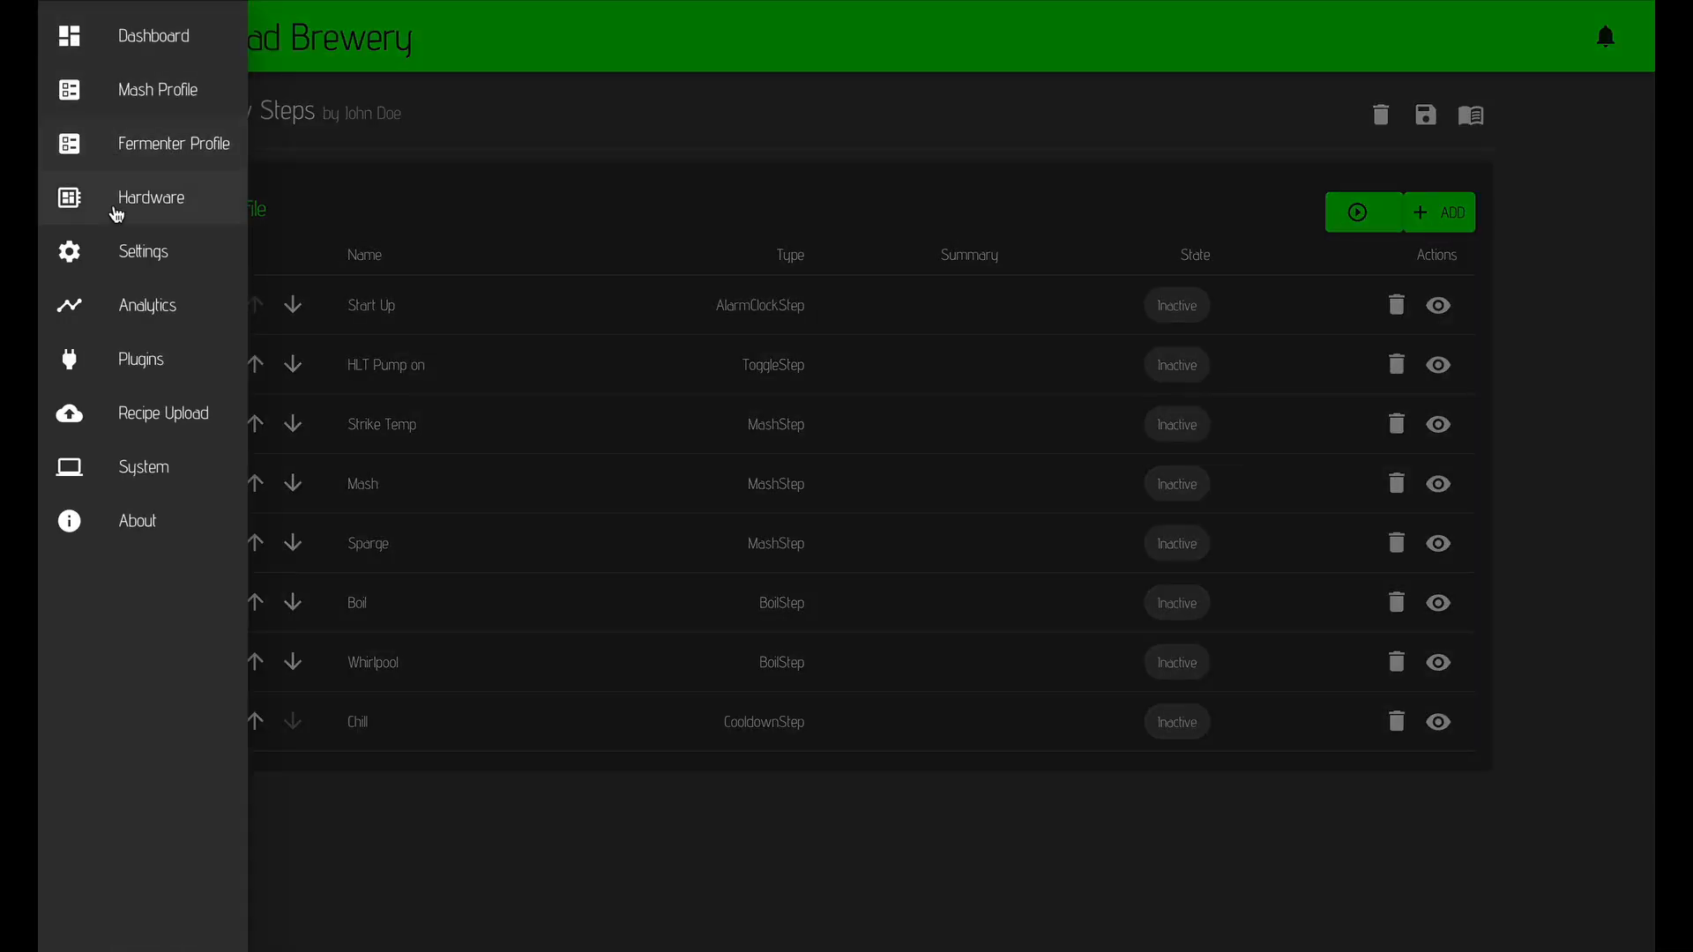
{"action": "left_click", "coordinate": [150, 197]}
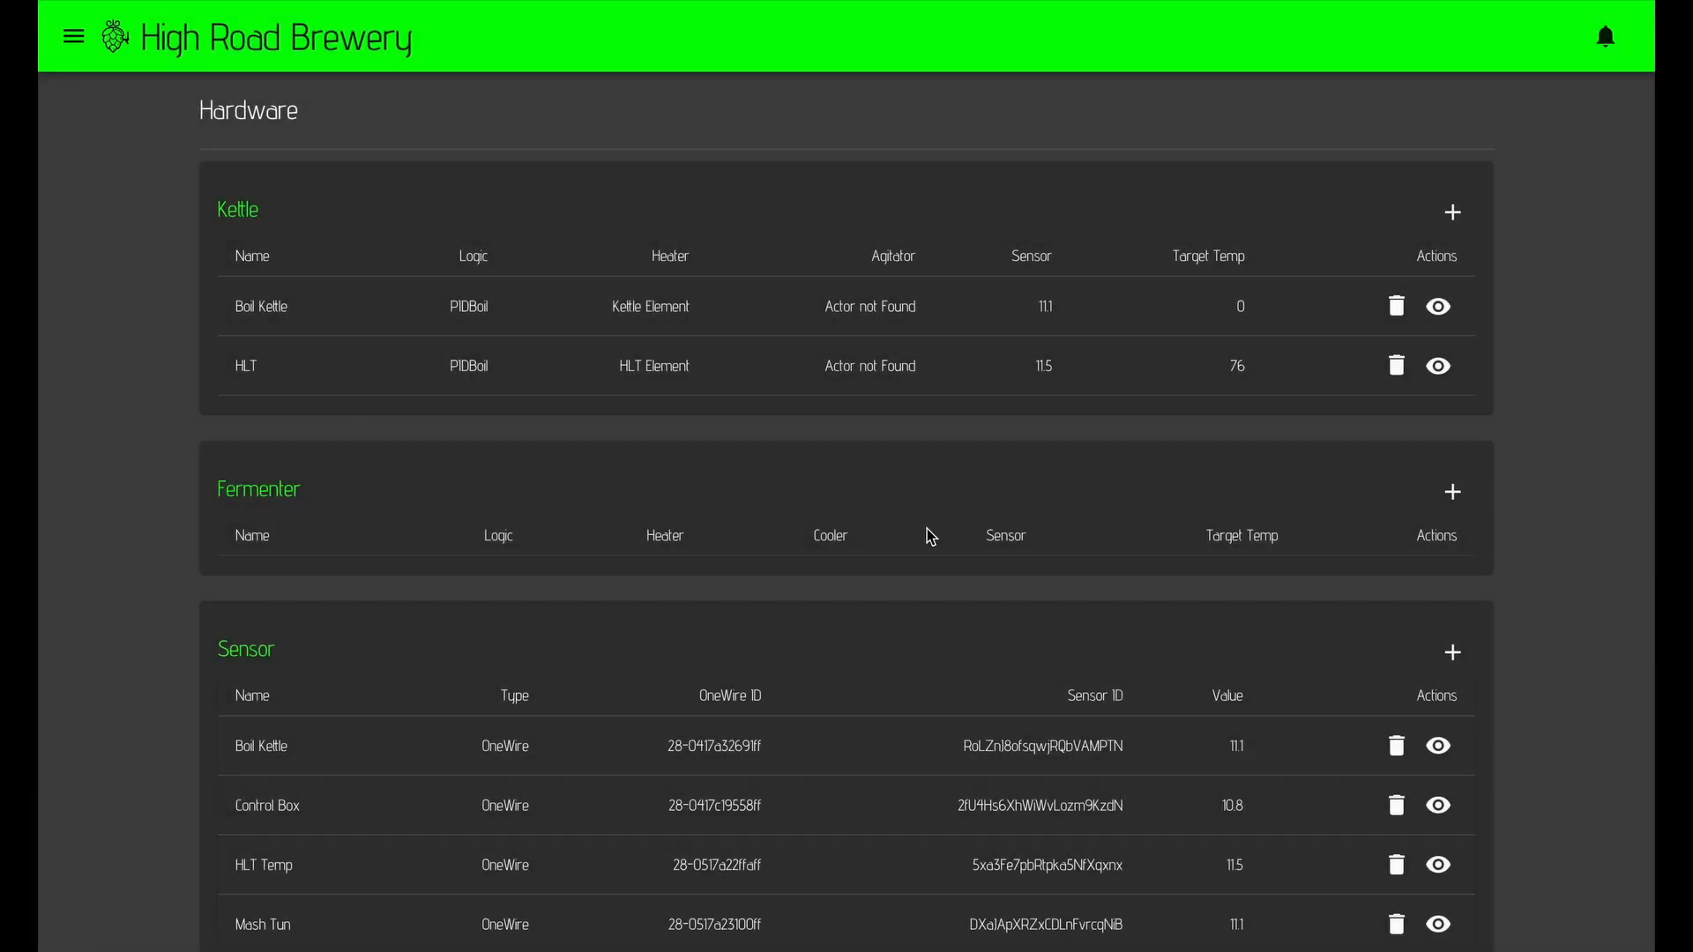
{"action": "scroll", "scroll_direction": "down", "scroll_amount": 3}
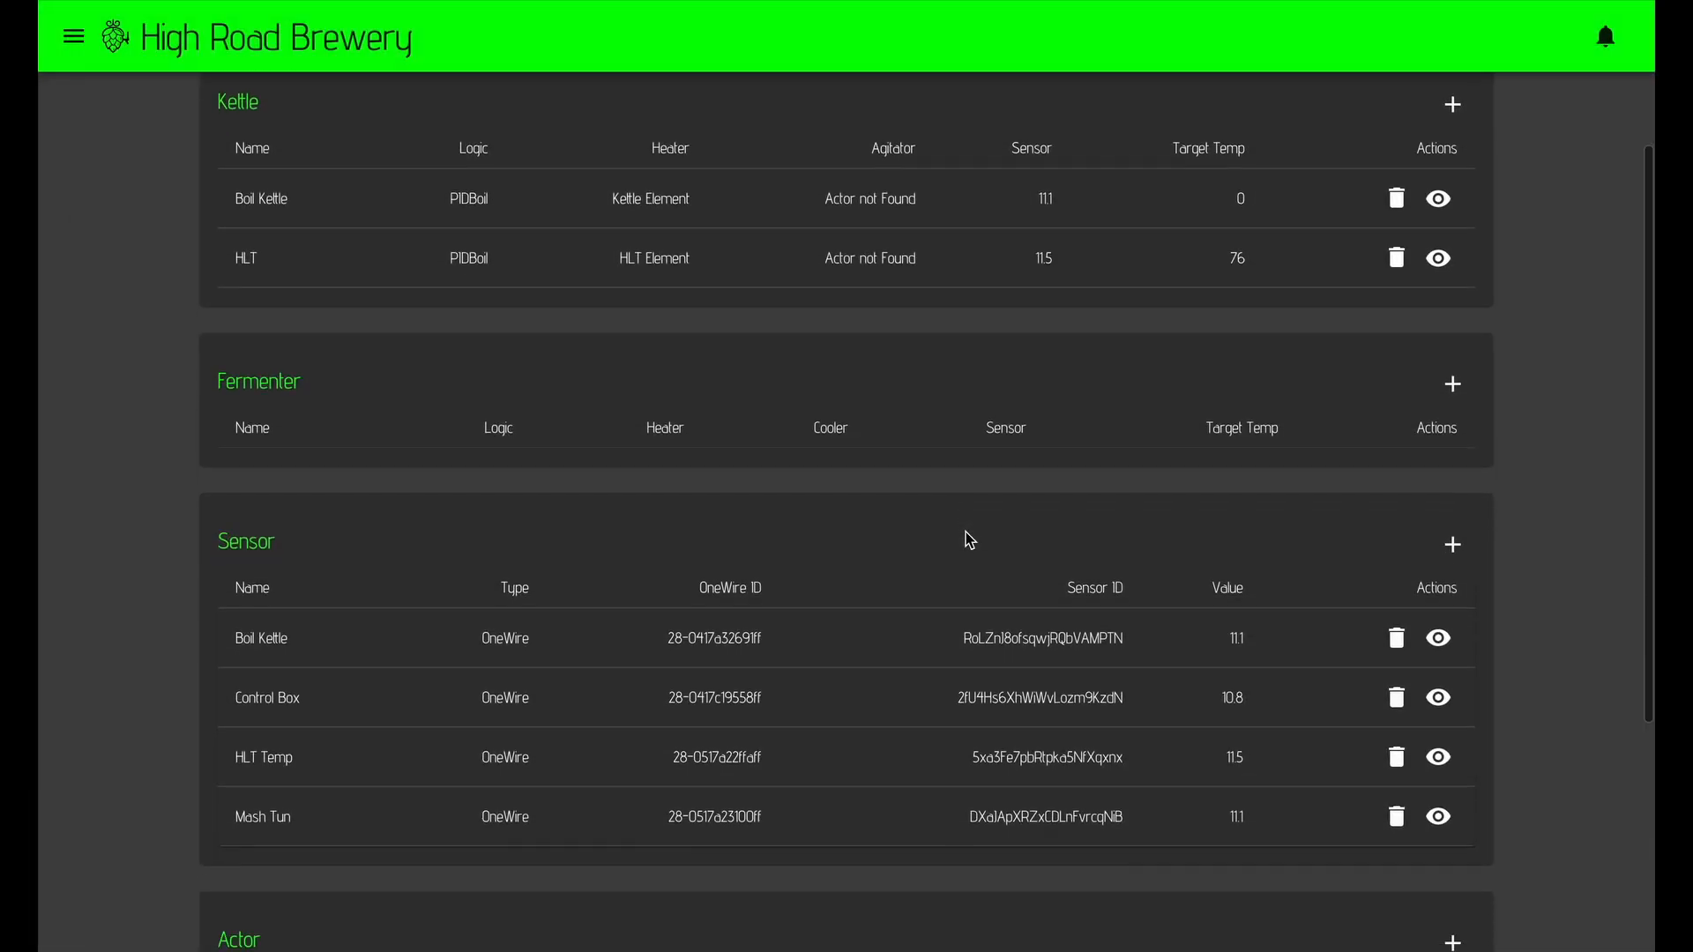
{"action": "scroll", "scroll_direction": "down", "scroll_amount": 3}
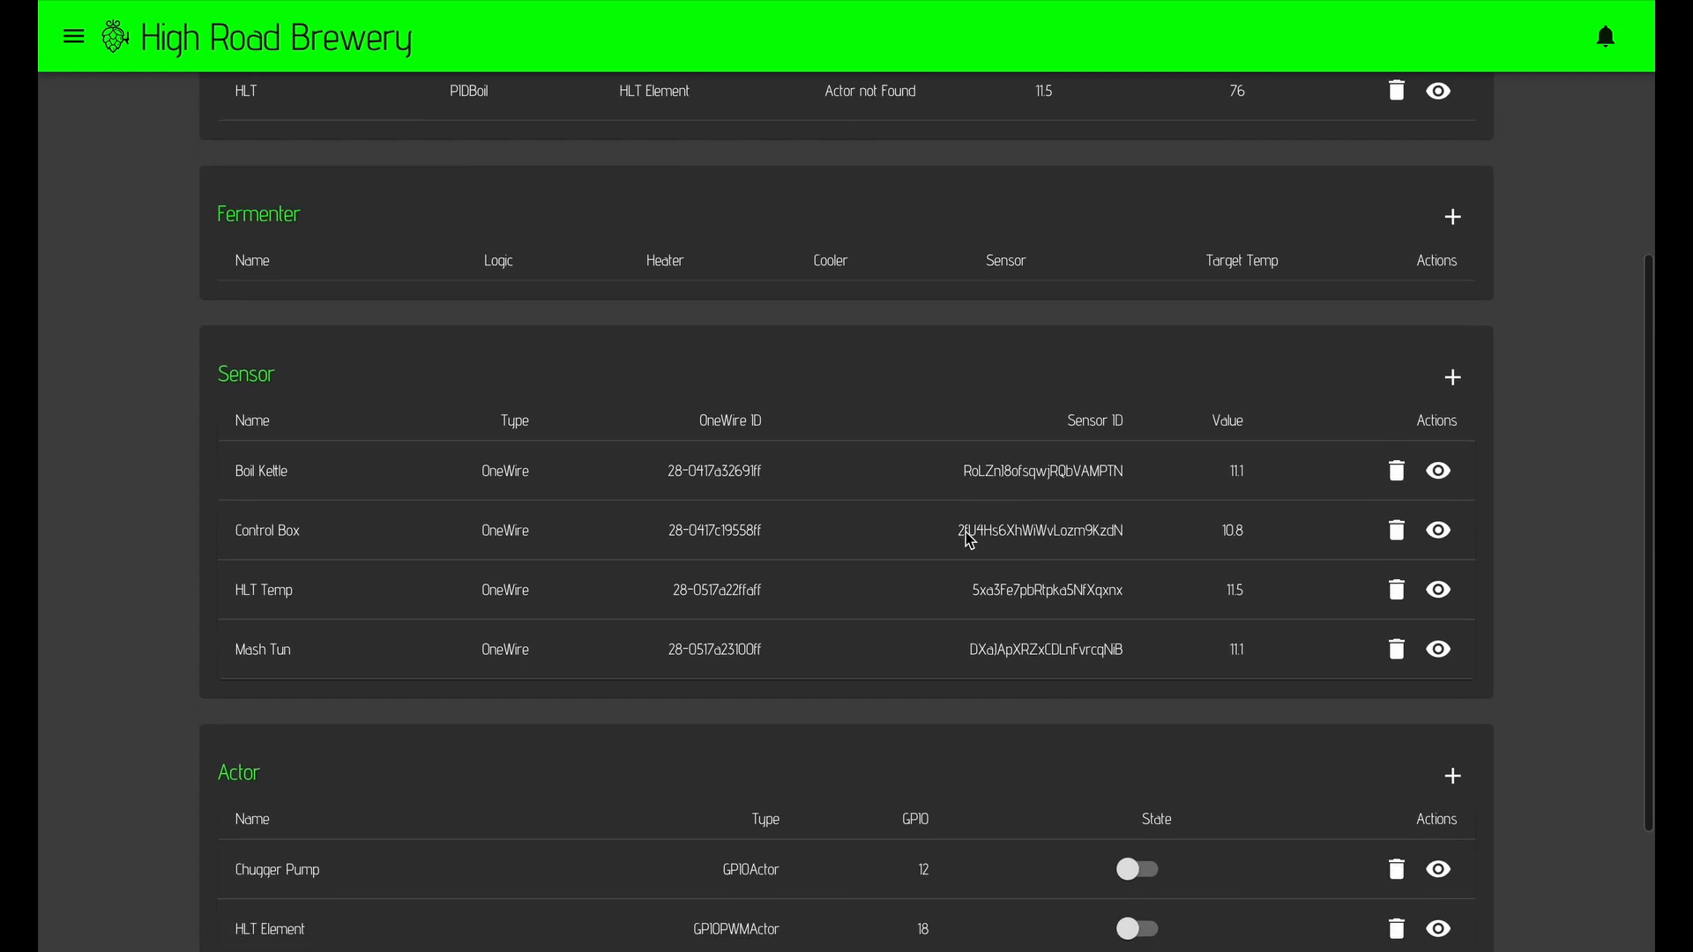
{"action": "scroll", "scroll_direction": "down", "scroll_amount": 3}
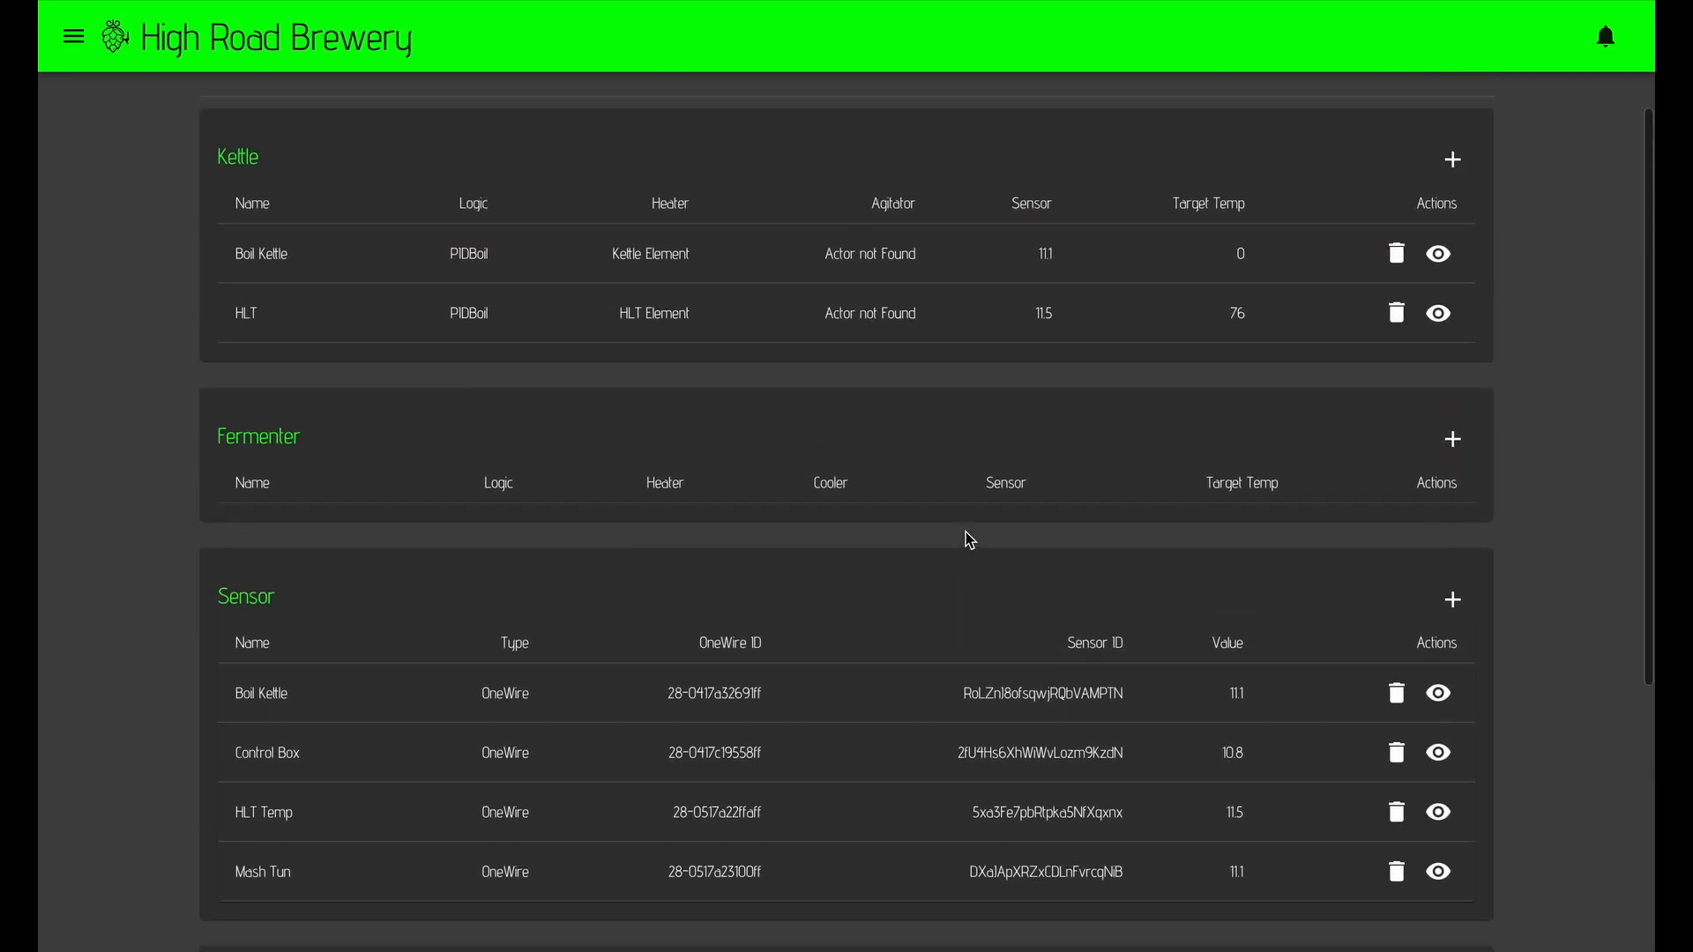
{"action": "left_click", "coordinate": [73, 36]}
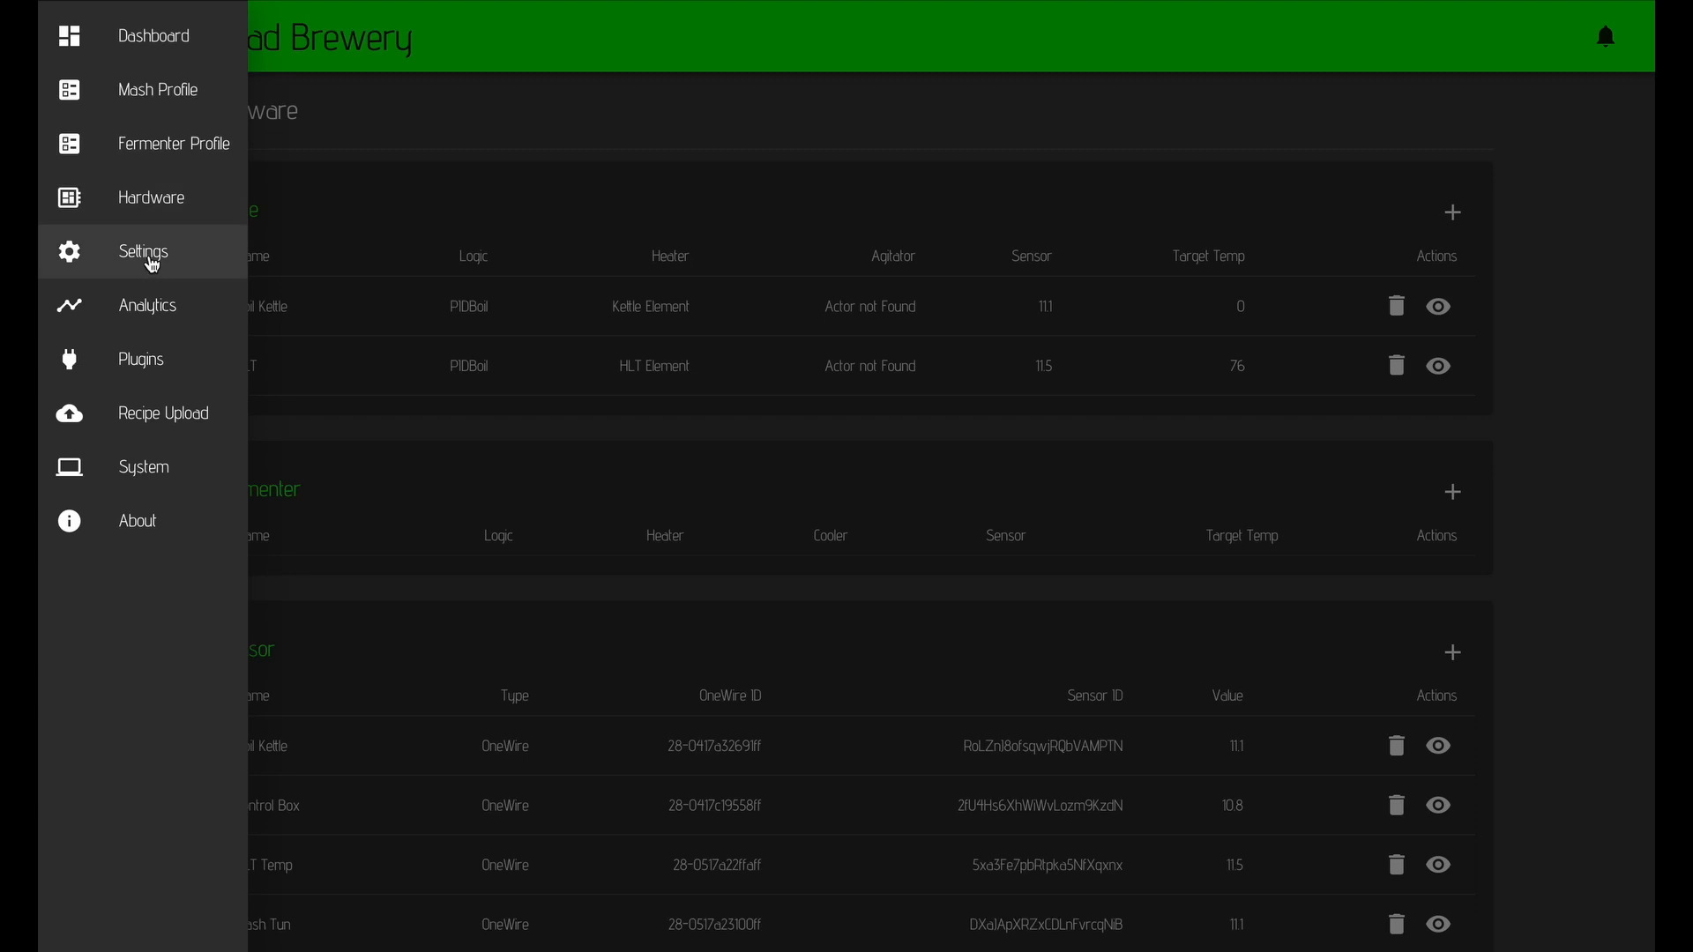
Scroll through the Settings page down to the step-type options at its end.
{"action": "left_click", "coordinate": [141, 251]}
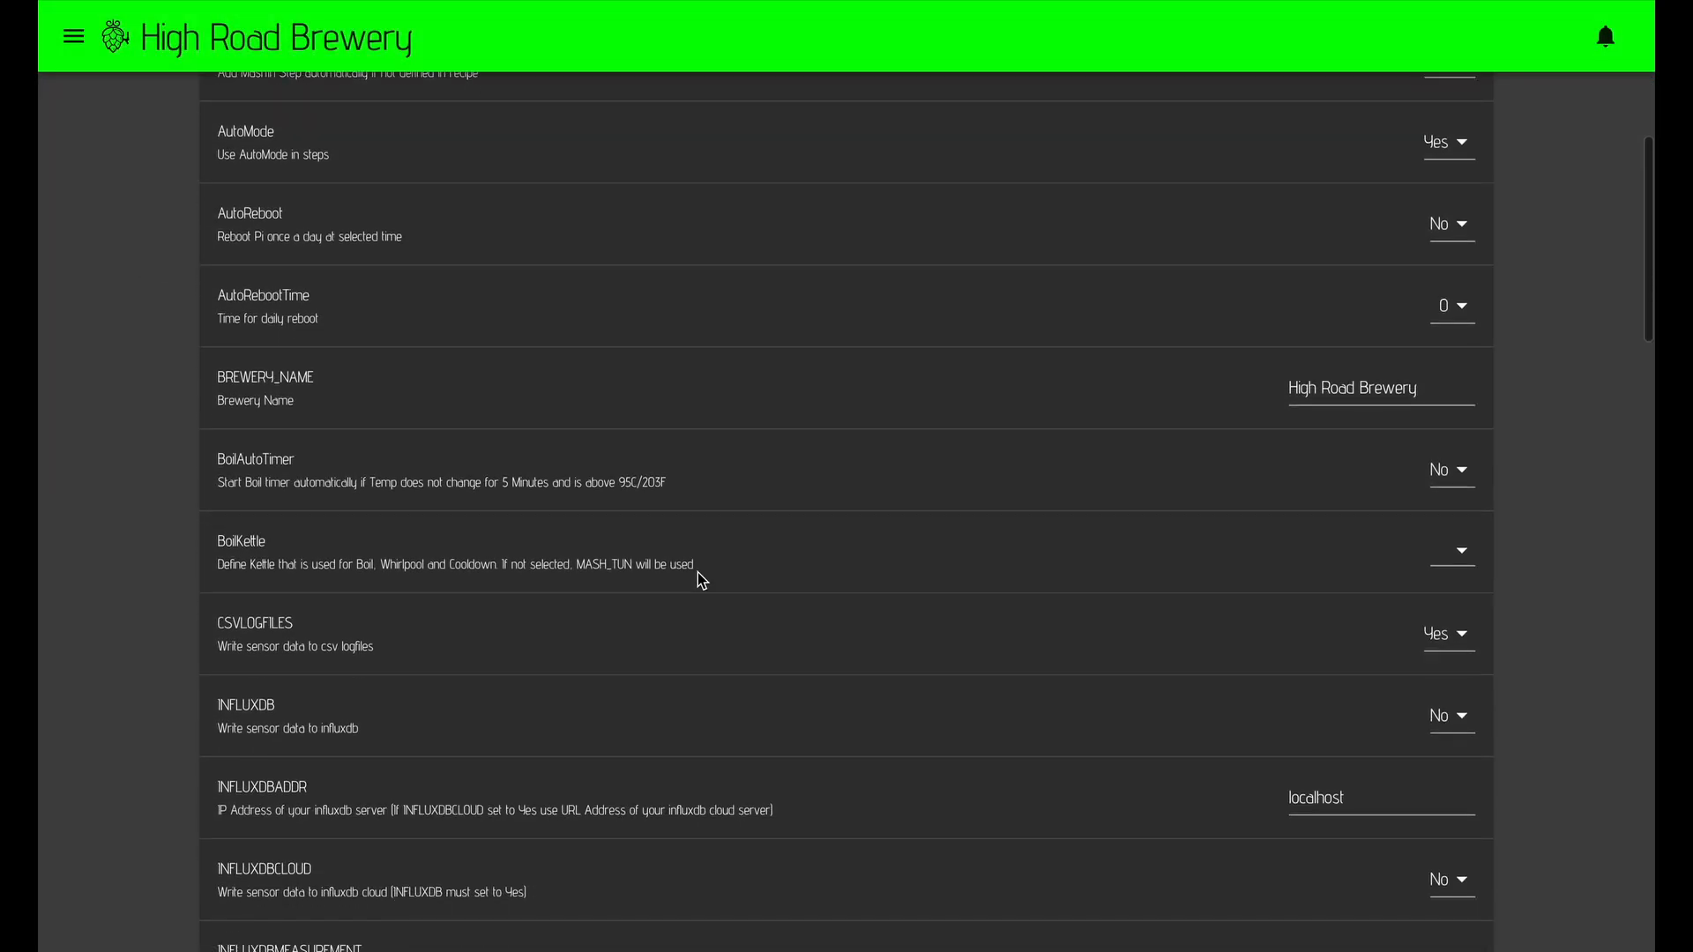
{"action": "scroll", "scroll_direction": "down", "scroll_amount": 3}
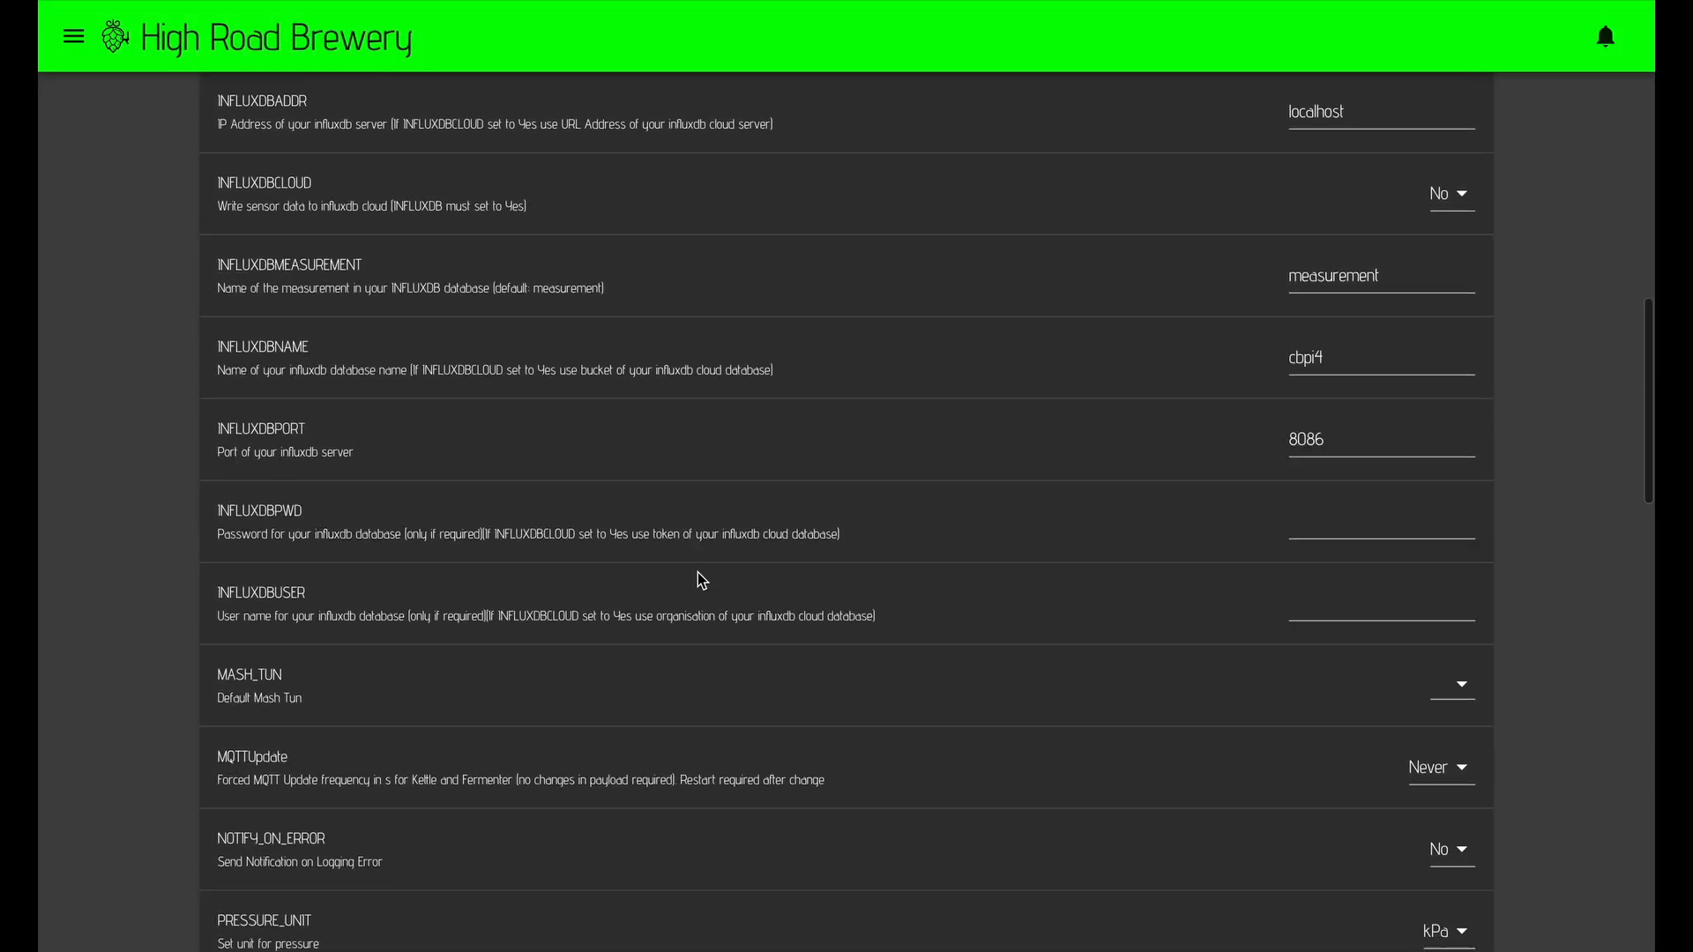
{"action": "scroll", "scroll_direction": "down", "scroll_amount": 3}
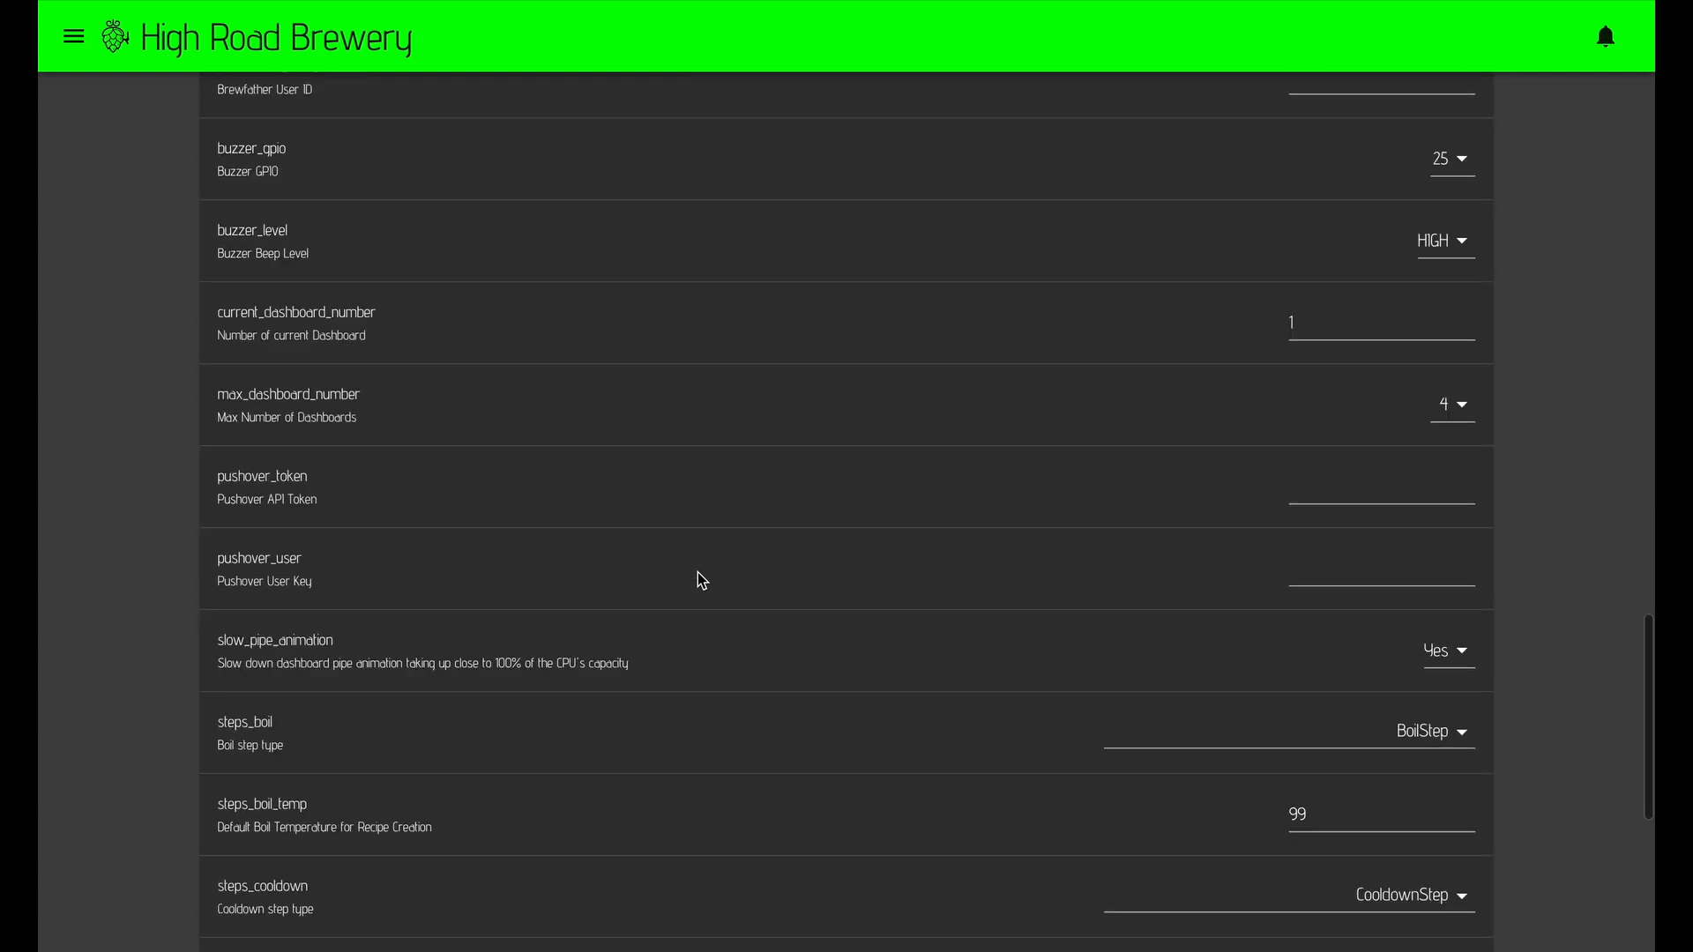
{"action": "scroll", "scroll_direction": "down", "scroll_amount": 3}
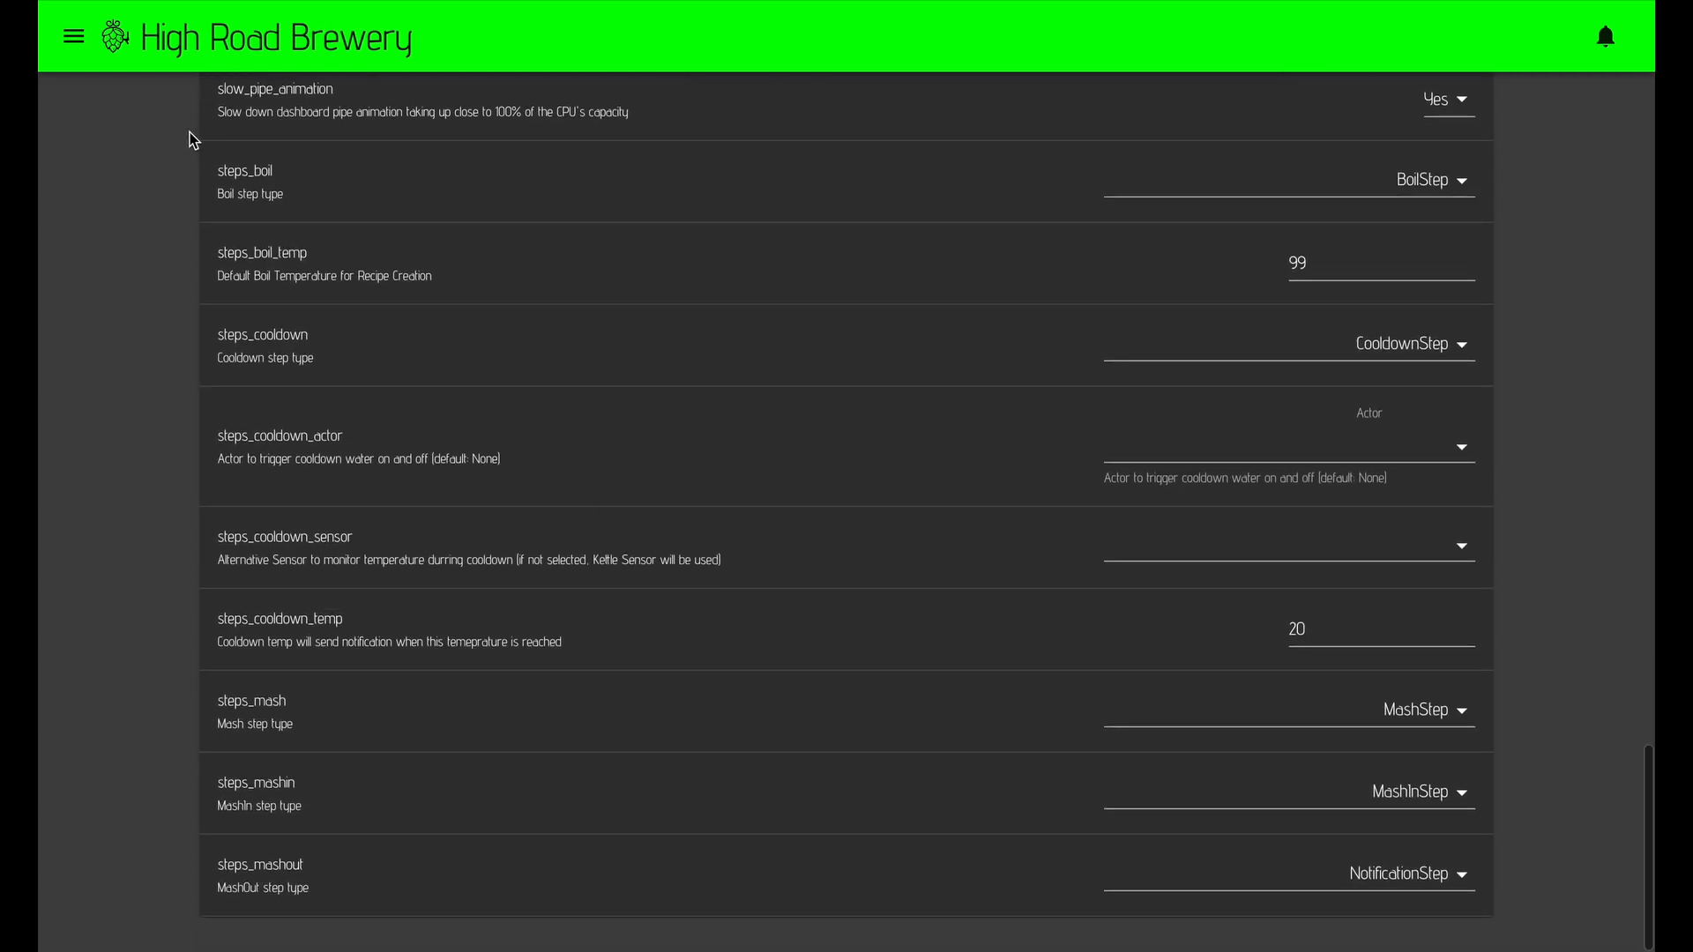
{"action": "left_click", "coordinate": [73, 35]}
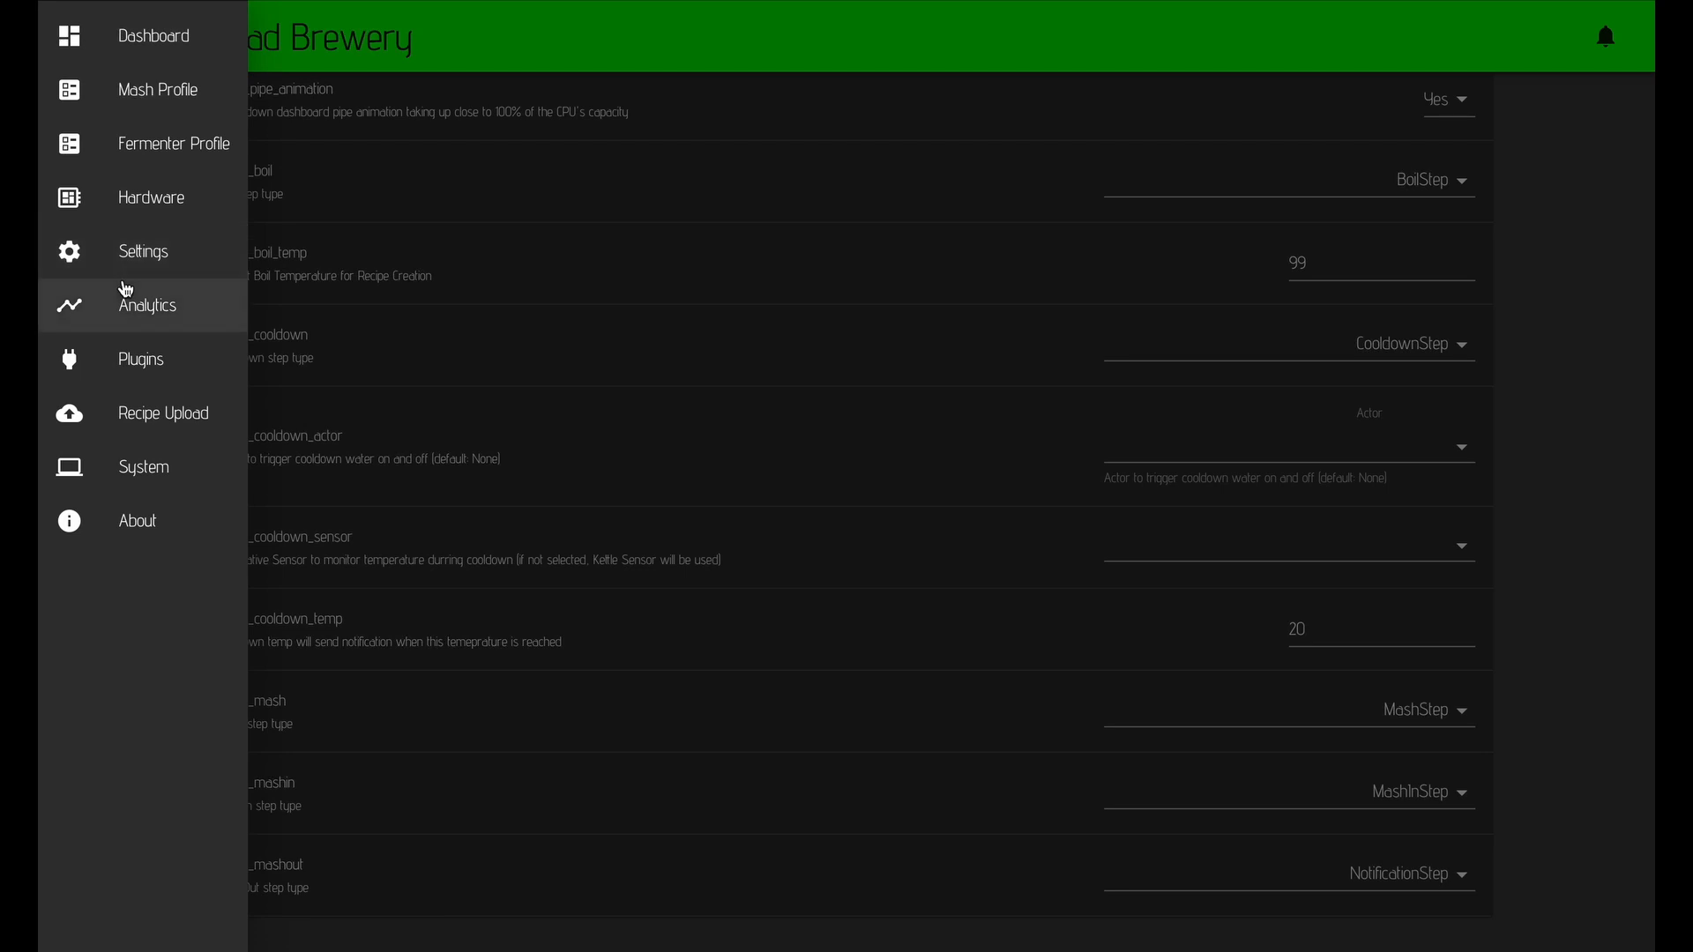
Chart Boil Kettle, Control Box, HLT Temp and Mash Tun together, refreshing the Analytics chart.
{"action": "left_click", "coordinate": [147, 304]}
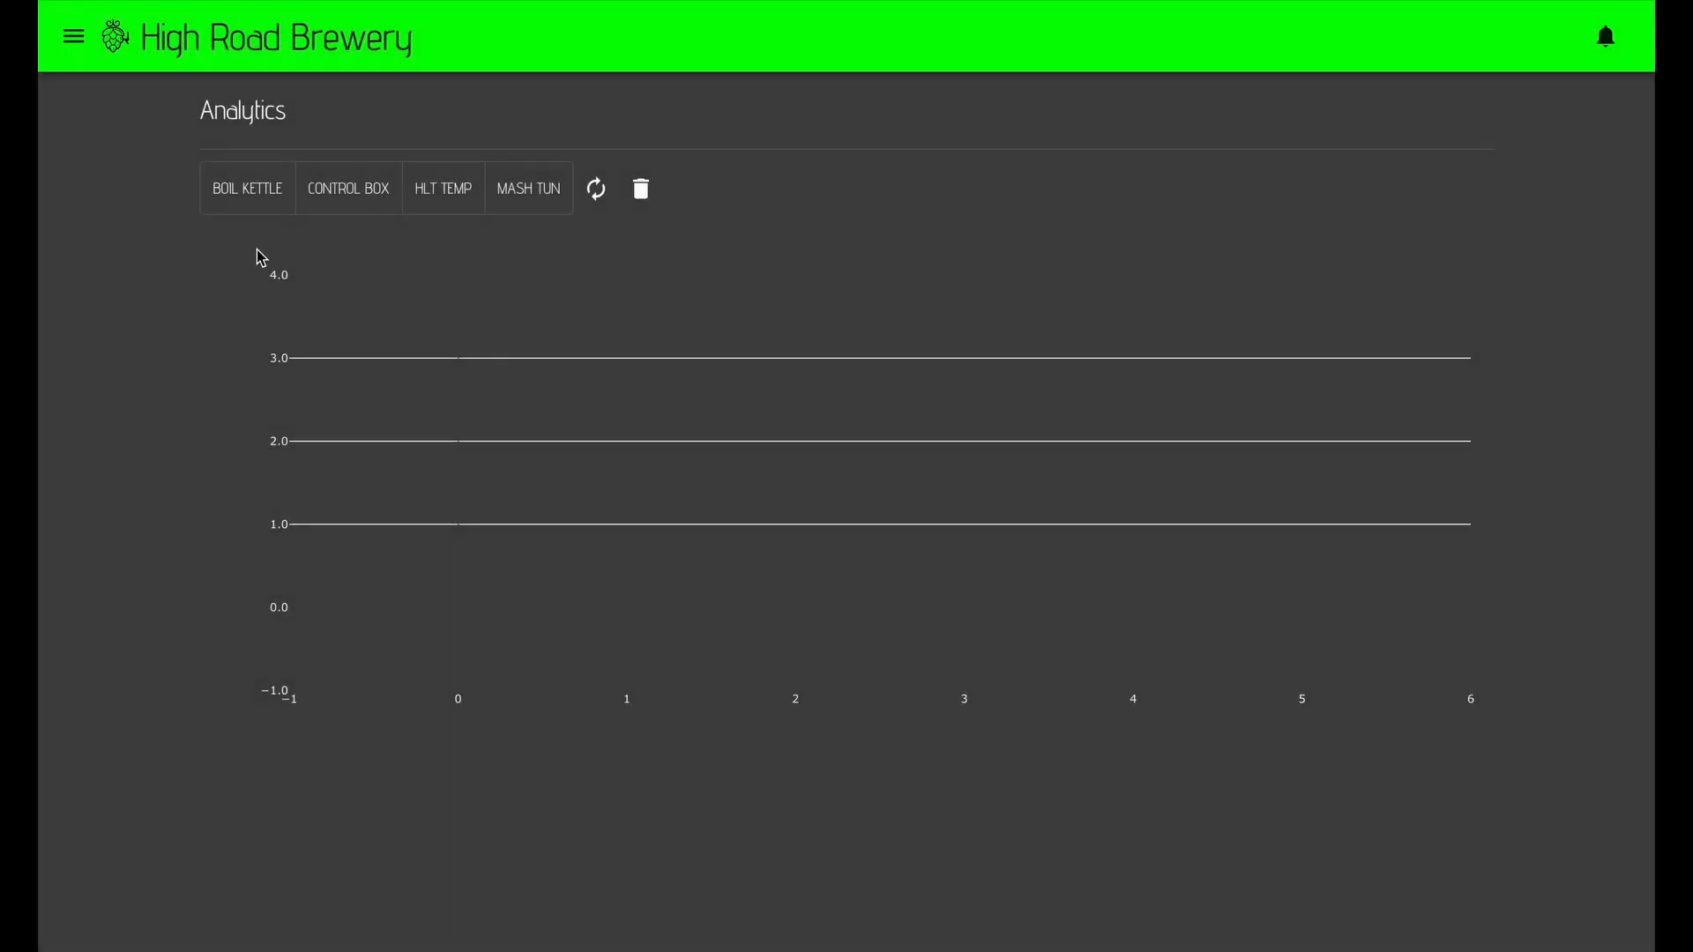
{"action": "left_click", "coordinate": [246, 188]}
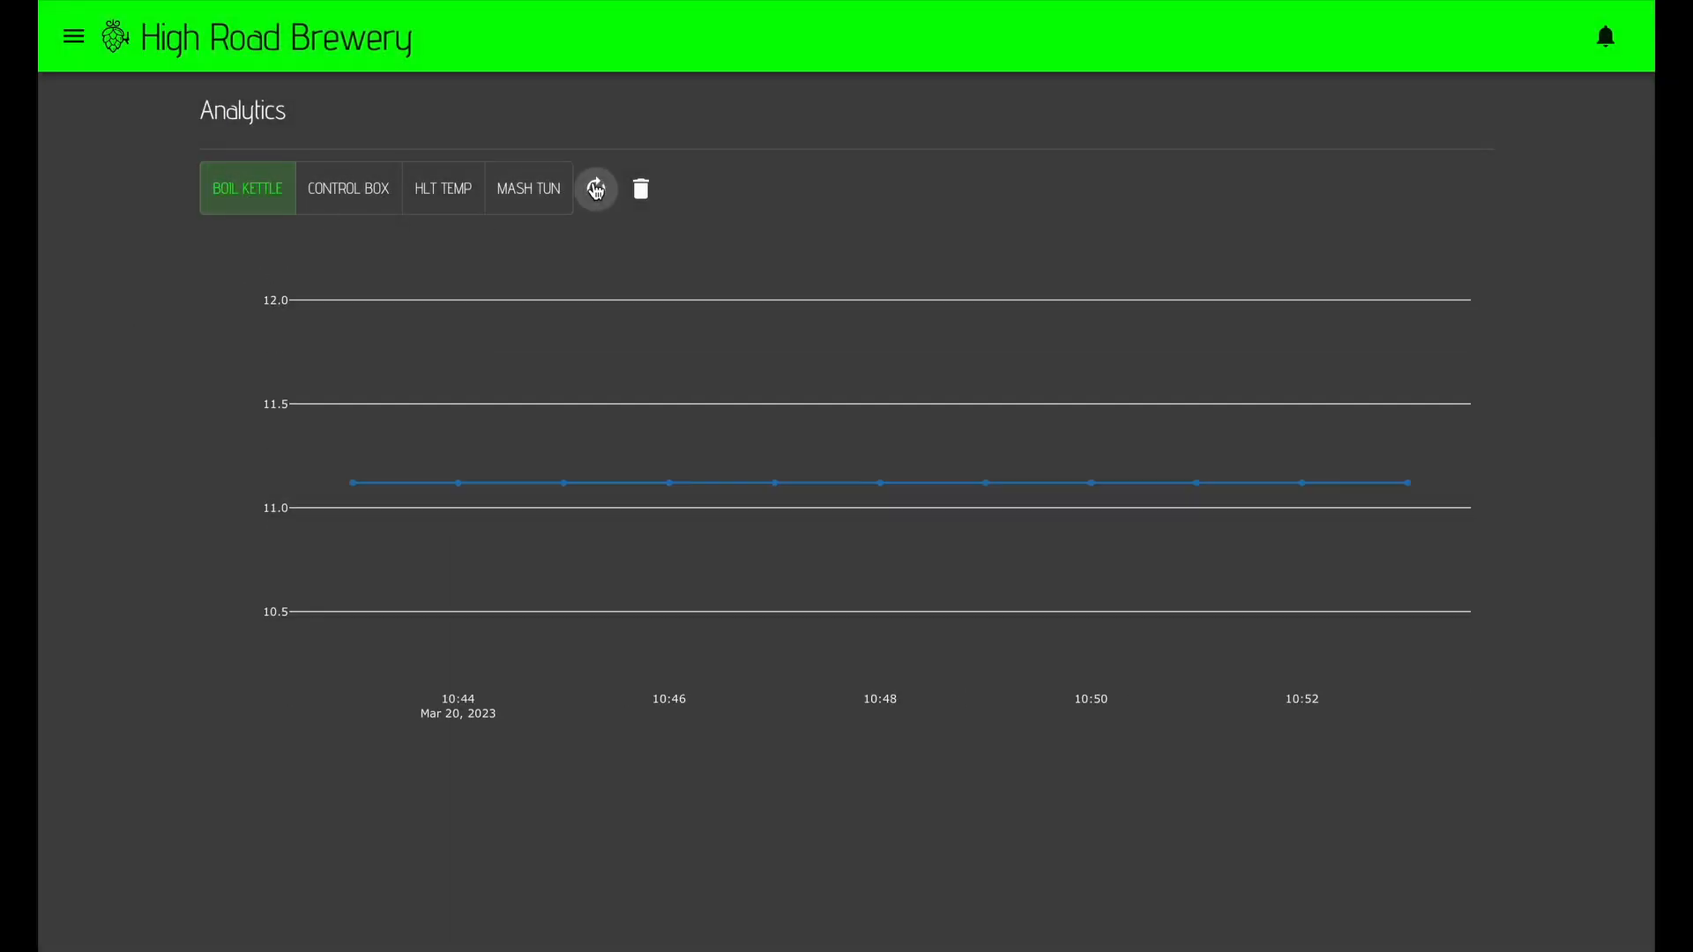
{"action": "left_click", "coordinate": [347, 188]}
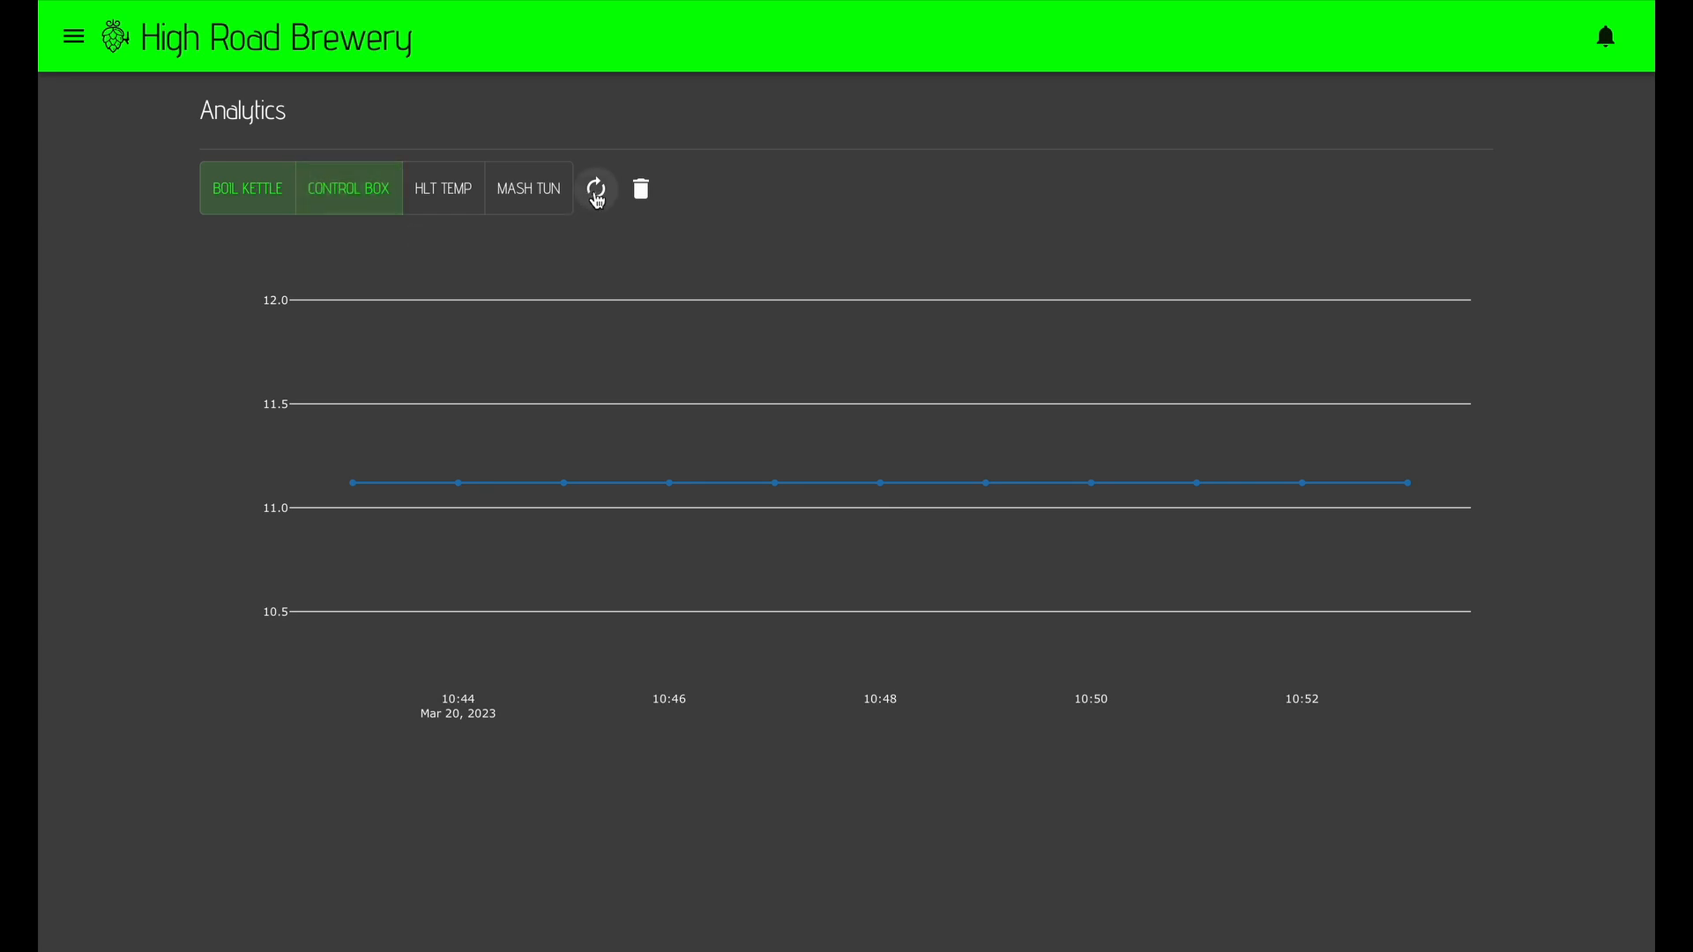
{"action": "left_click", "coordinate": [595, 188]}
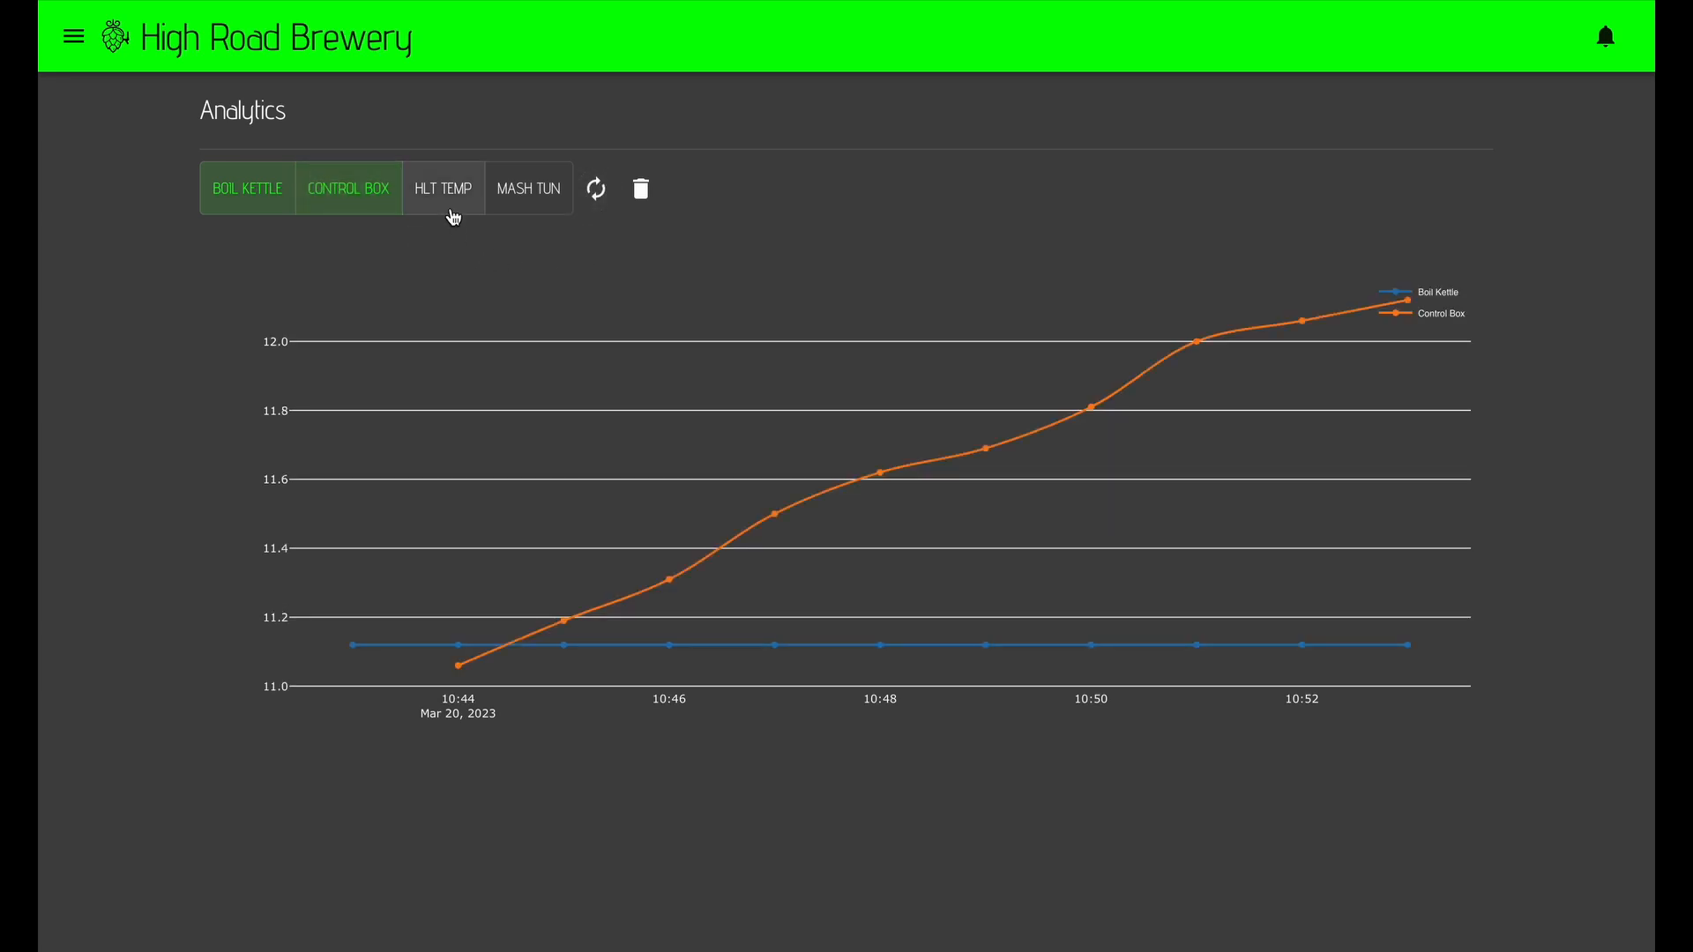
{"action": "left_click", "coordinate": [441, 188]}
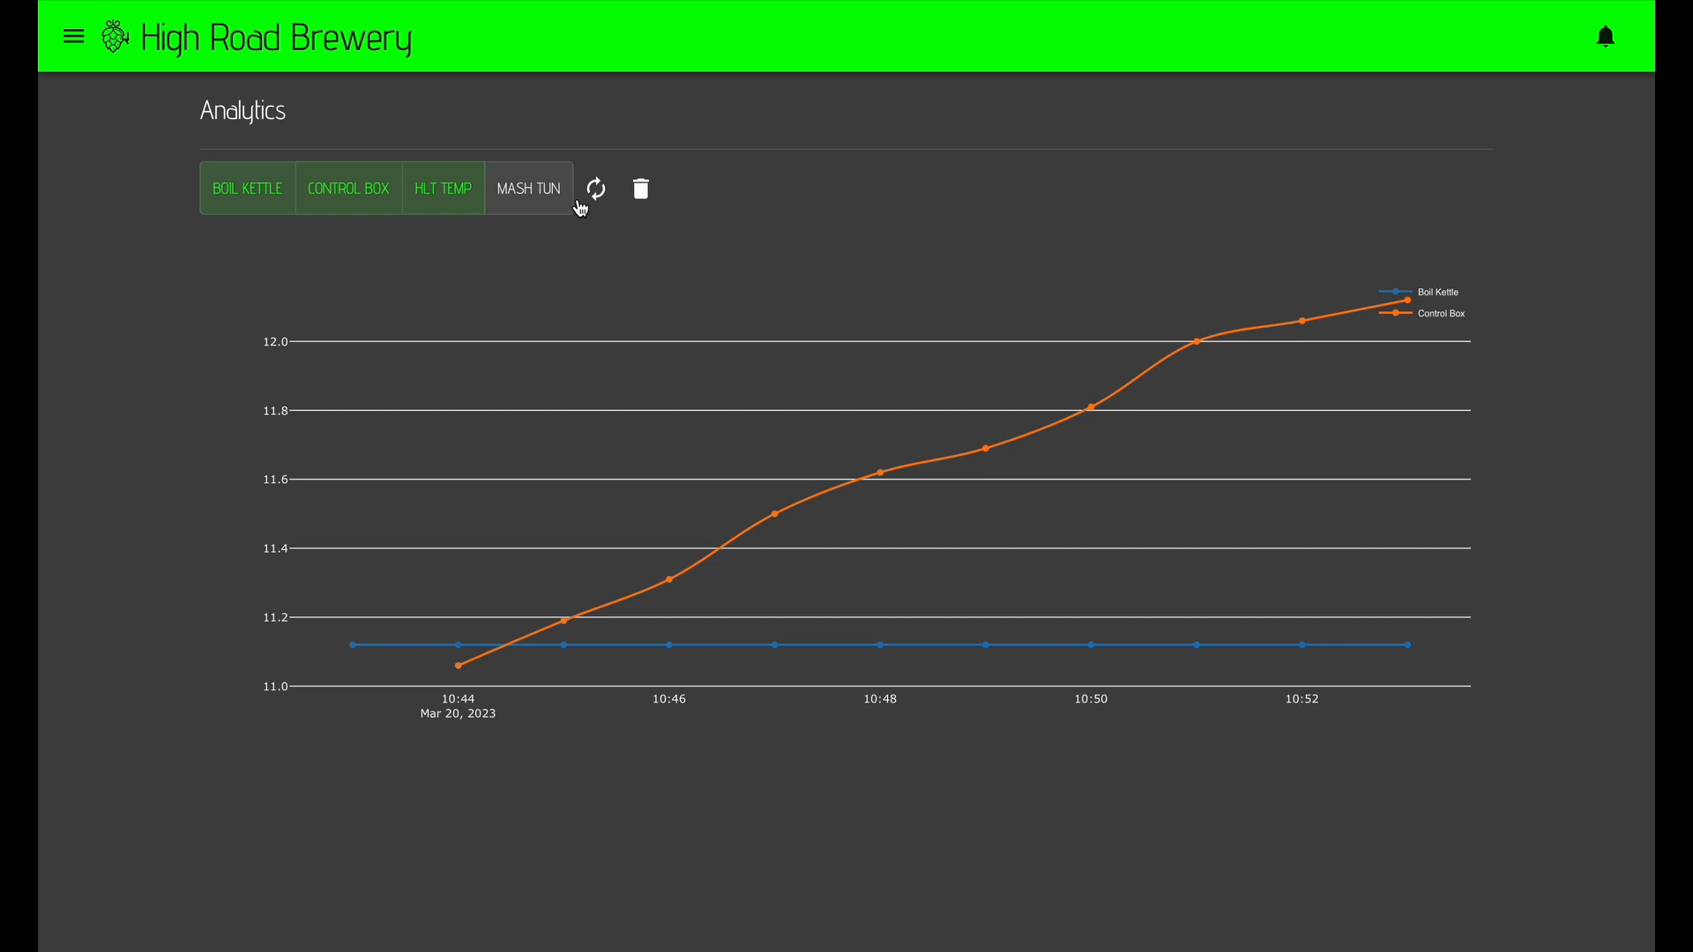
{"action": "left_click", "coordinate": [443, 188]}
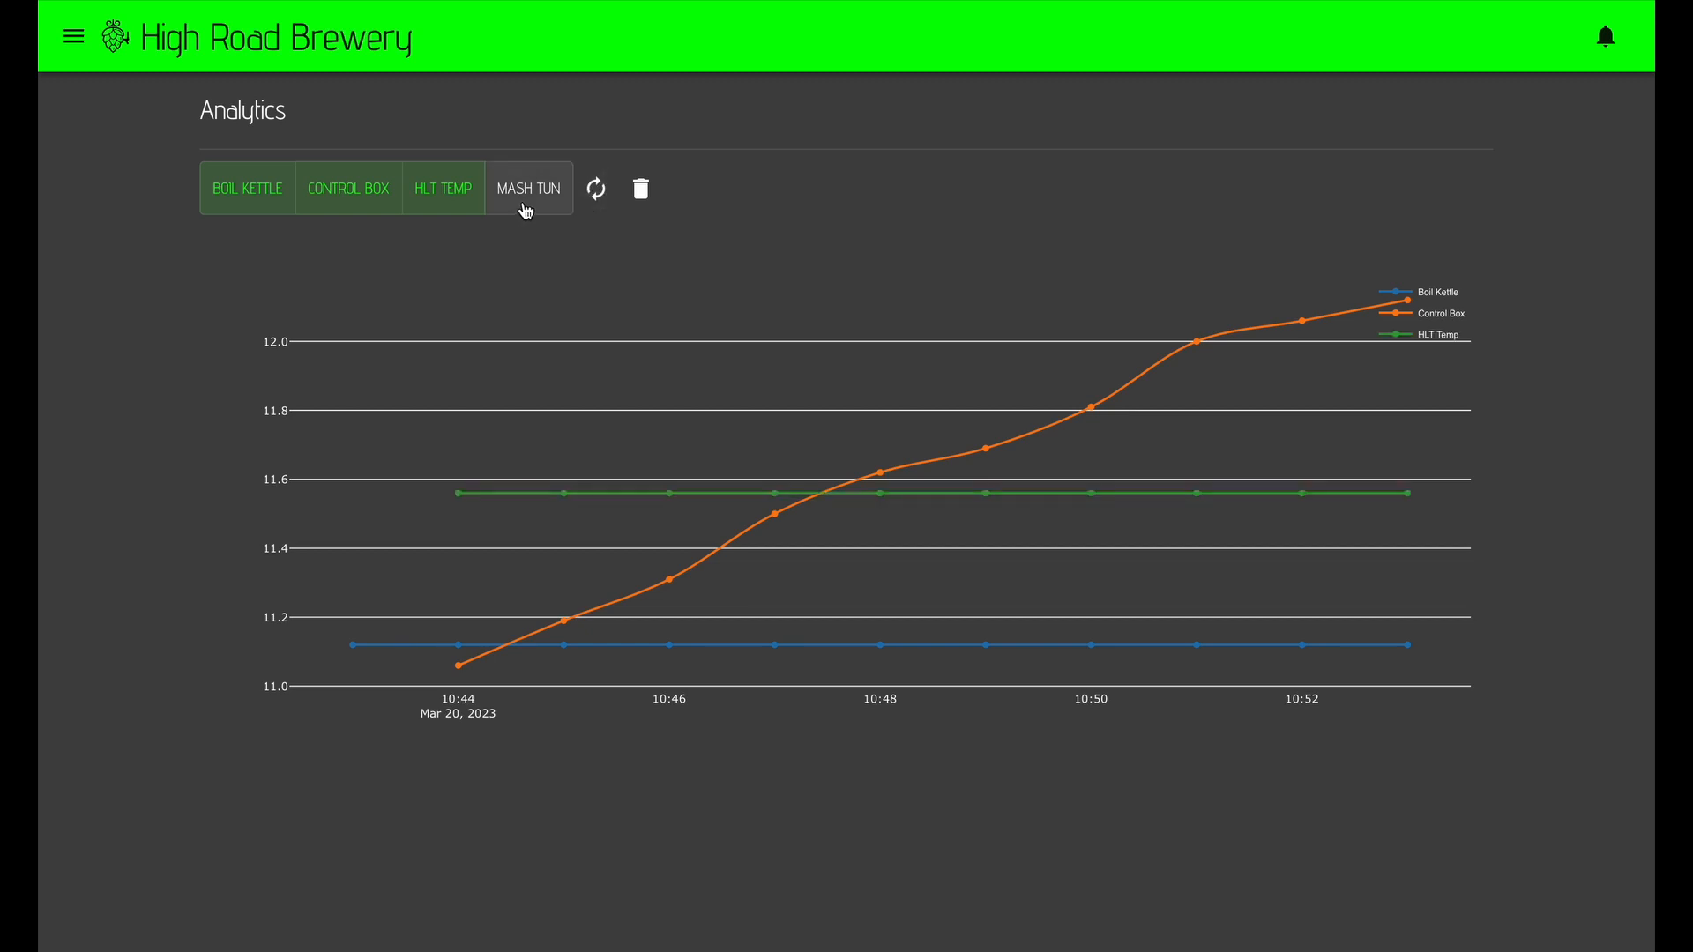
{"action": "left_click", "coordinate": [528, 188]}
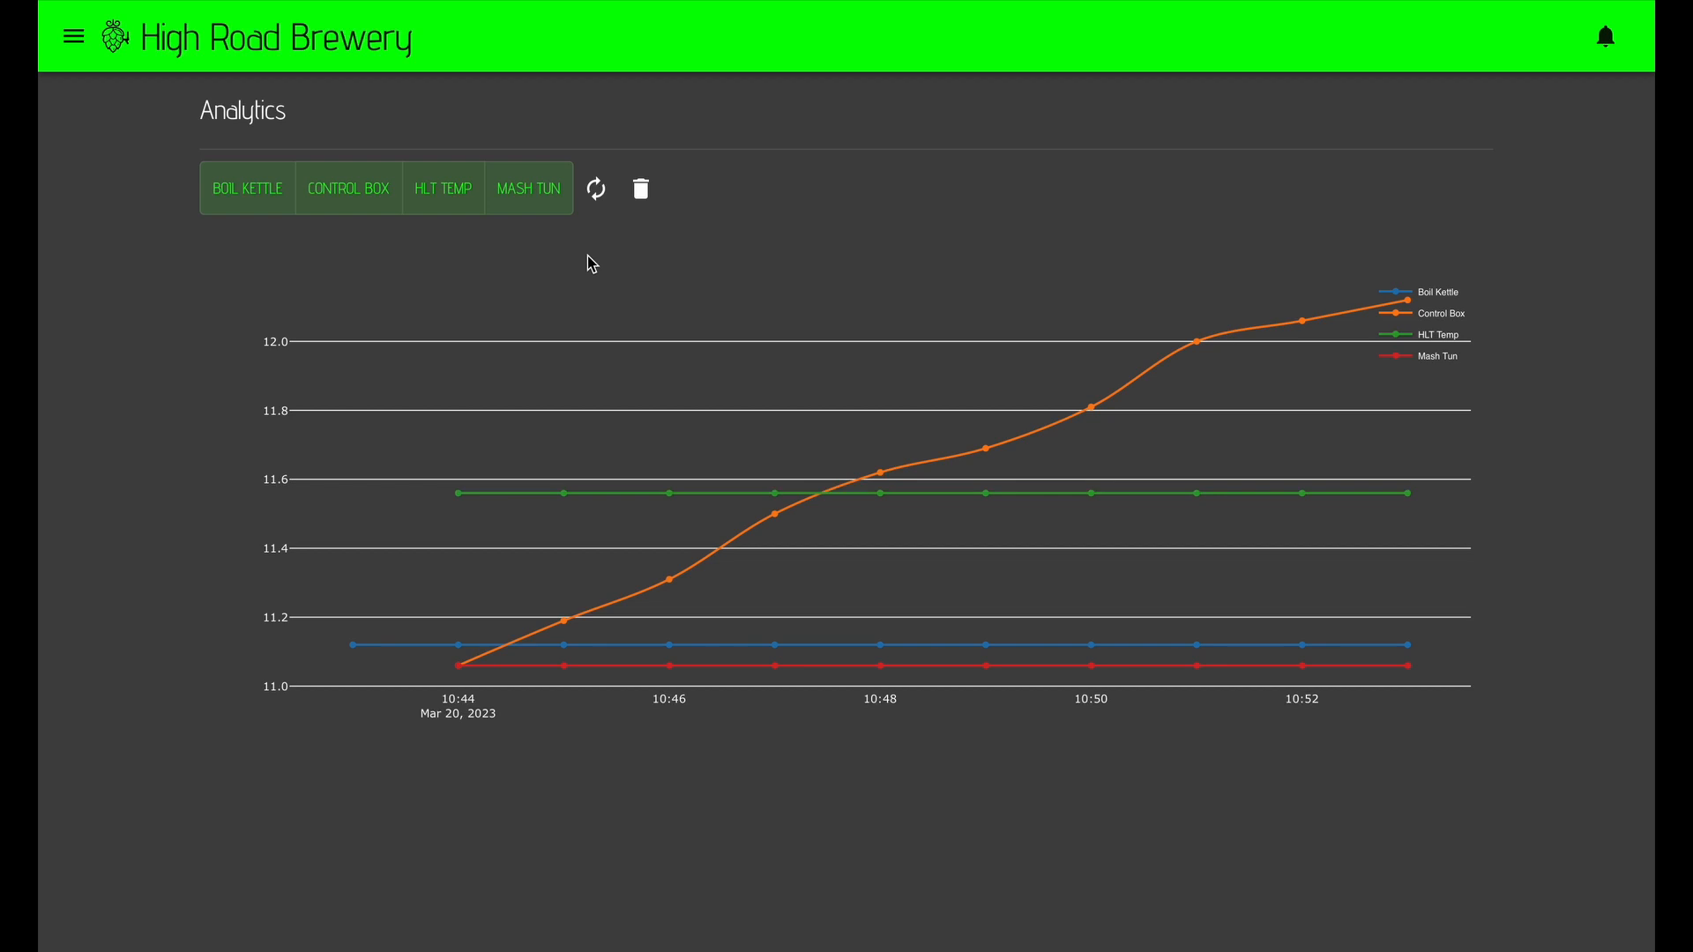
{"action": "mouse_move", "coordinate": [111, 64]}
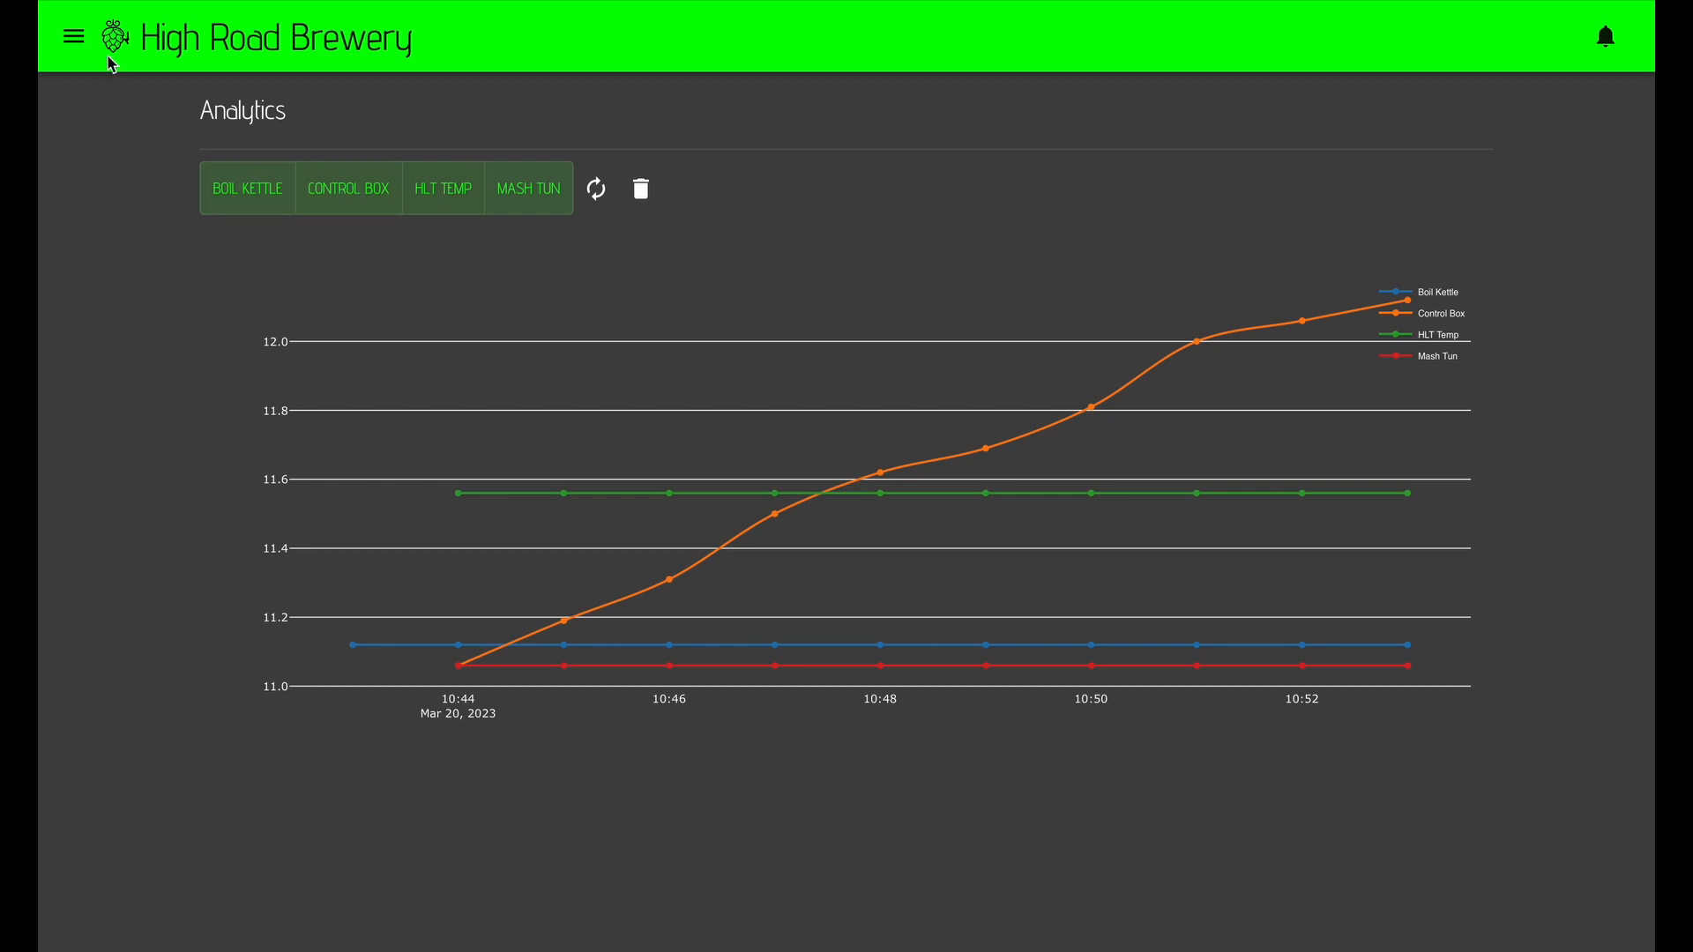
View the installed Plugins page, then the Recipe Upload page.
{"action": "left_click", "coordinate": [73, 35]}
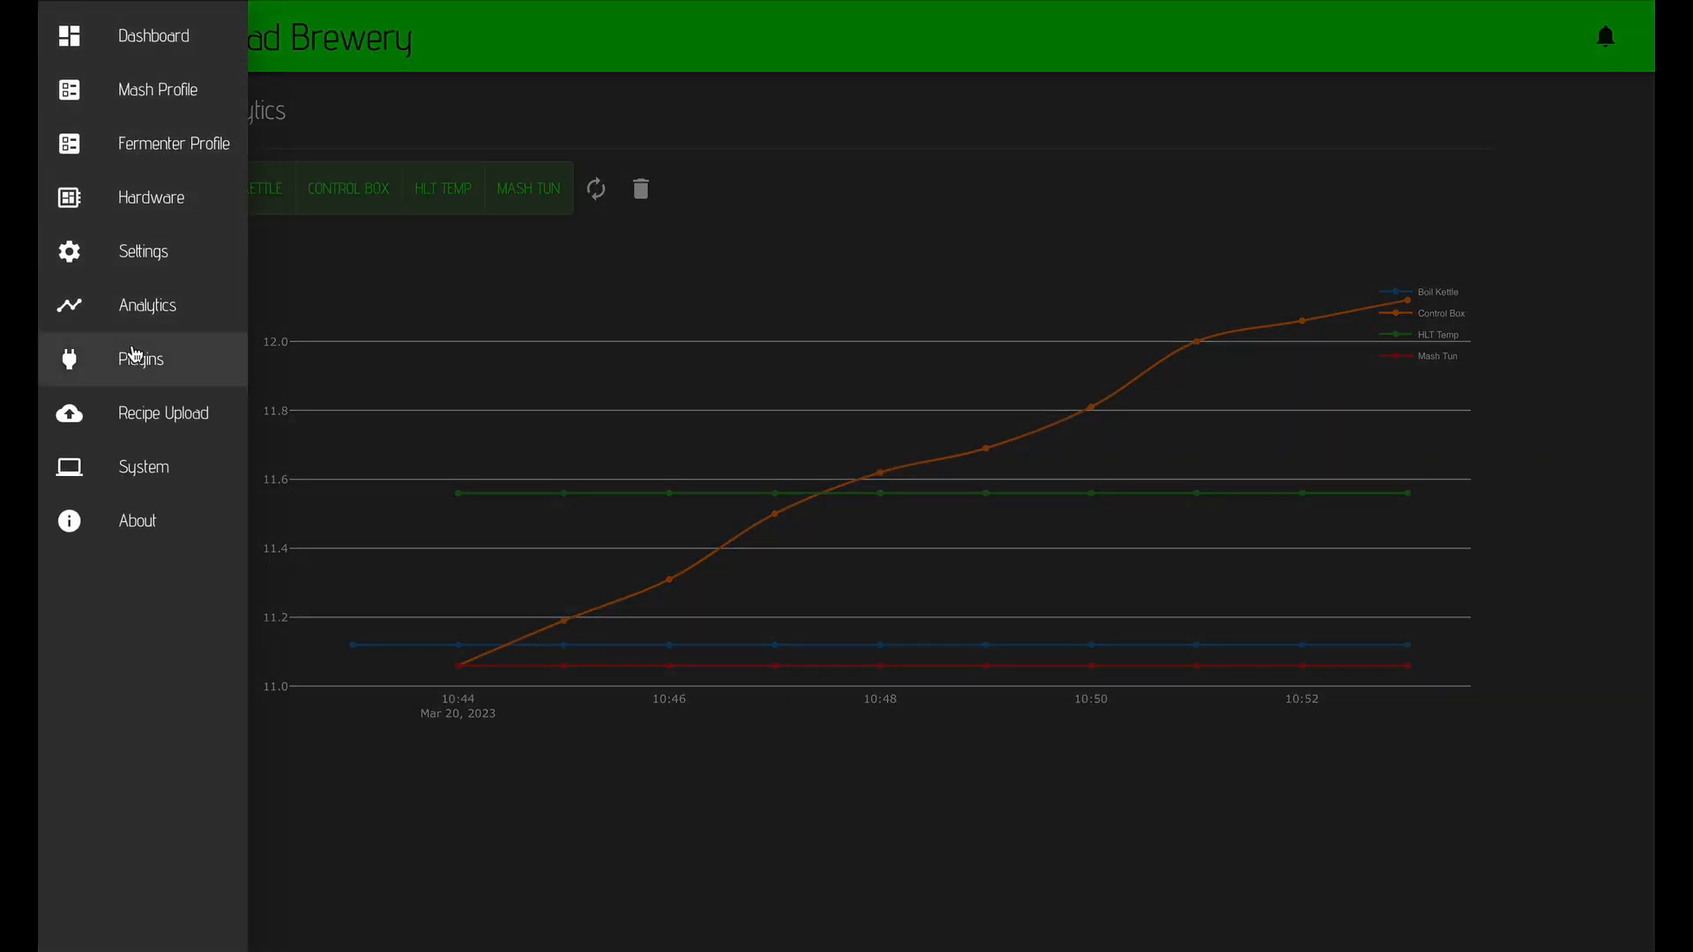
{"action": "left_click", "coordinate": [140, 359]}
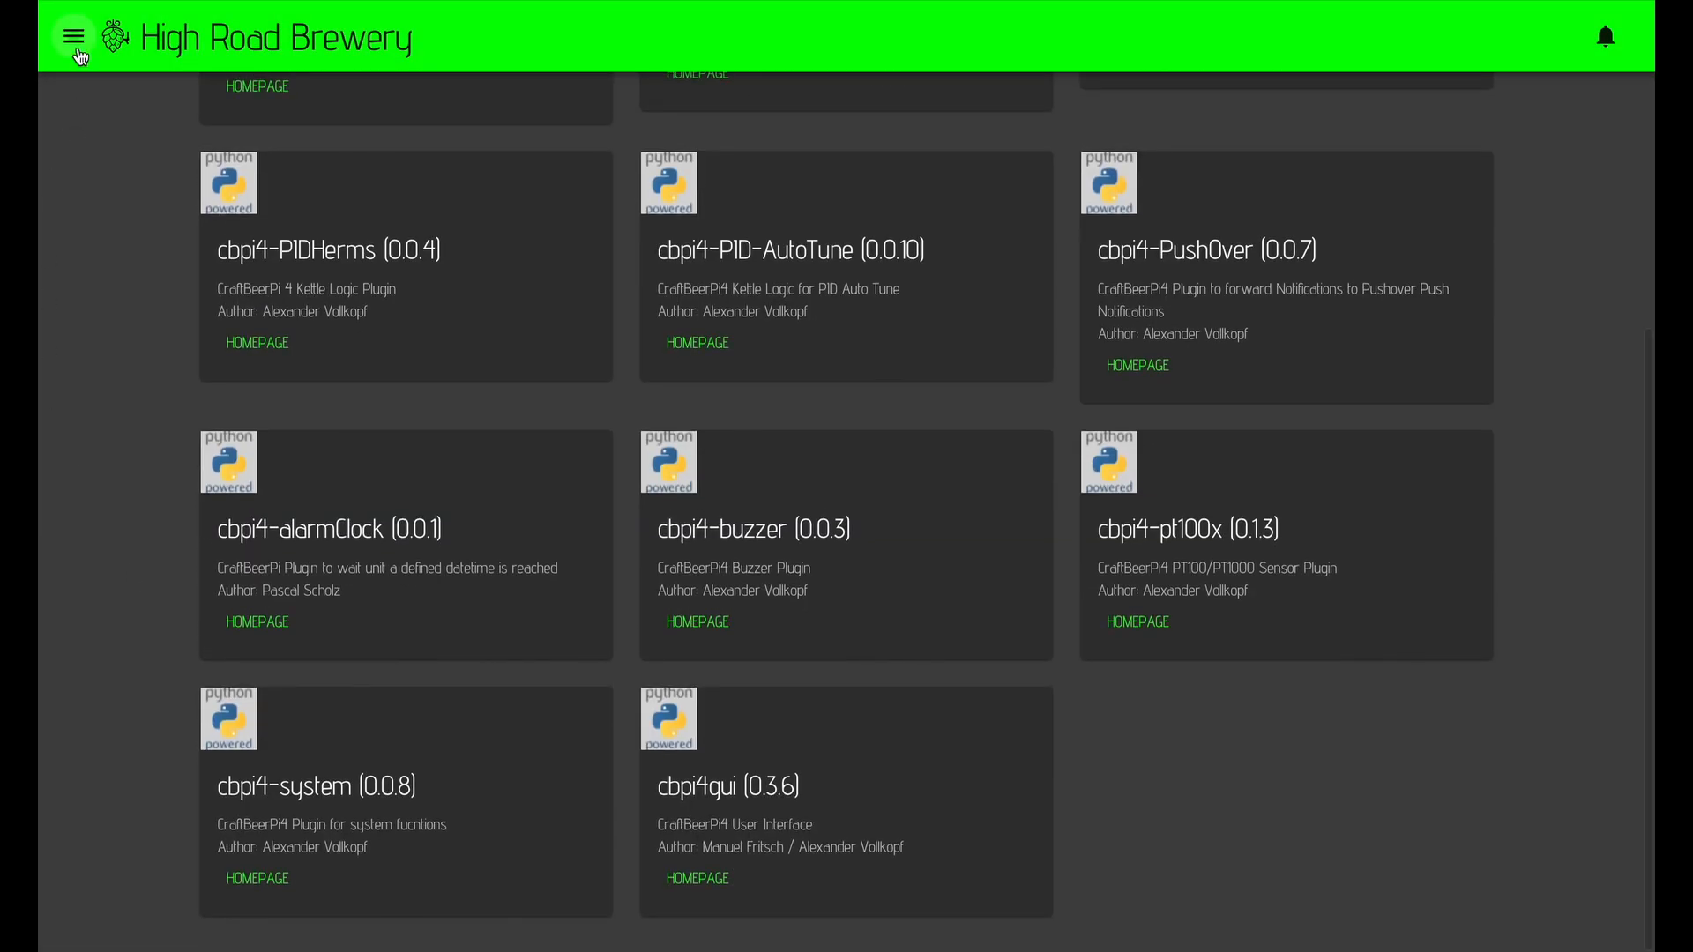
{"action": "left_click", "coordinate": [72, 35]}
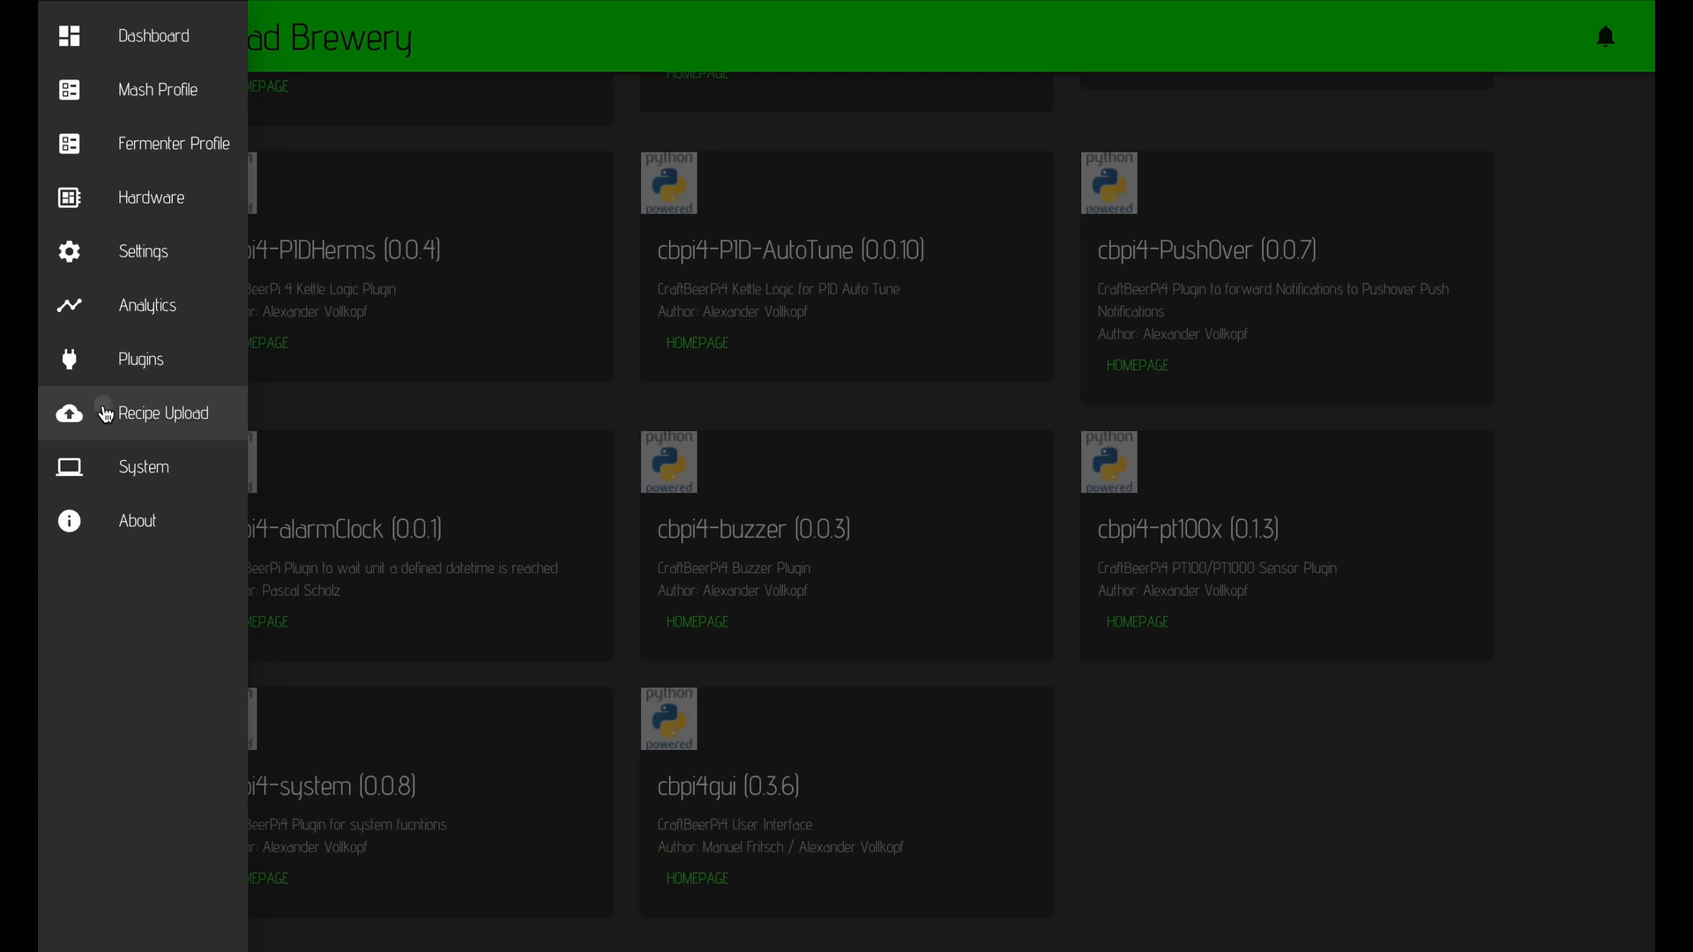
{"action": "left_click", "coordinate": [164, 412]}
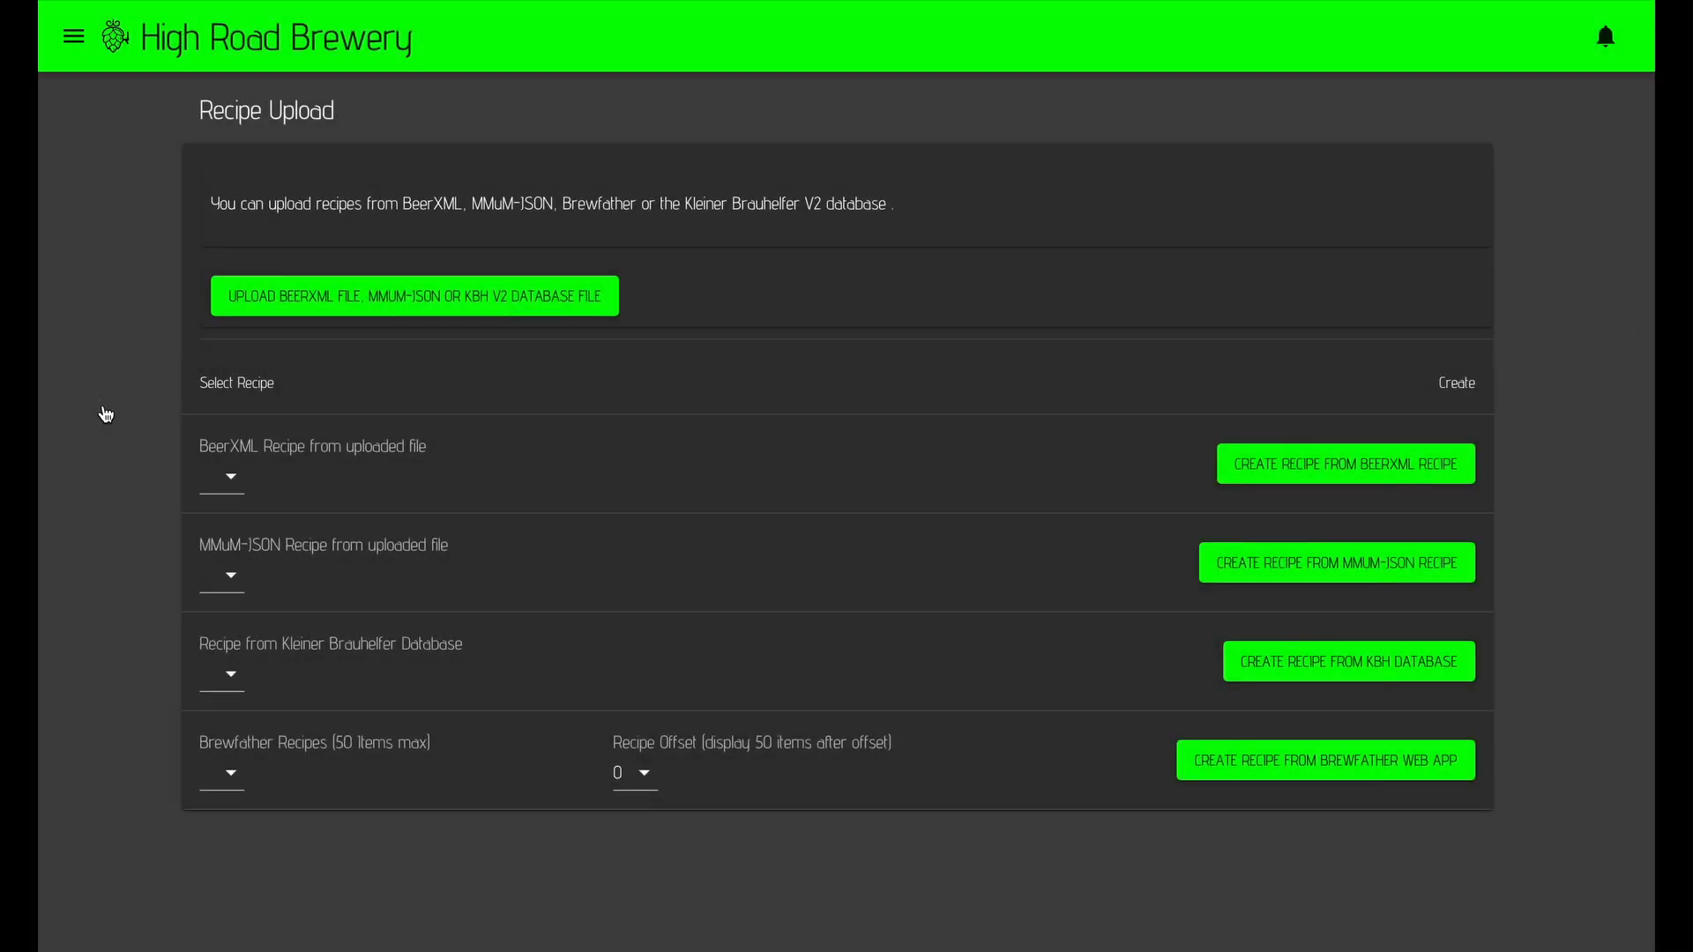
{"action": "left_click", "coordinate": [73, 36]}
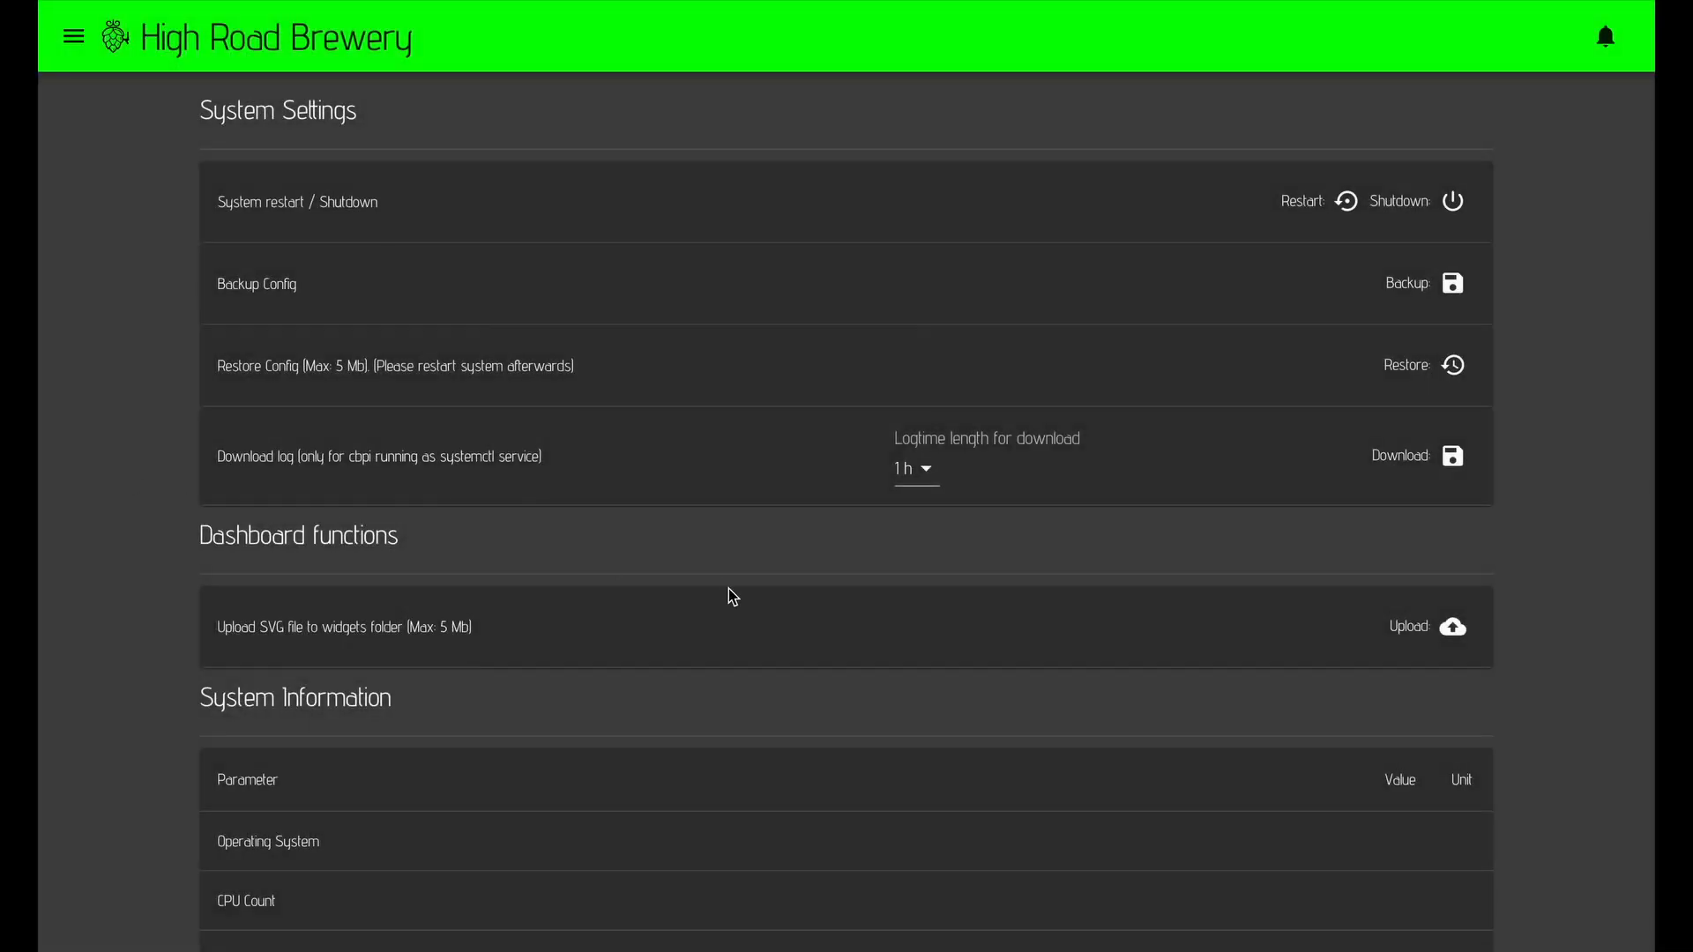
Review System Information: Linux, 4 CPUs and 40.8 C system temperature.
{"action": "scroll", "scroll_direction": "down", "scroll_amount": 3}
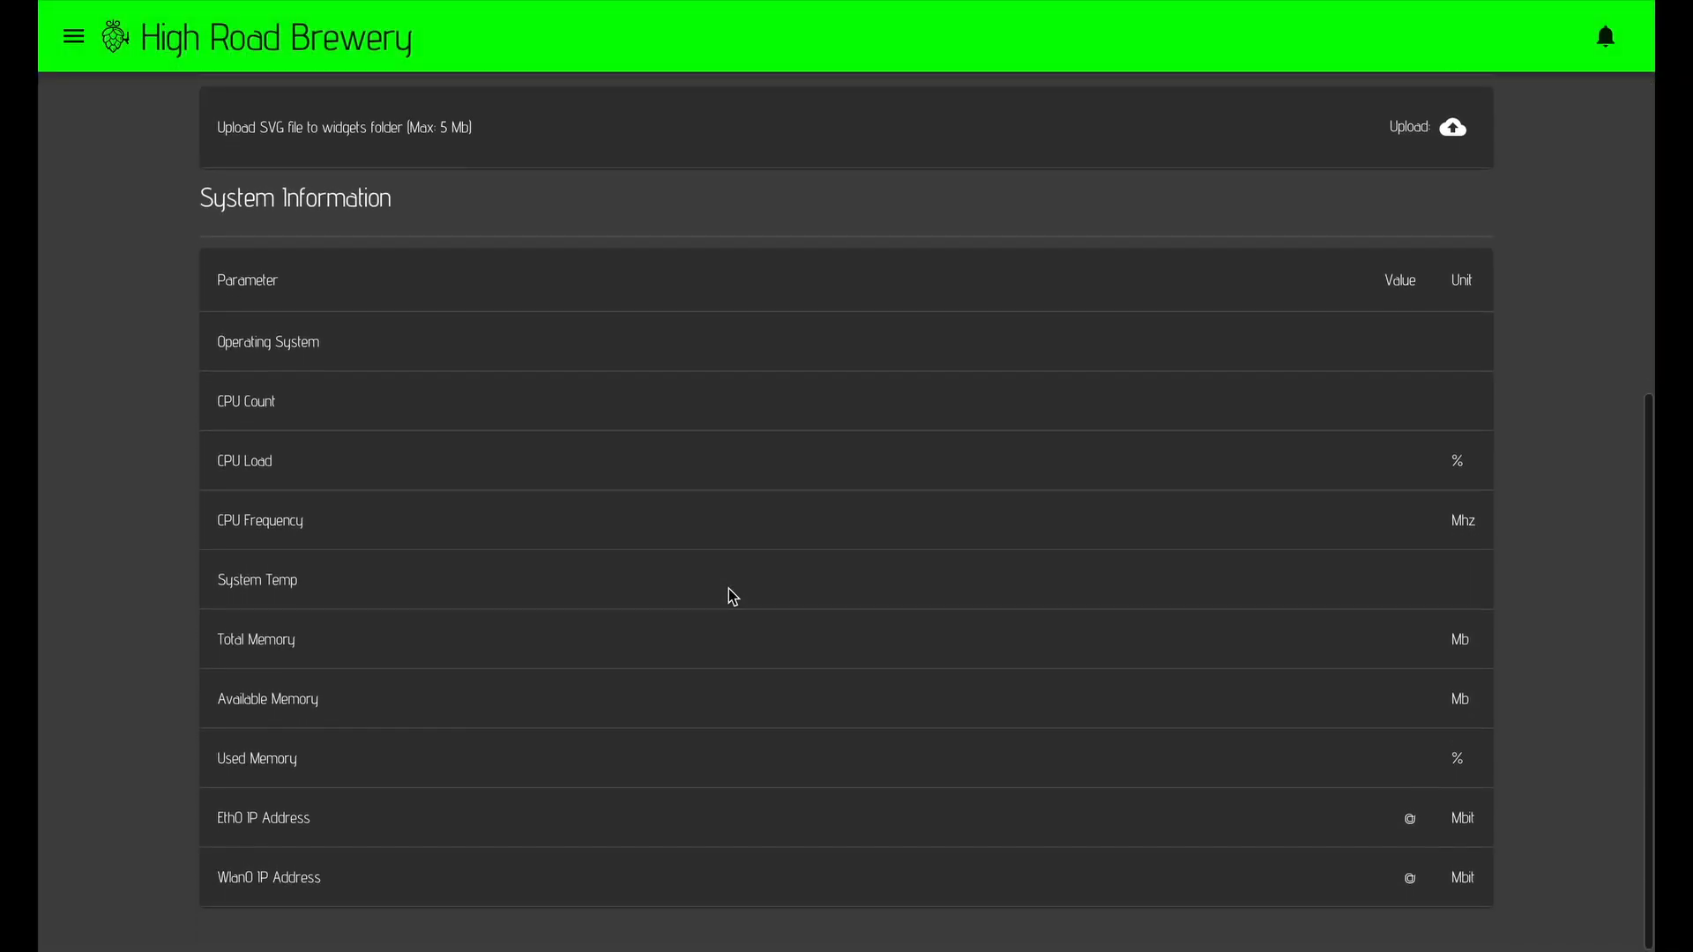
{"action": "scroll", "scroll_direction": "up", "scroll_amount": 3}
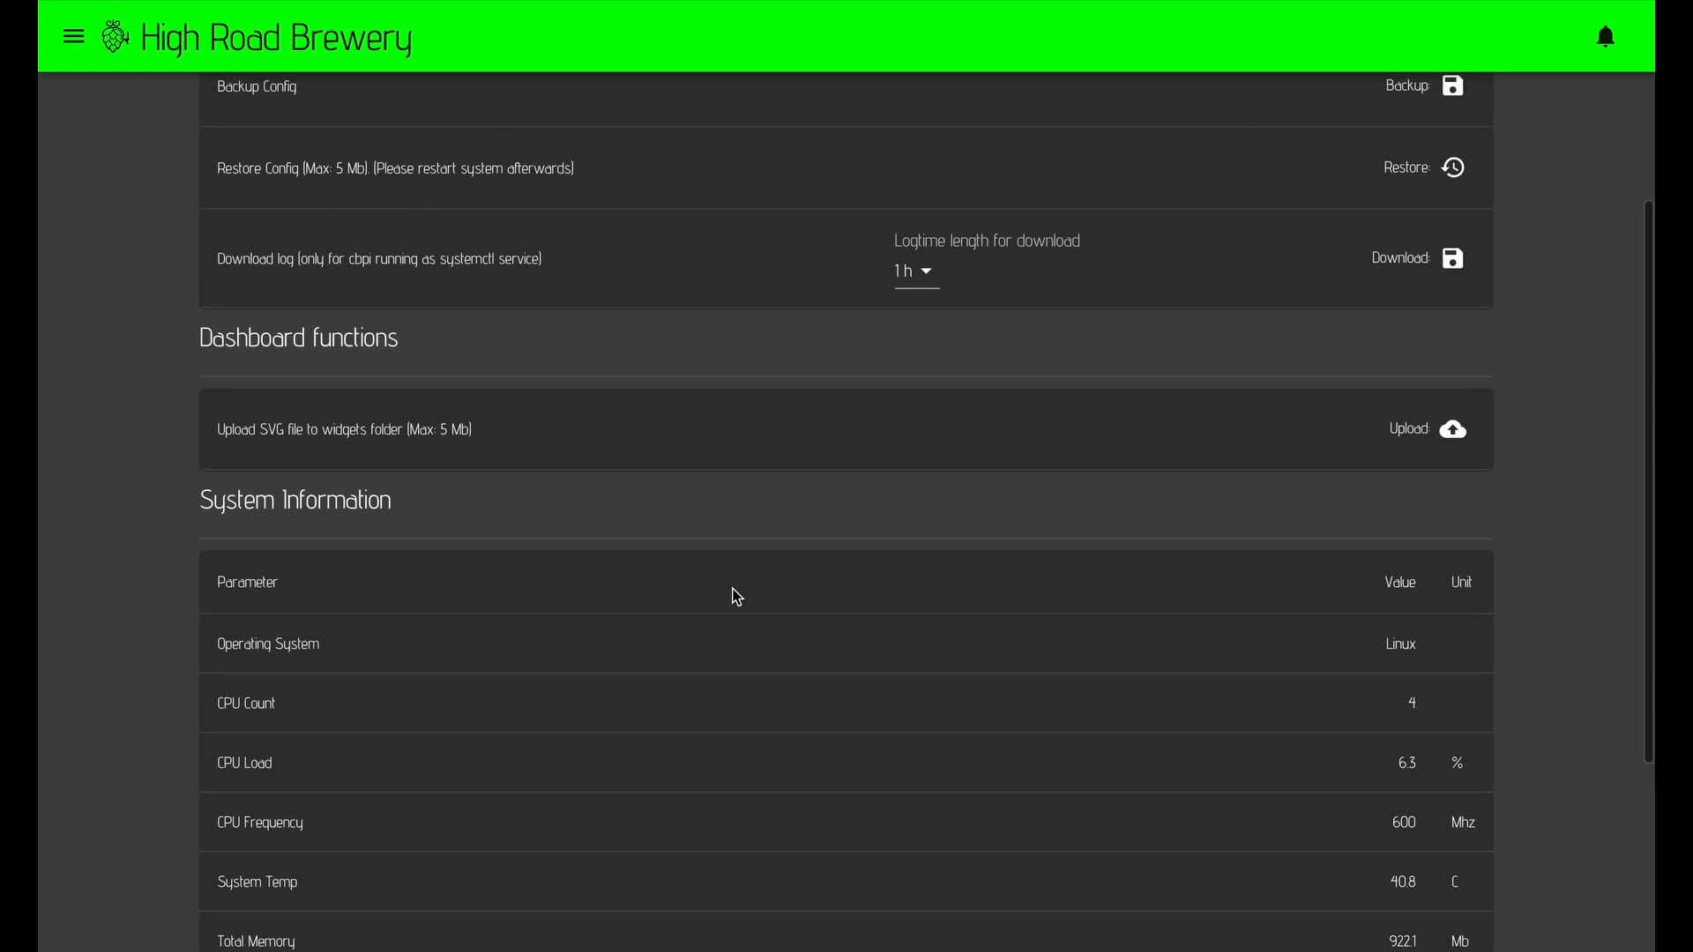
{"action": "mouse_move", "coordinate": [1407, 431]}
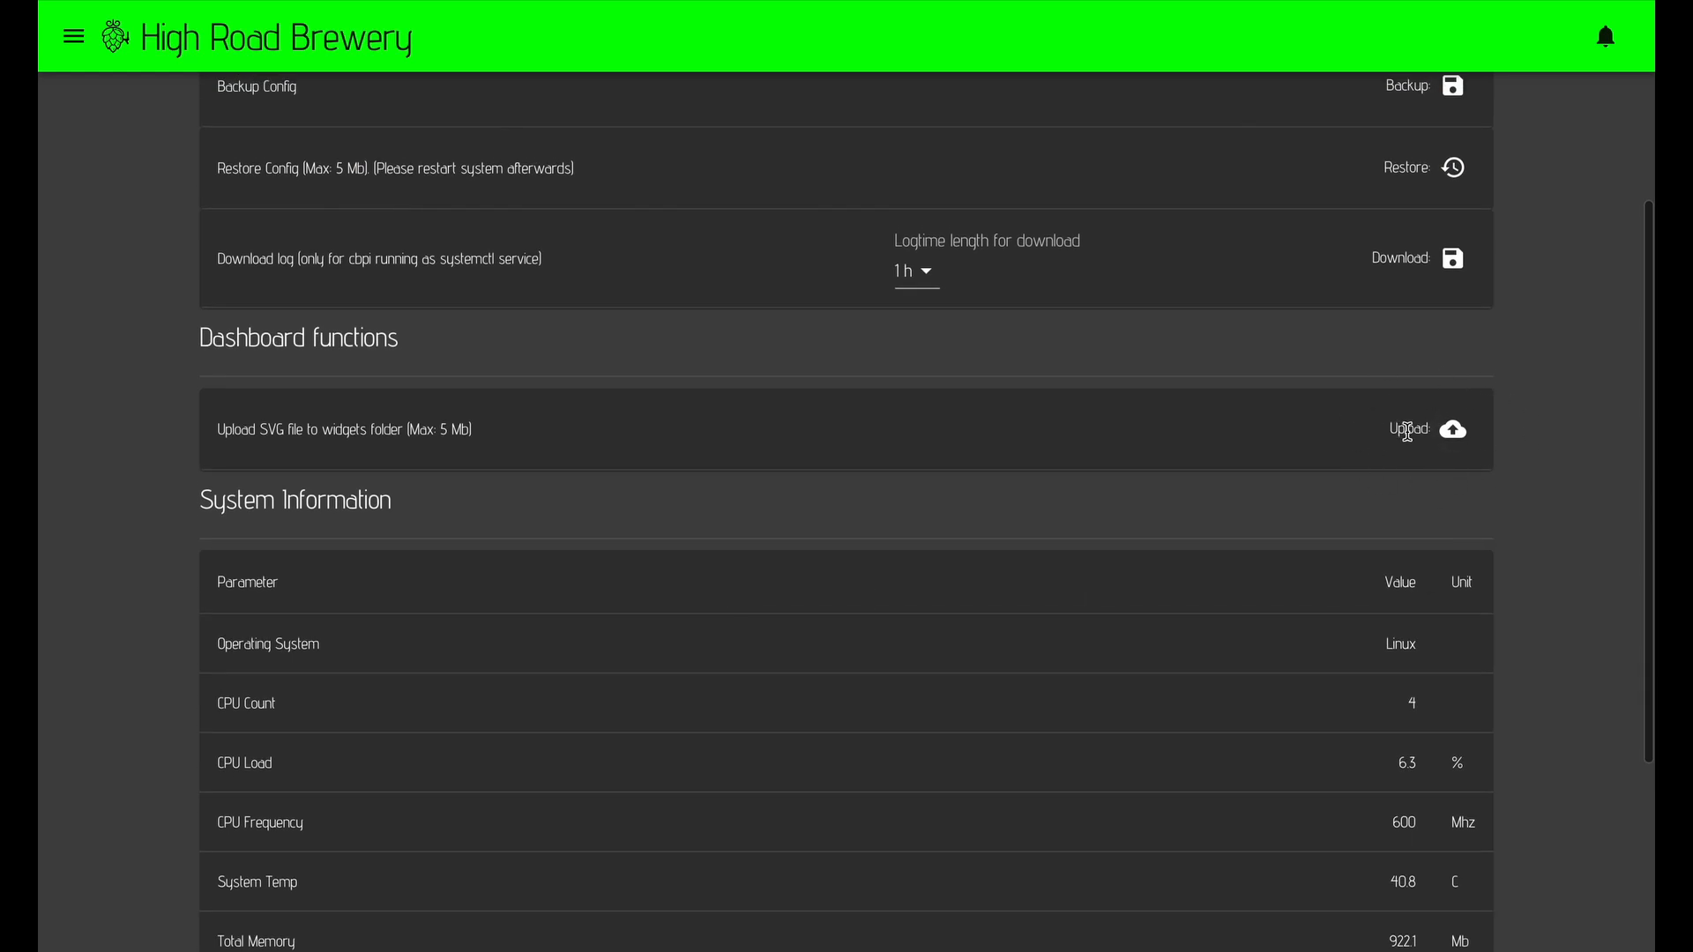
{"action": "left_click", "coordinate": [73, 36]}
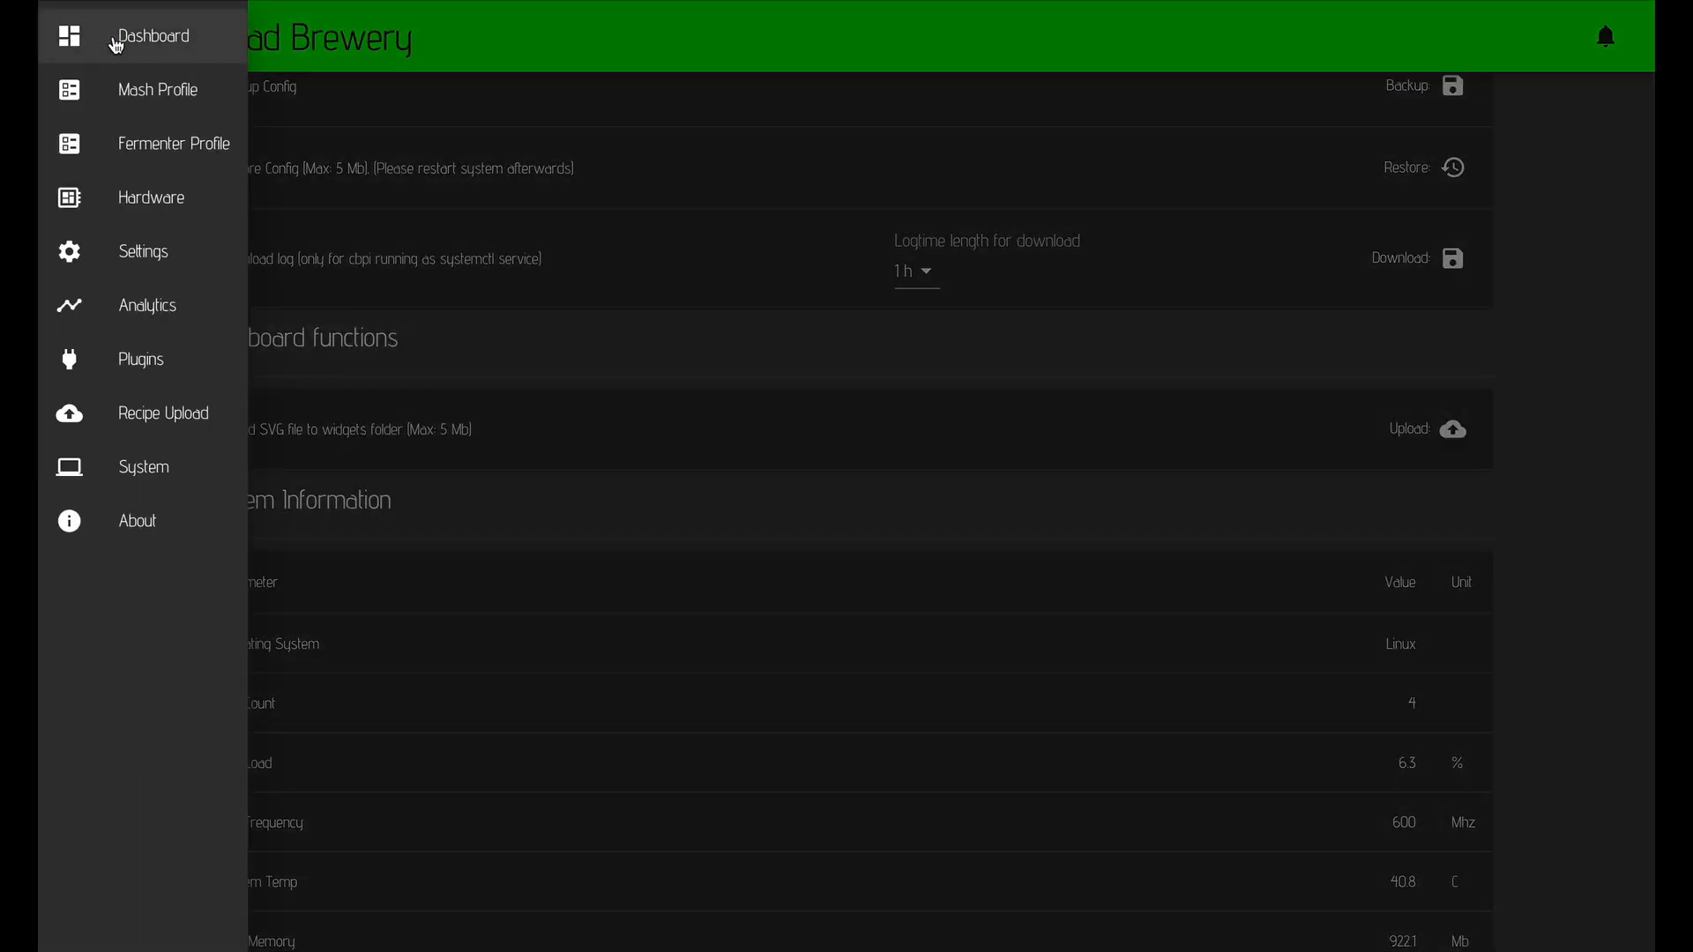
Go to the brewery Dashboard and unlock it for editing.
{"action": "left_click", "coordinate": [153, 35]}
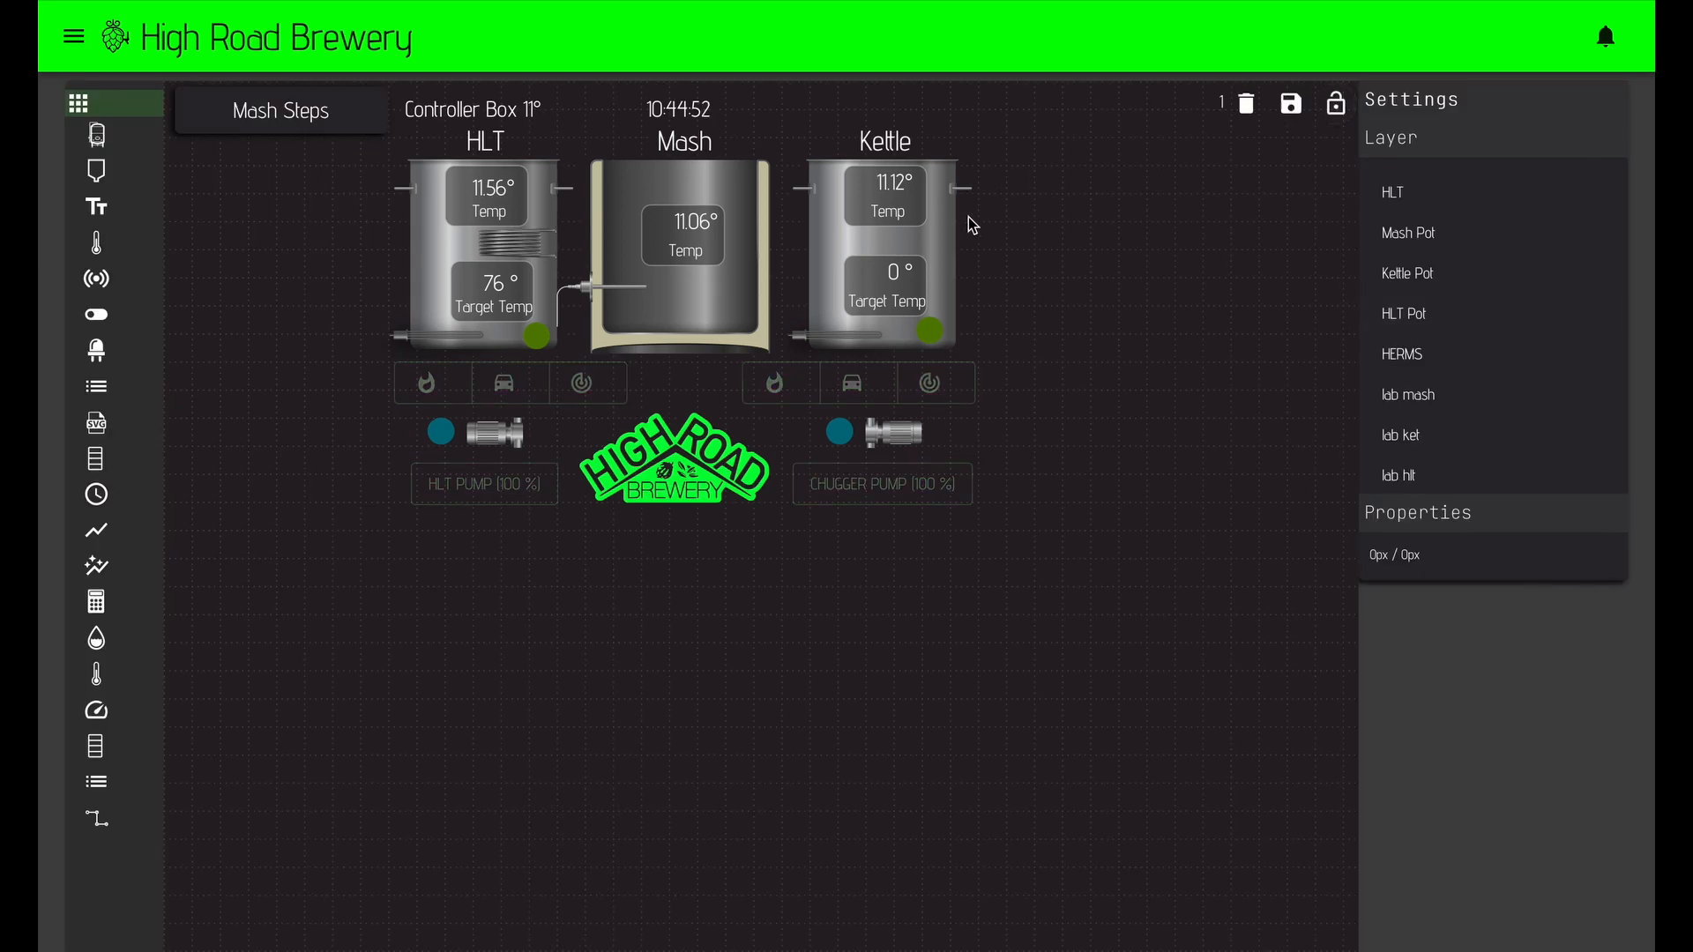
{"action": "left_click", "coordinate": [884, 249]}
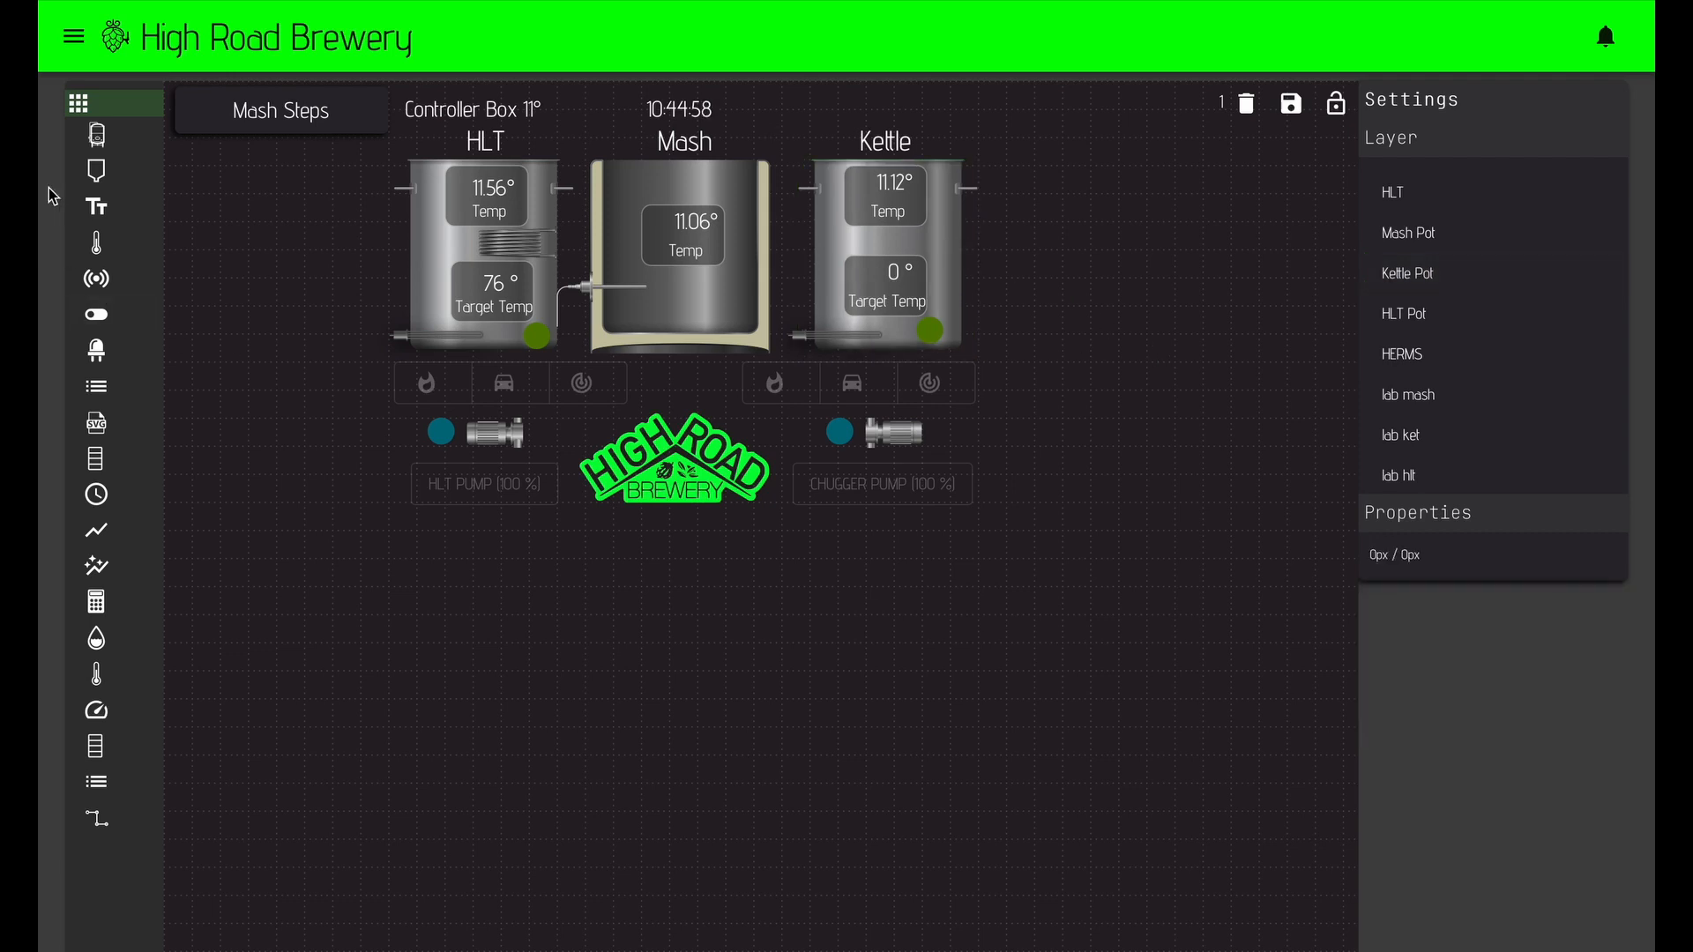
{"action": "mouse_move", "coordinate": [96, 134]}
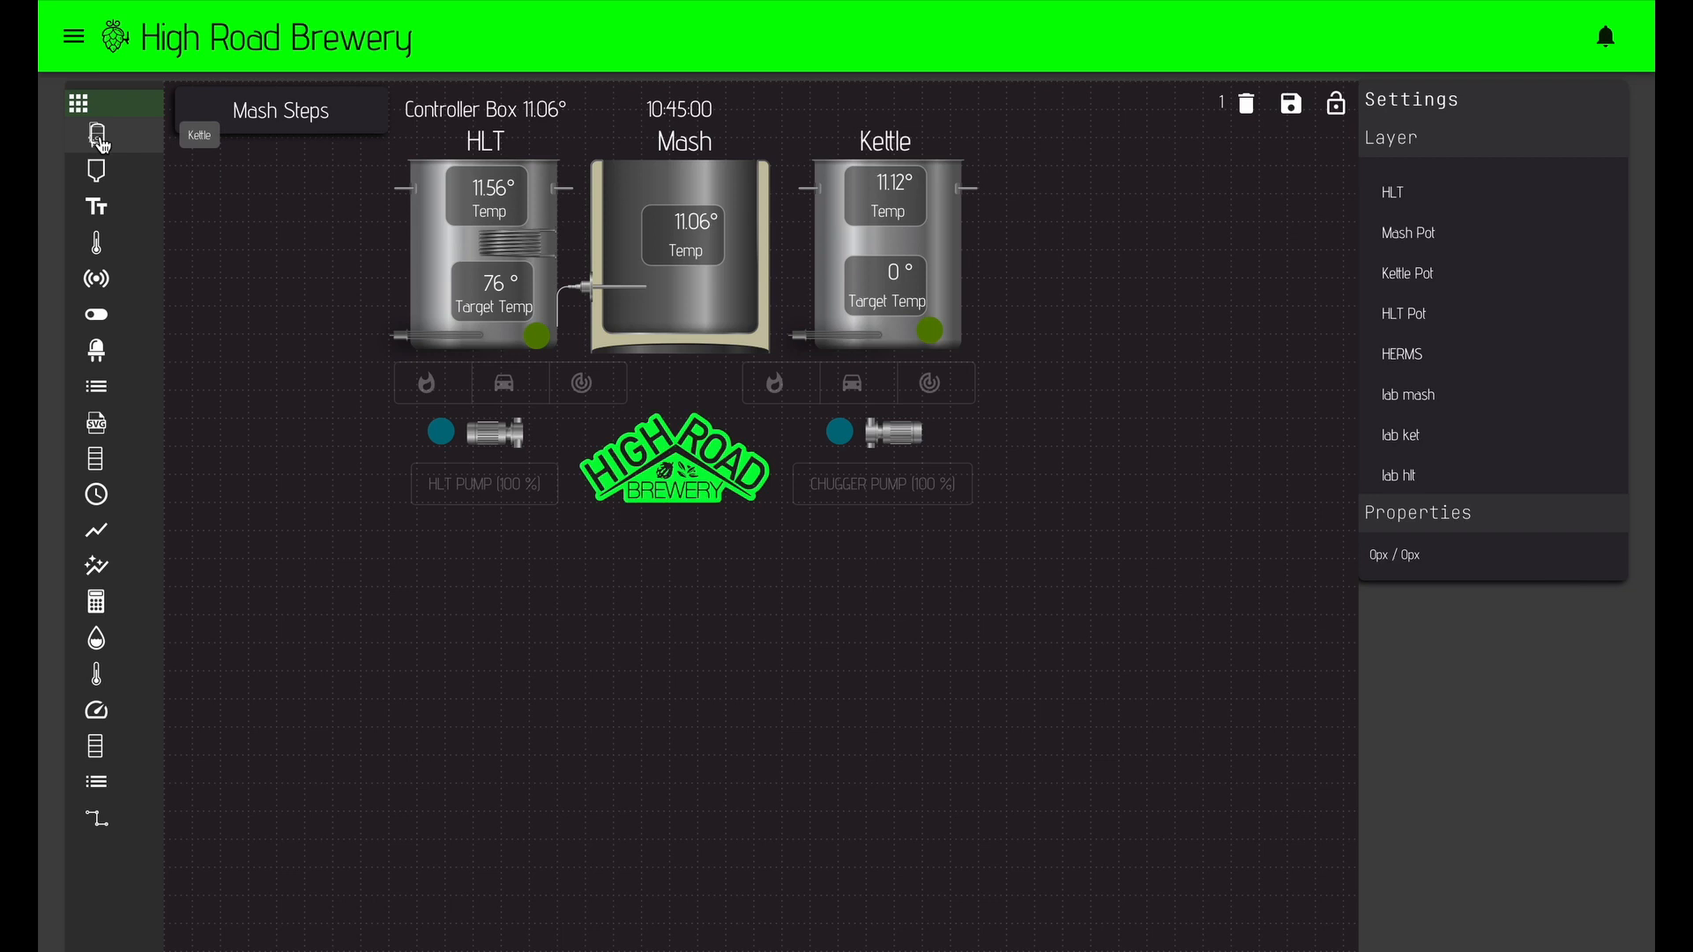
Add an SVG widget showing the SK_gradi kettle graphic and set its width to 120.
{"action": "left_click", "coordinate": [97, 134]}
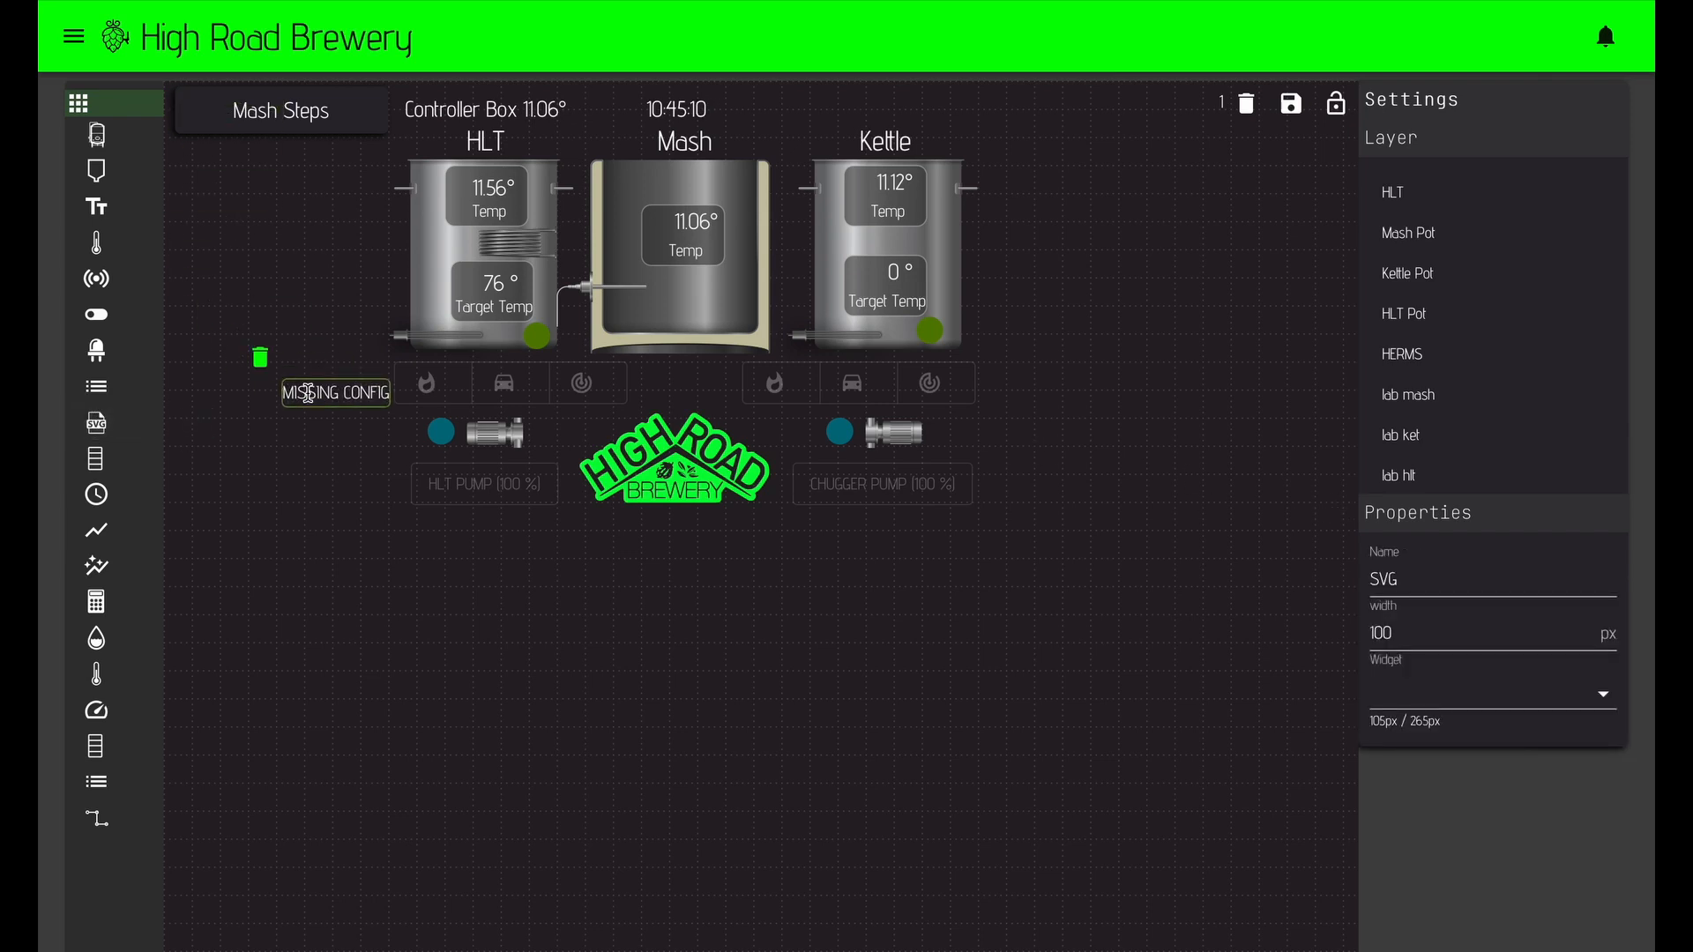
{"action": "left_click", "coordinate": [1493, 693]}
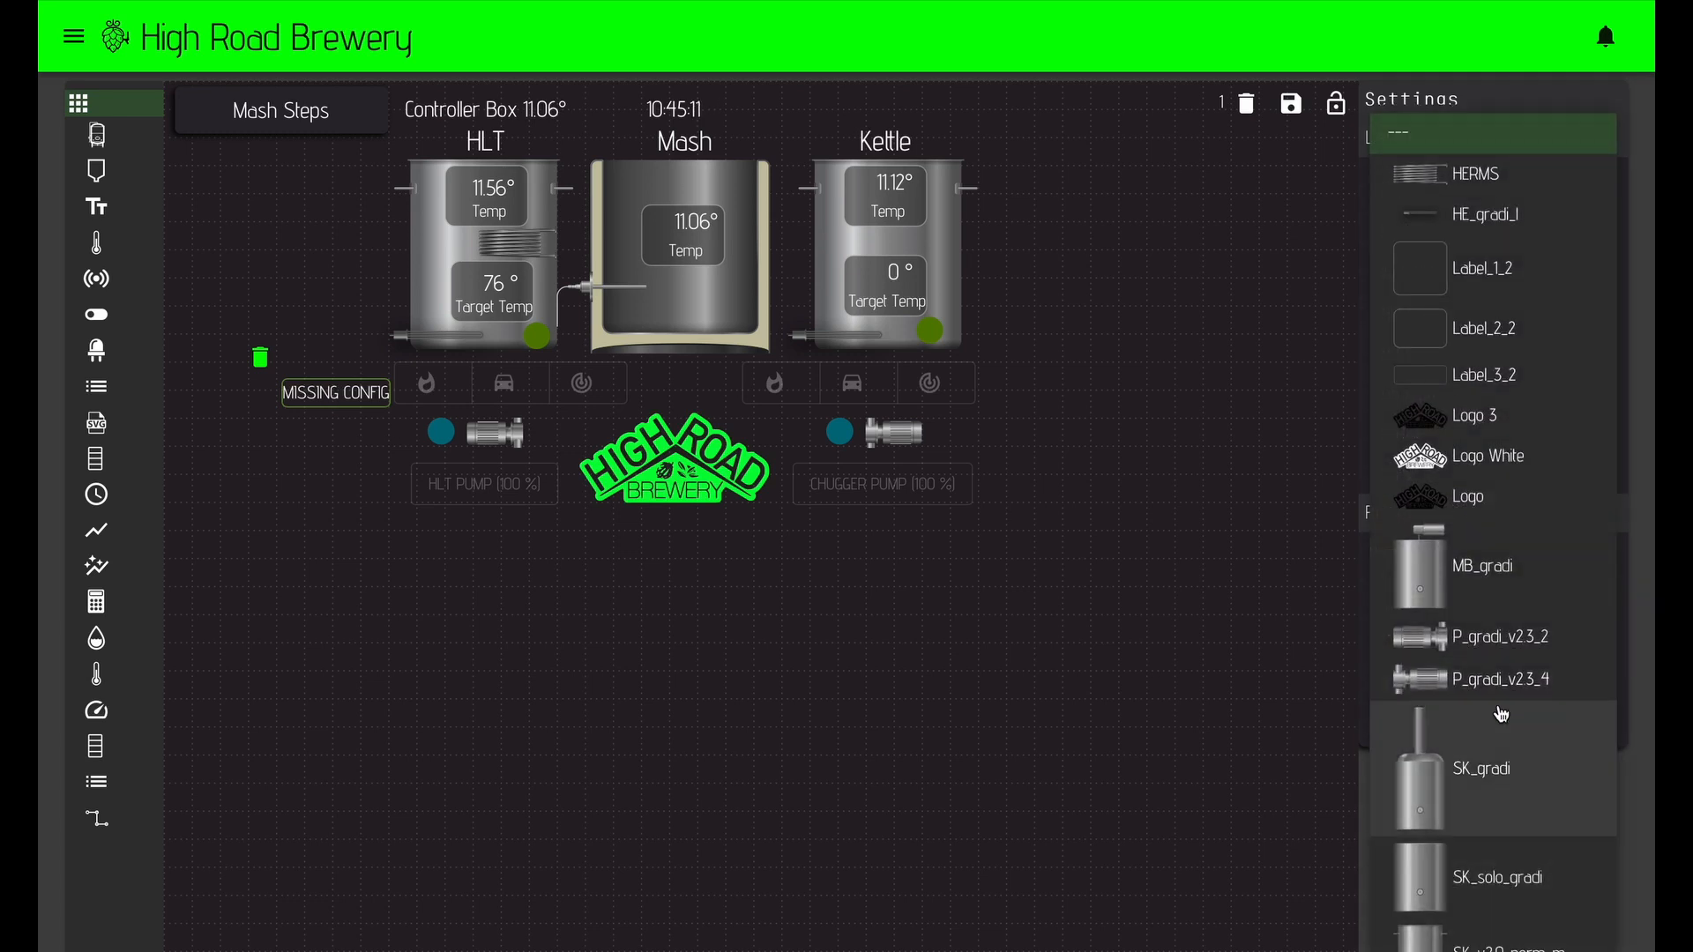
{"action": "scroll", "scroll_direction": "down", "scroll_amount": 3}
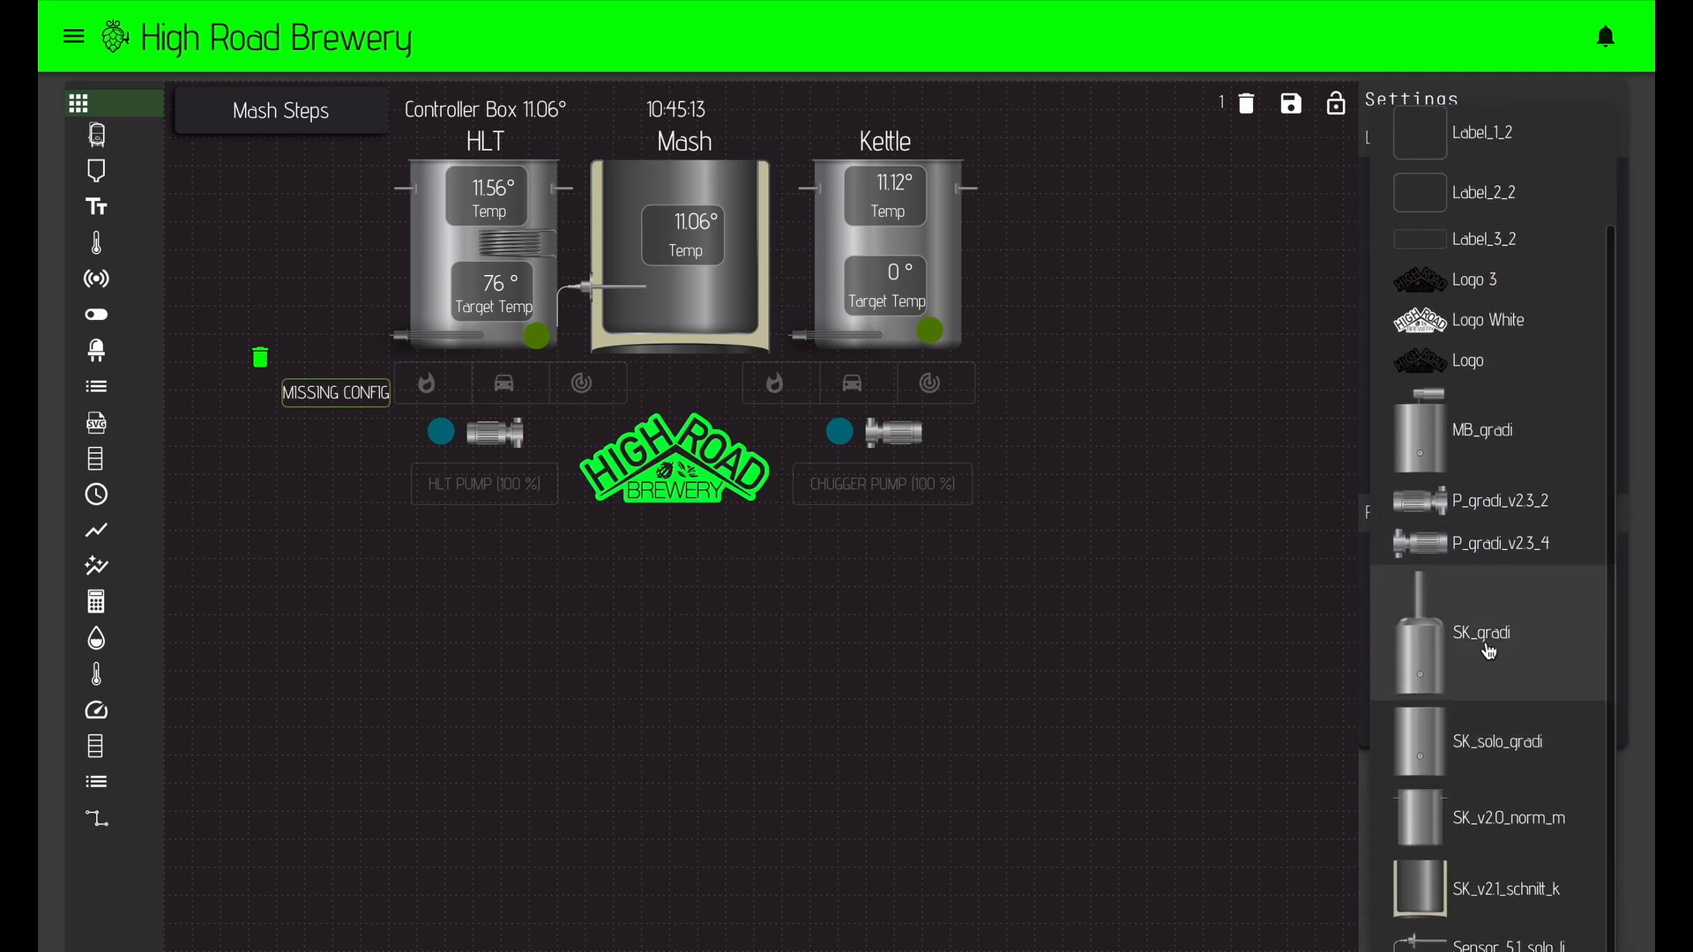
{"action": "left_click", "coordinate": [1487, 633]}
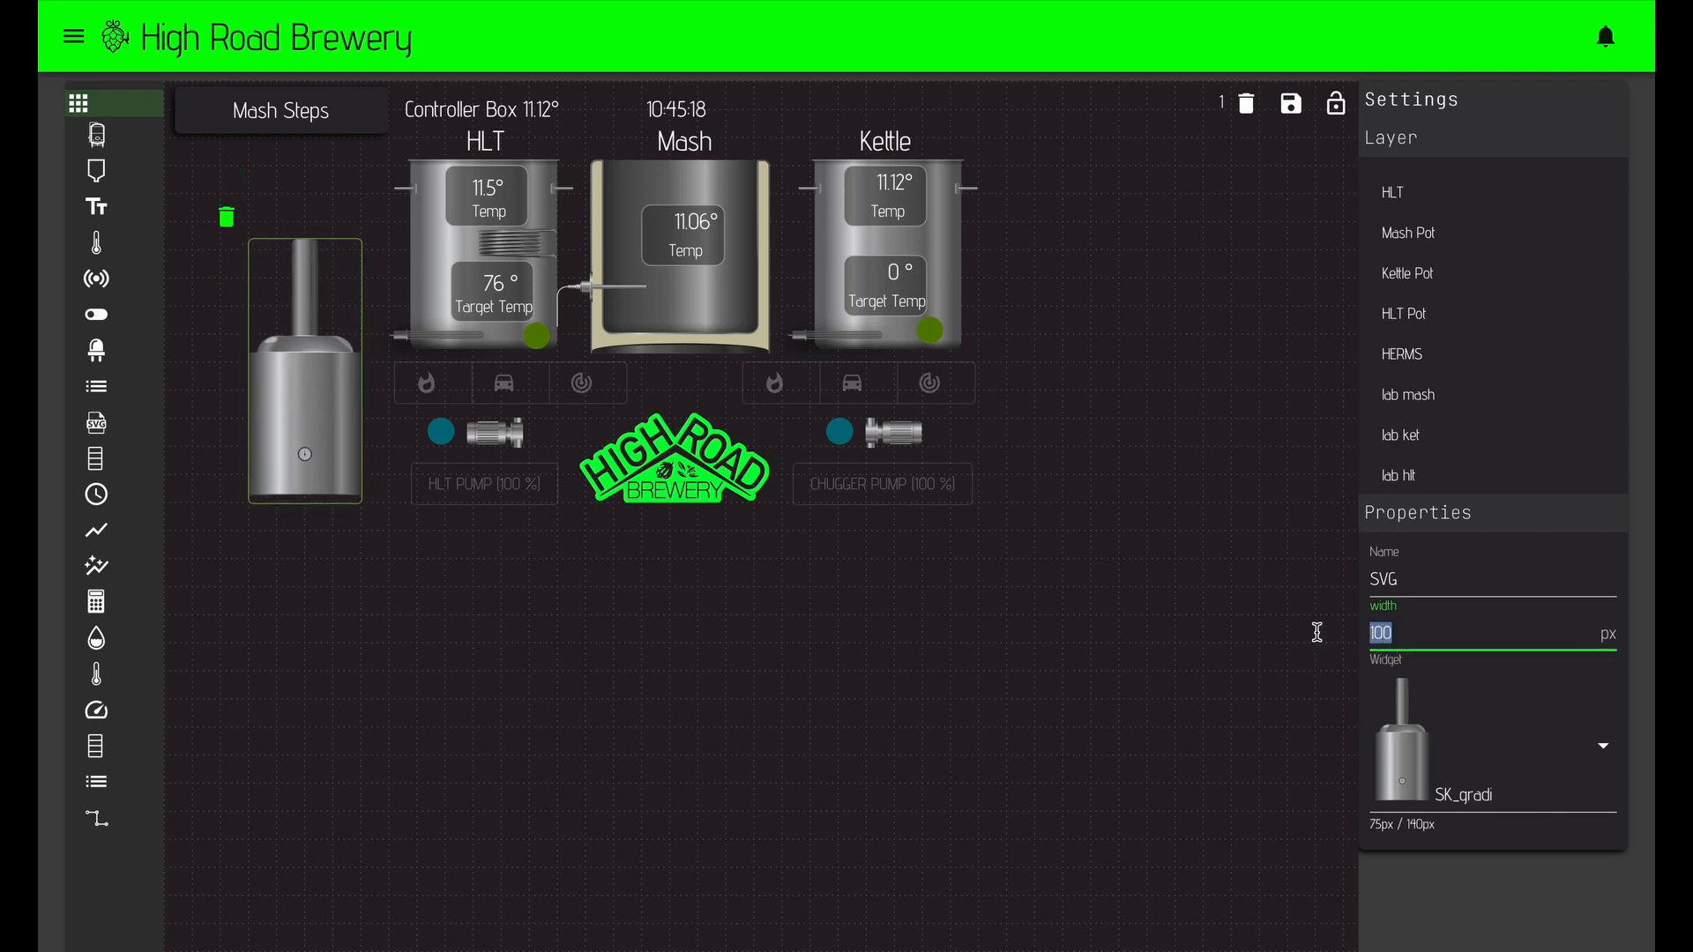
{"action": "type", "text": "120"}
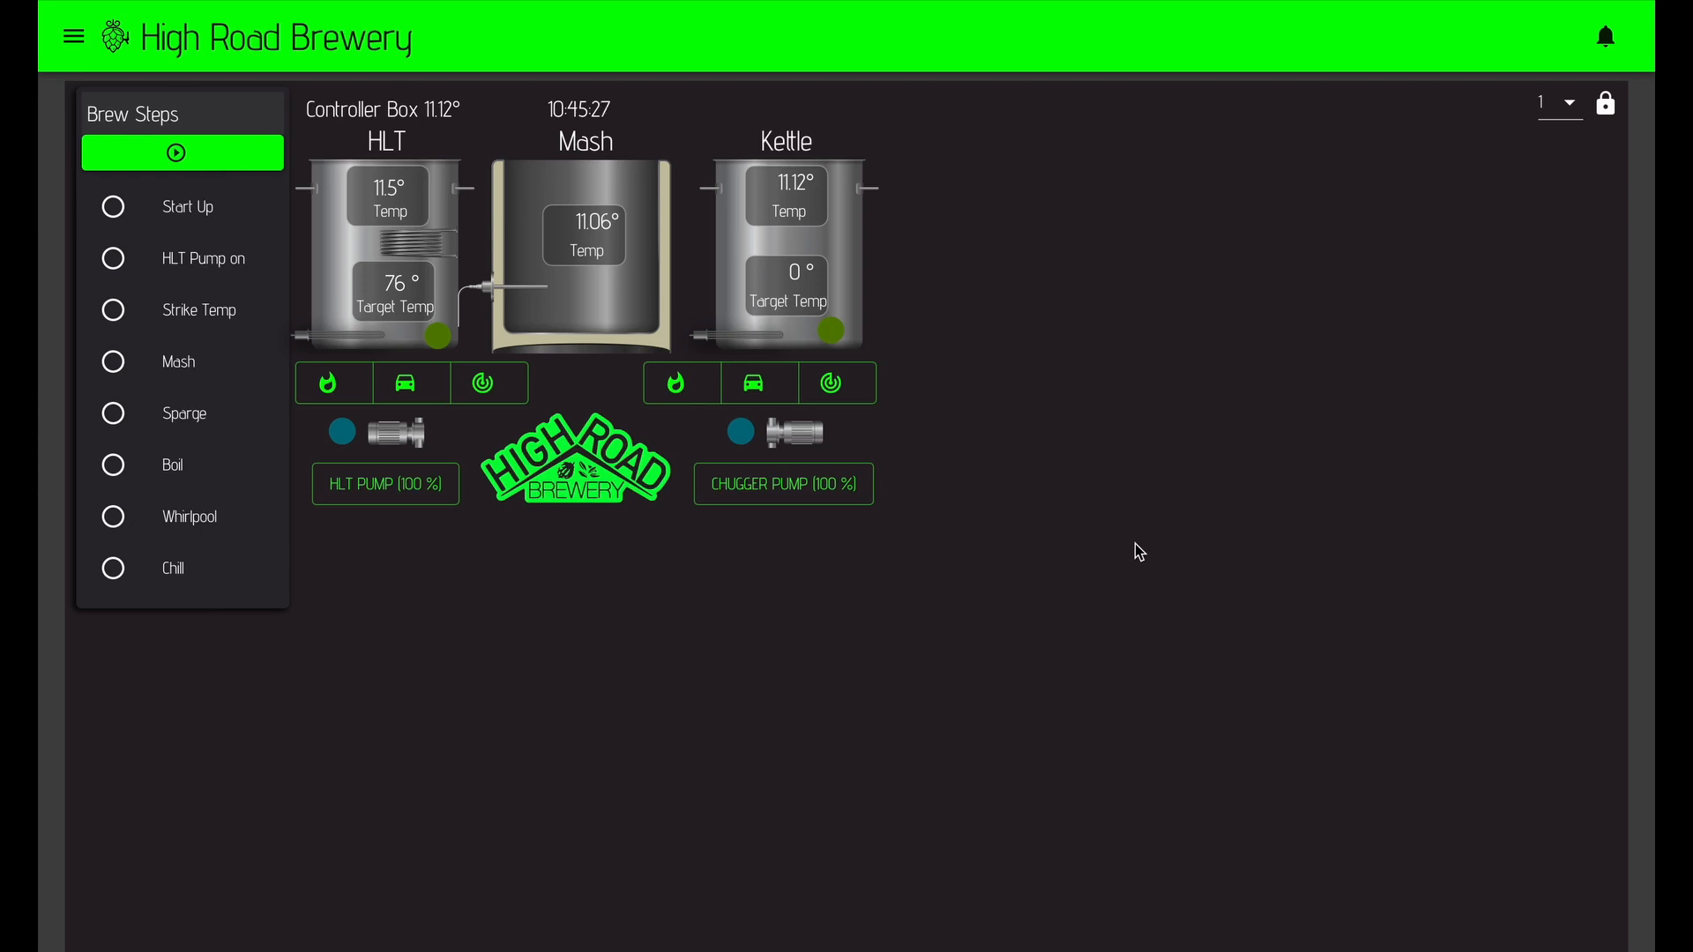
{"action": "mouse_move", "coordinate": [395, 245]}
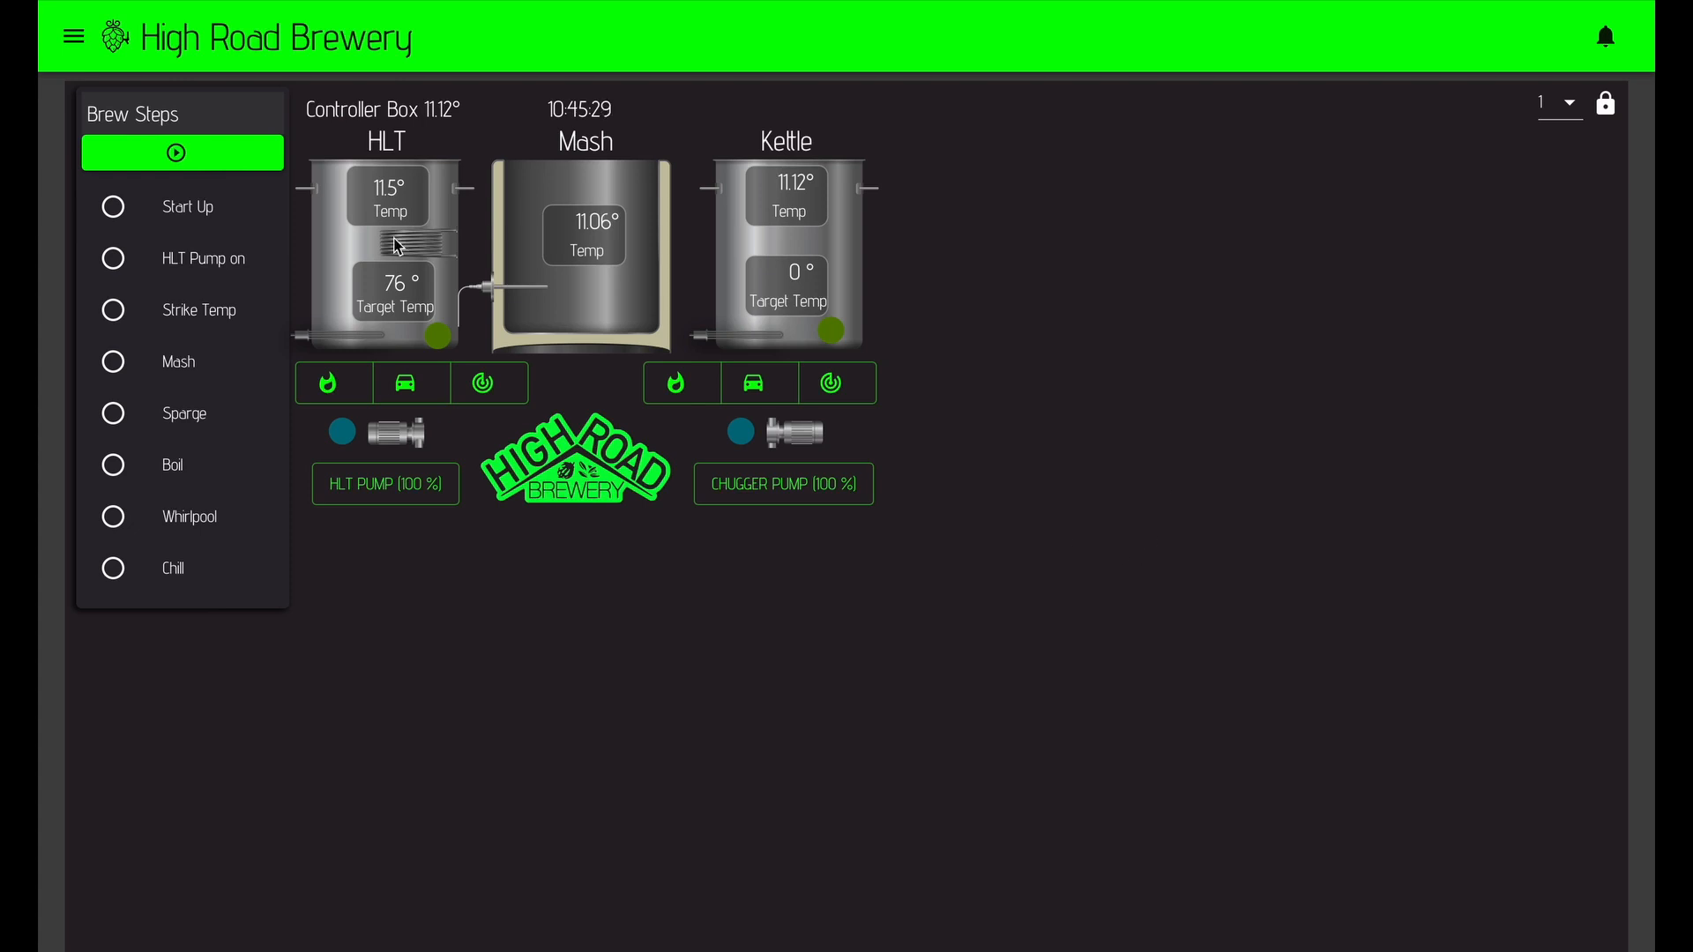